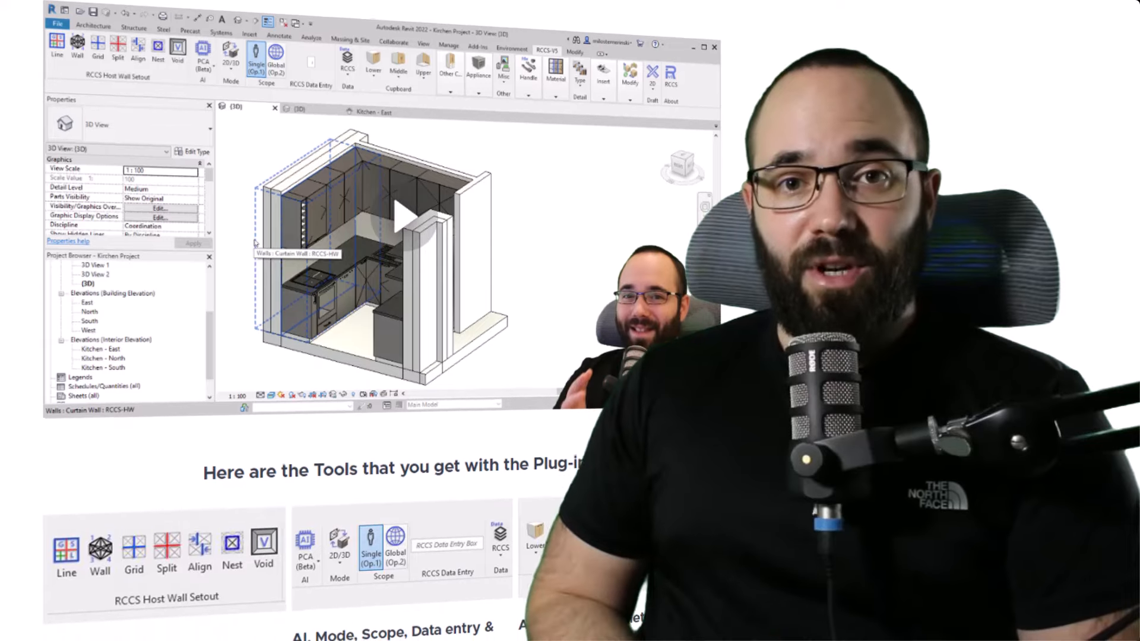
# Scroll the RCCS page down through Tools and Workflow to the Complete Kitchens and Bathrooms examples.
pyautogui.scroll(-3)
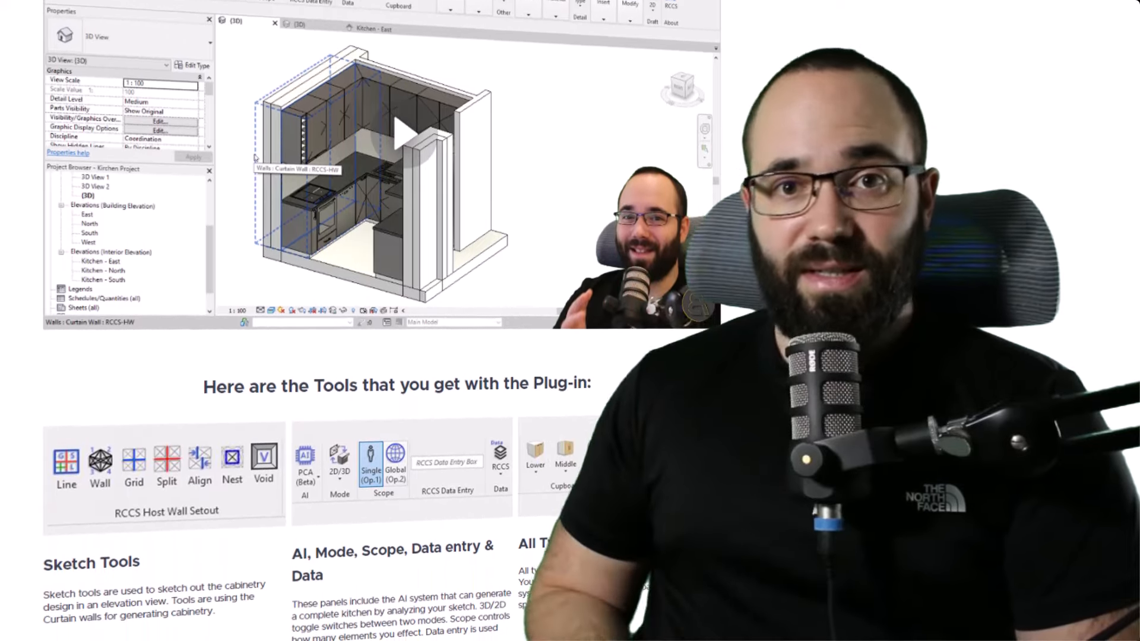
pyautogui.scroll(-3)
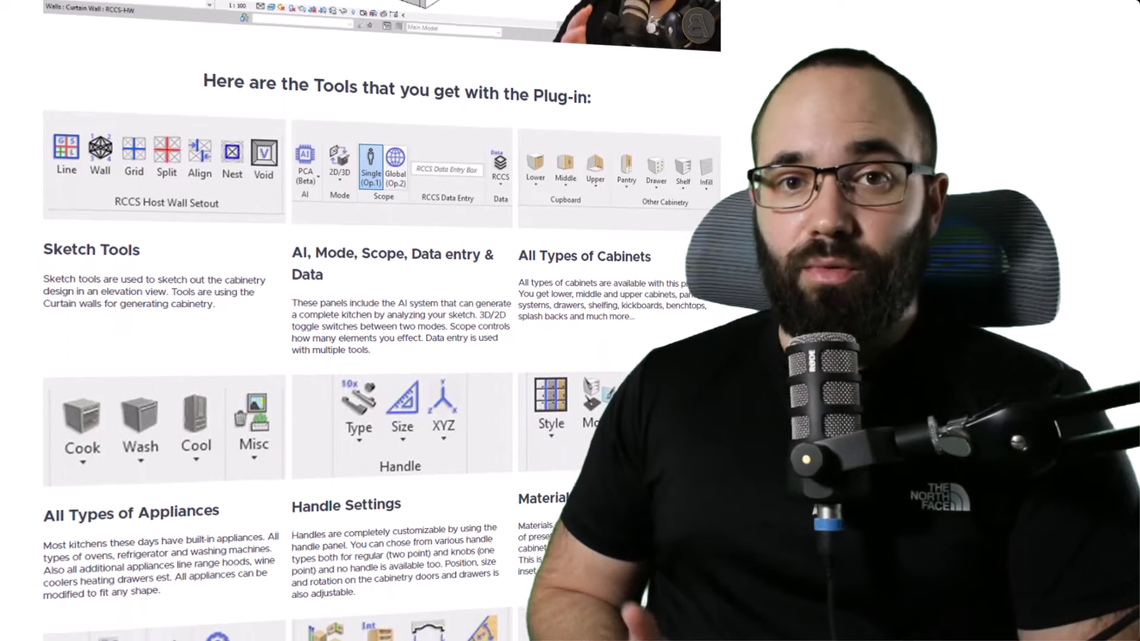
pyautogui.scroll(-3)
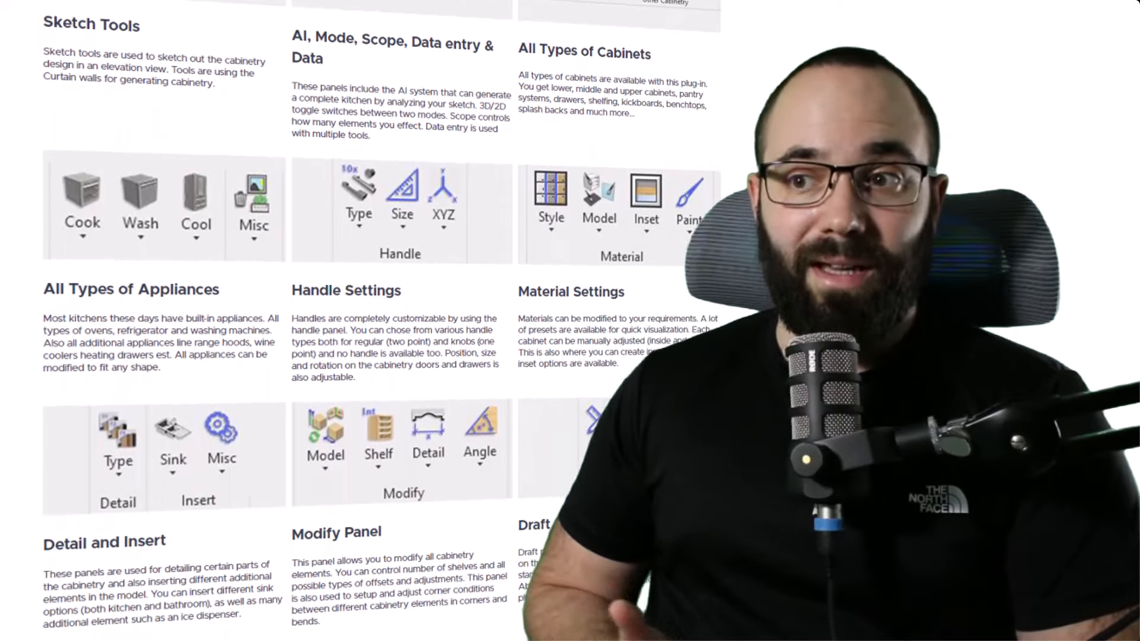
pyautogui.scroll(-3)
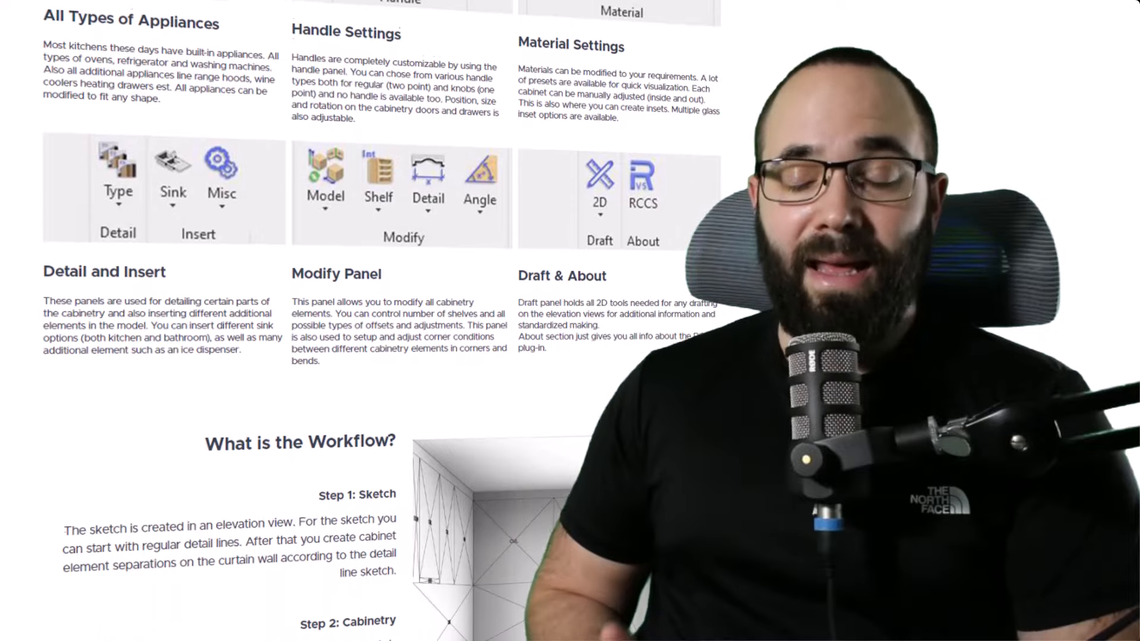
pyautogui.scroll(-3)
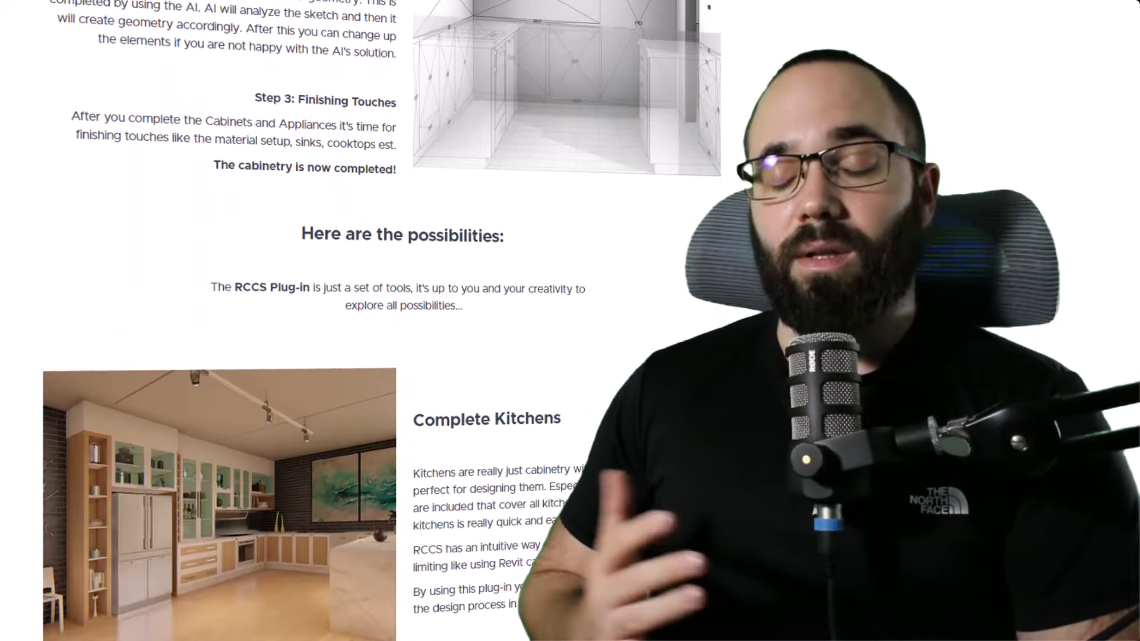
pyautogui.scroll(-3)
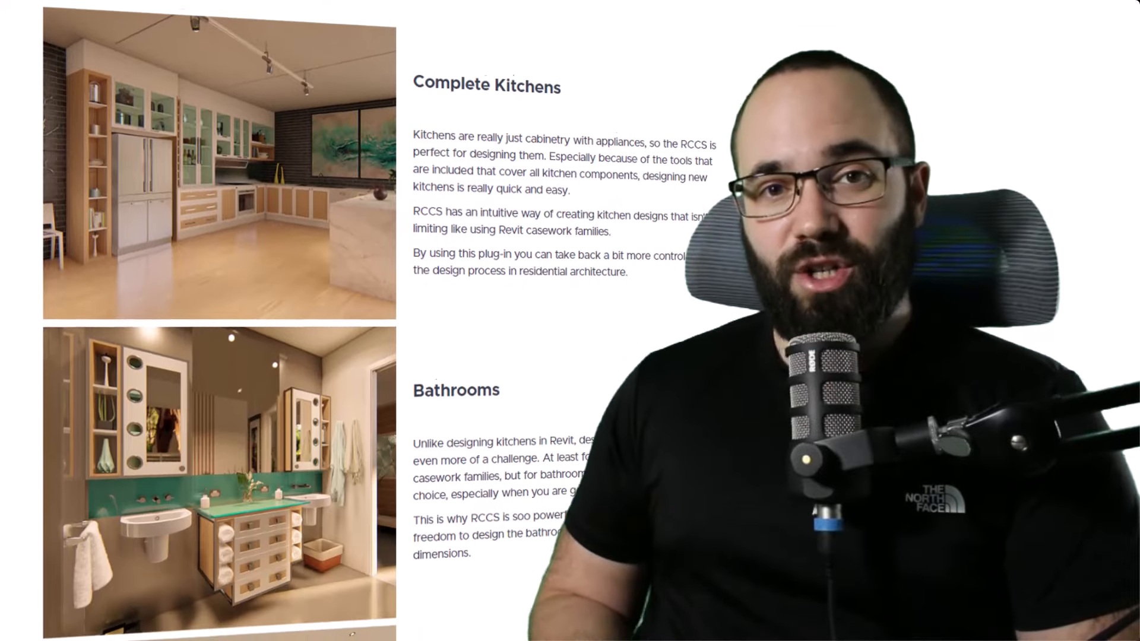
pyautogui.scroll(-3)
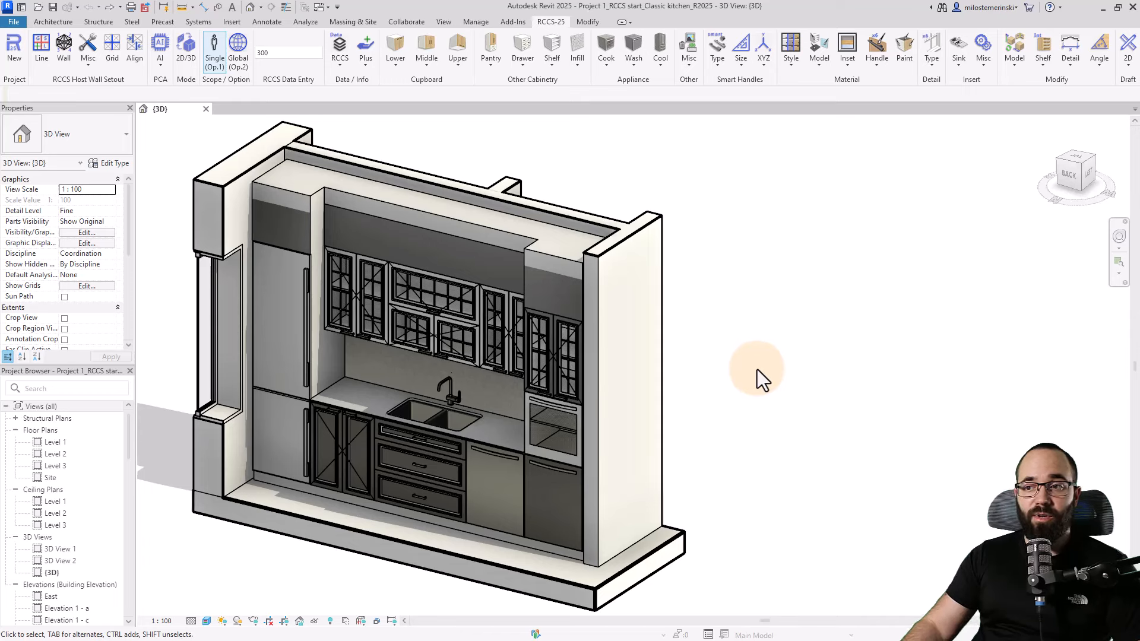
pyautogui.moveTo(753, 436)
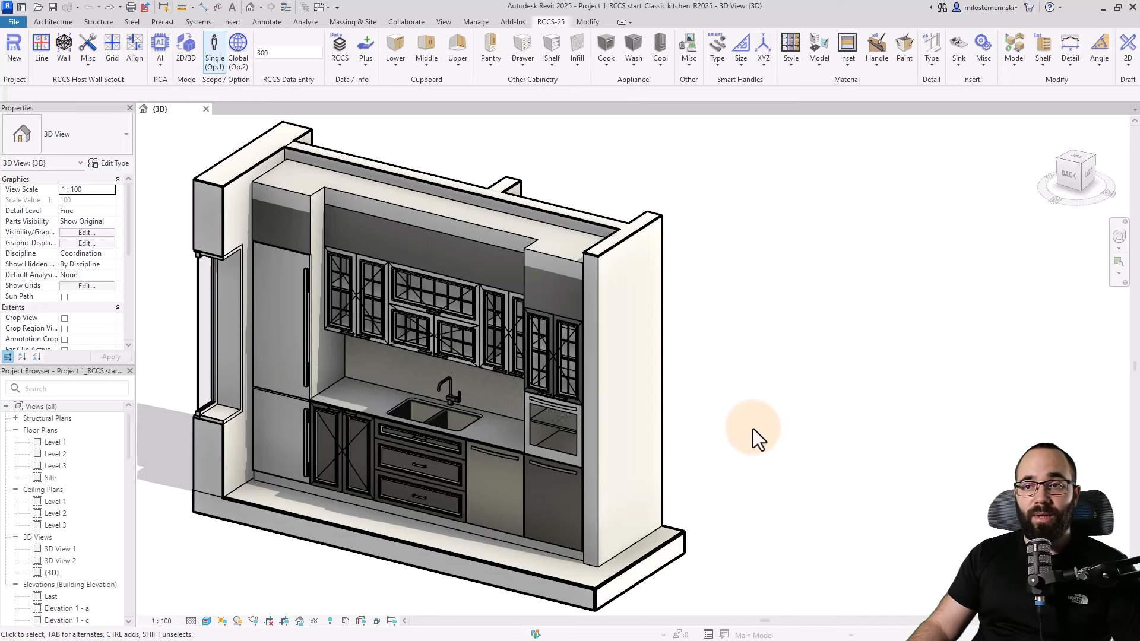
pyautogui.moveTo(530, 301)
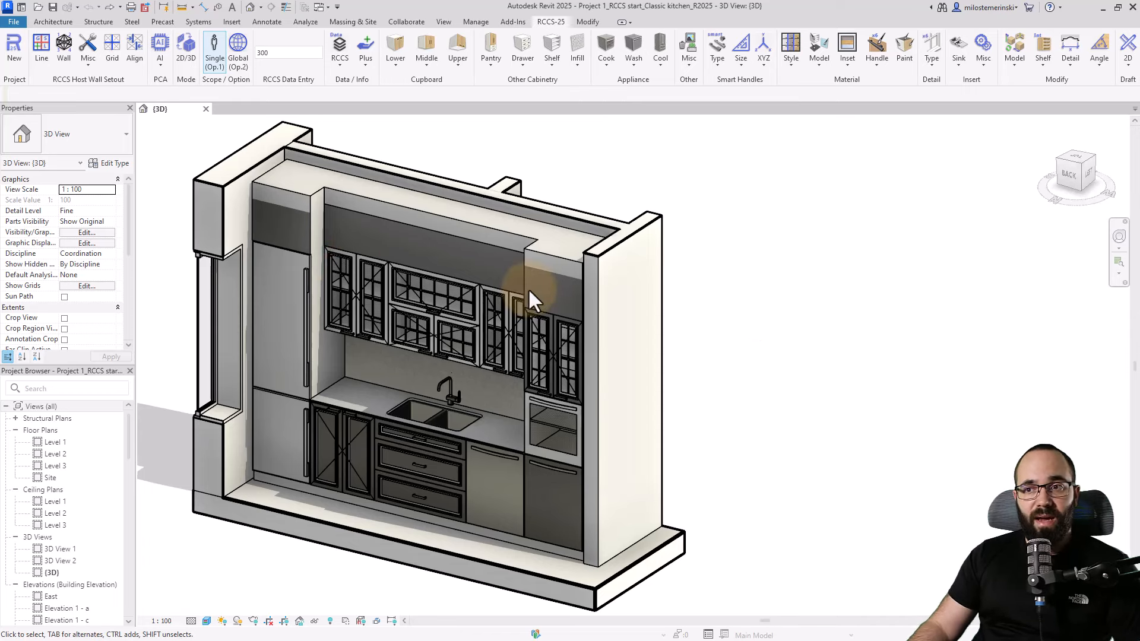
# Clone the glass upper-cabinet design onto the selected bulkhead panel using the RCCS-25 clone tool.
pyautogui.click(451, 277)
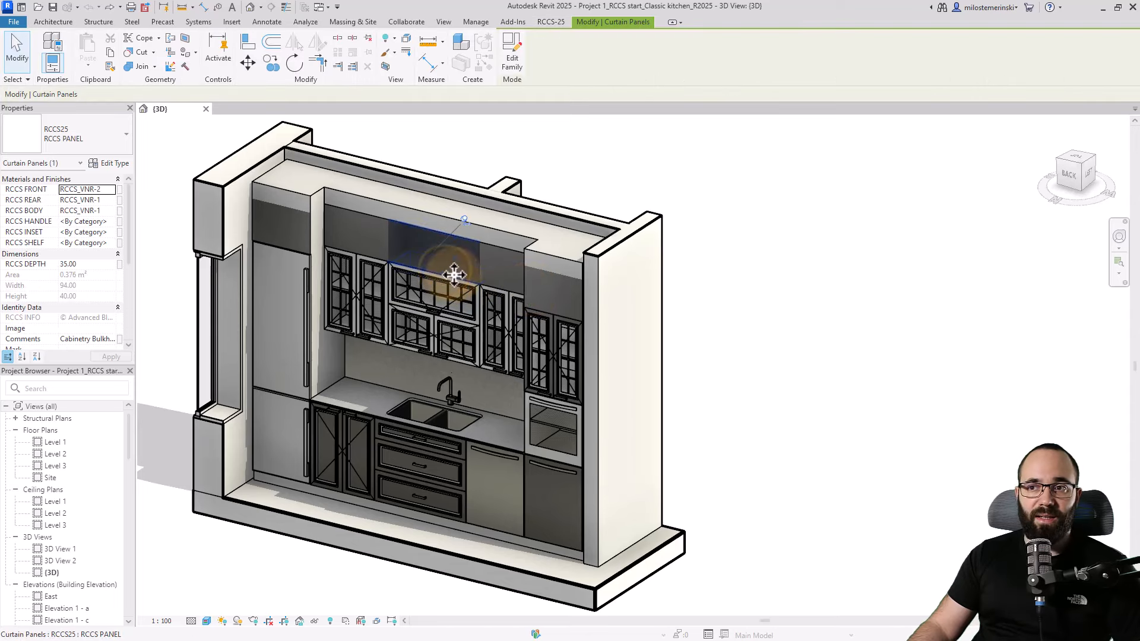
pyautogui.click(550, 21)
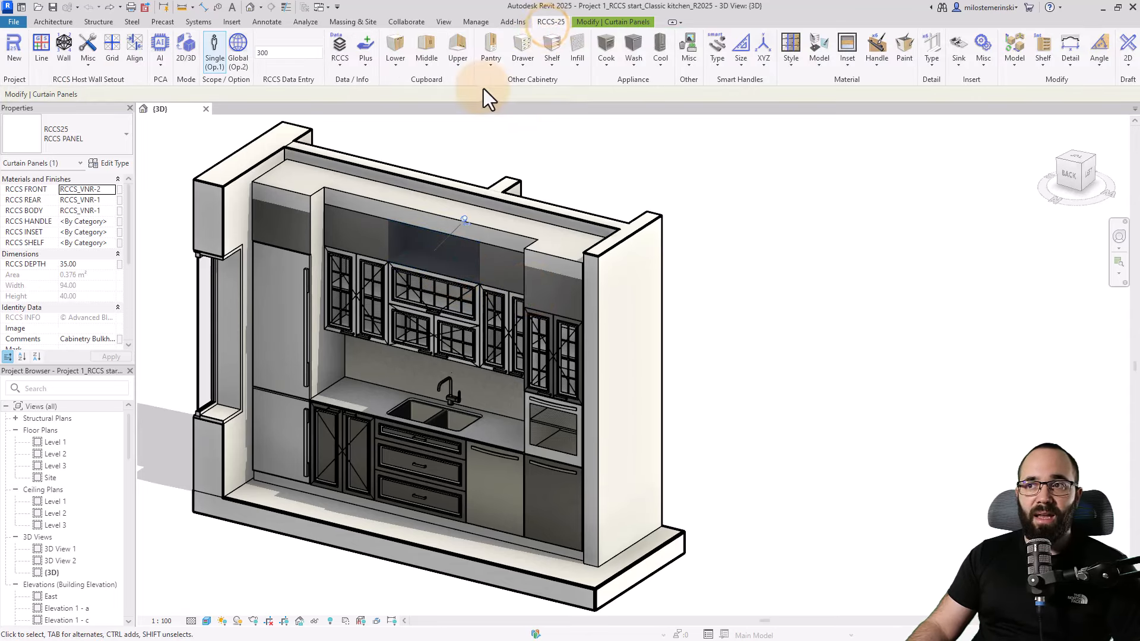
pyautogui.moveTo(637, 150)
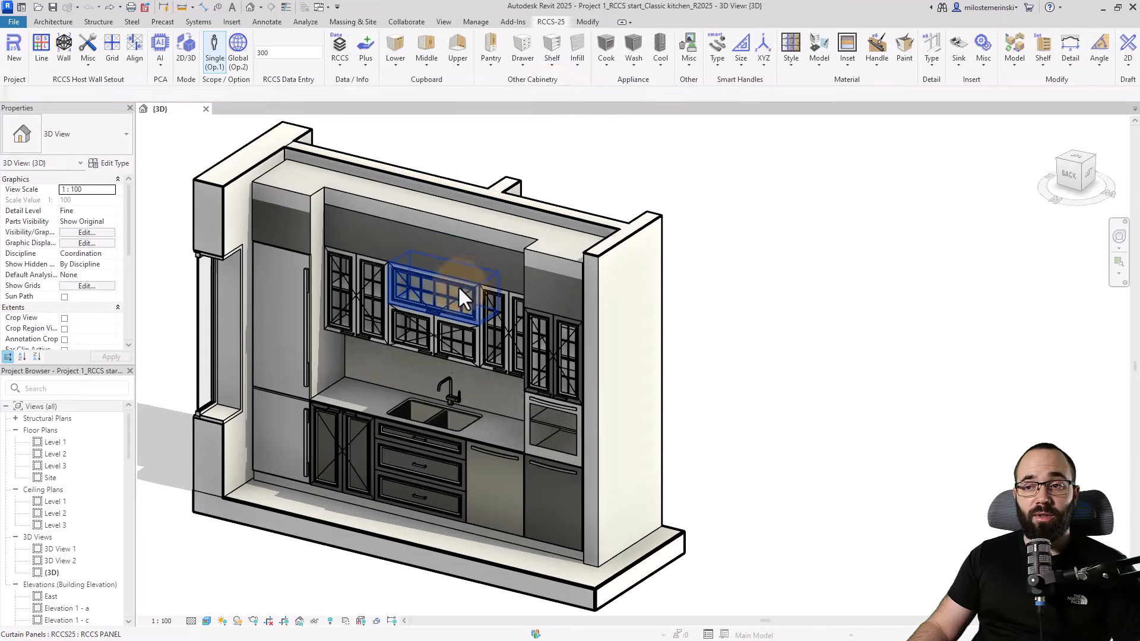
pyautogui.moveTo(456, 298)
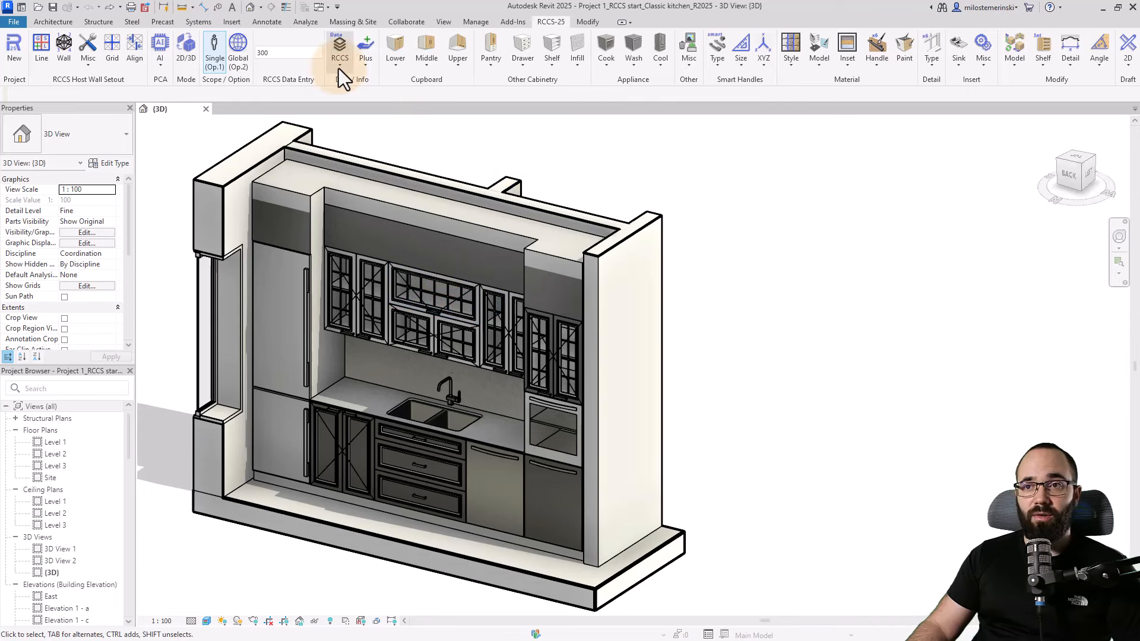
pyautogui.click(339, 51)
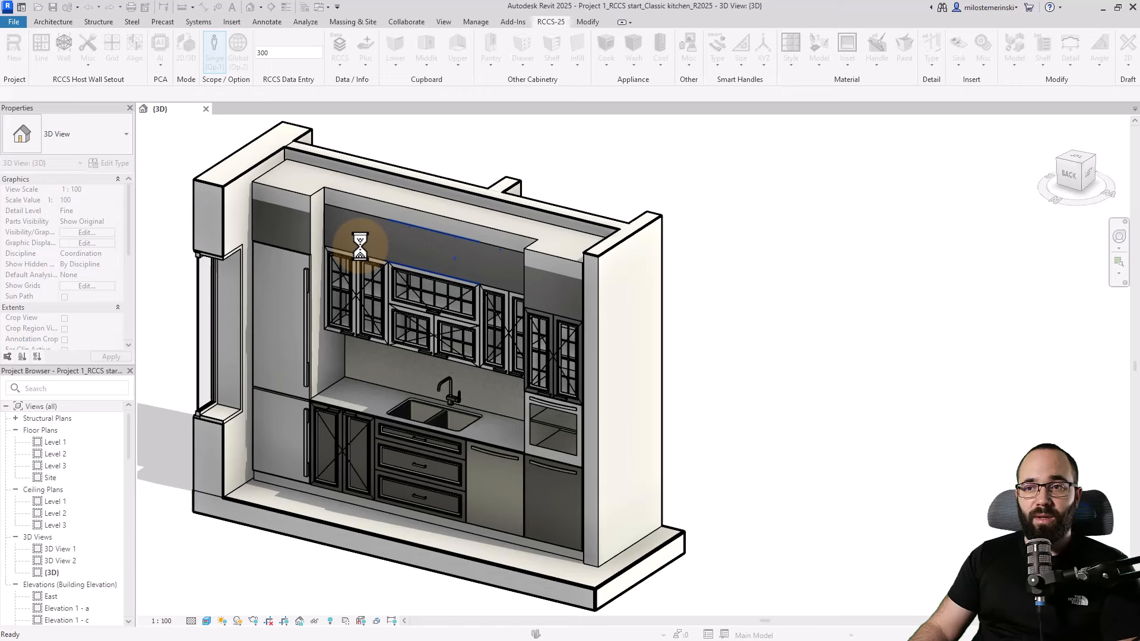
pyautogui.click(509, 273)
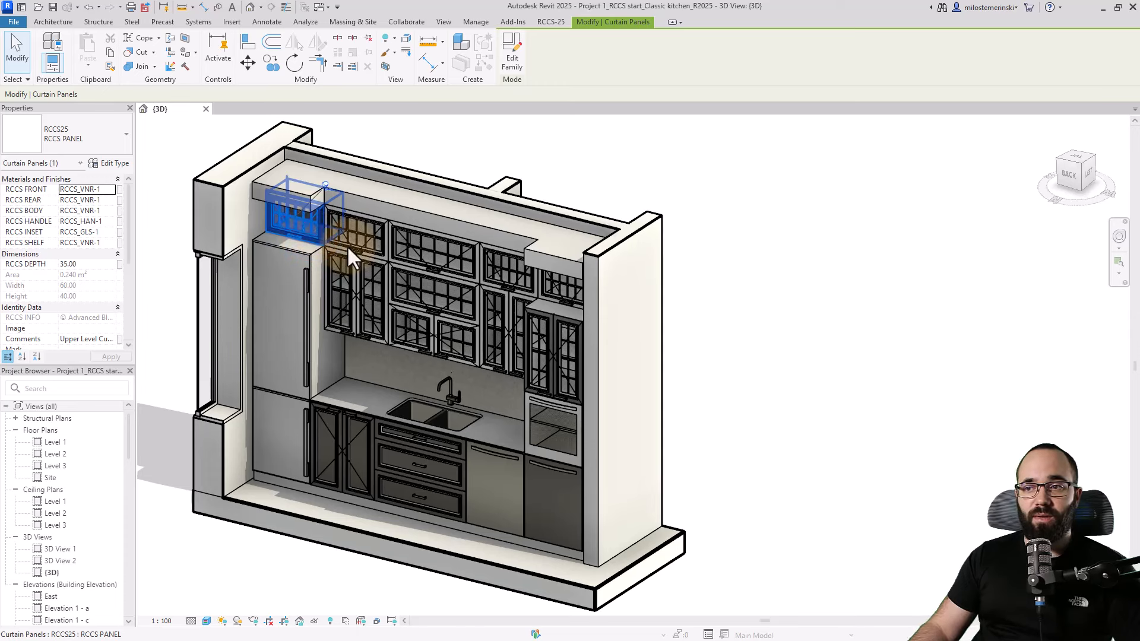
# Select both corner top panels and apply a deeper RCCS DEPTH in Properties.
pyautogui.click(560, 291)
pyautogui.write('58')
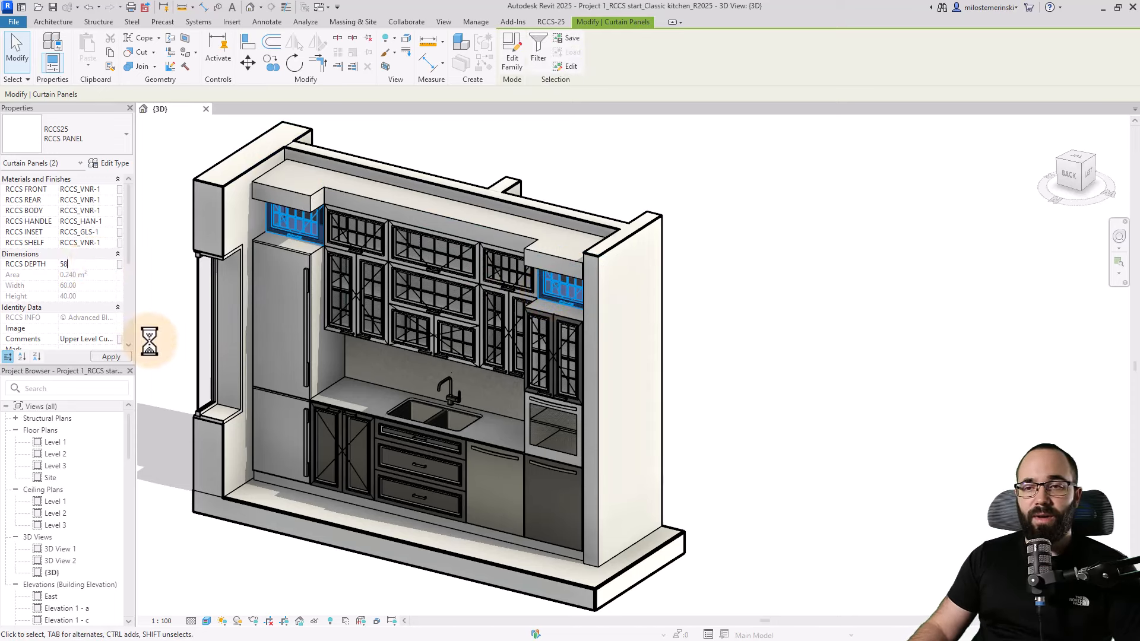
pyautogui.click(111, 356)
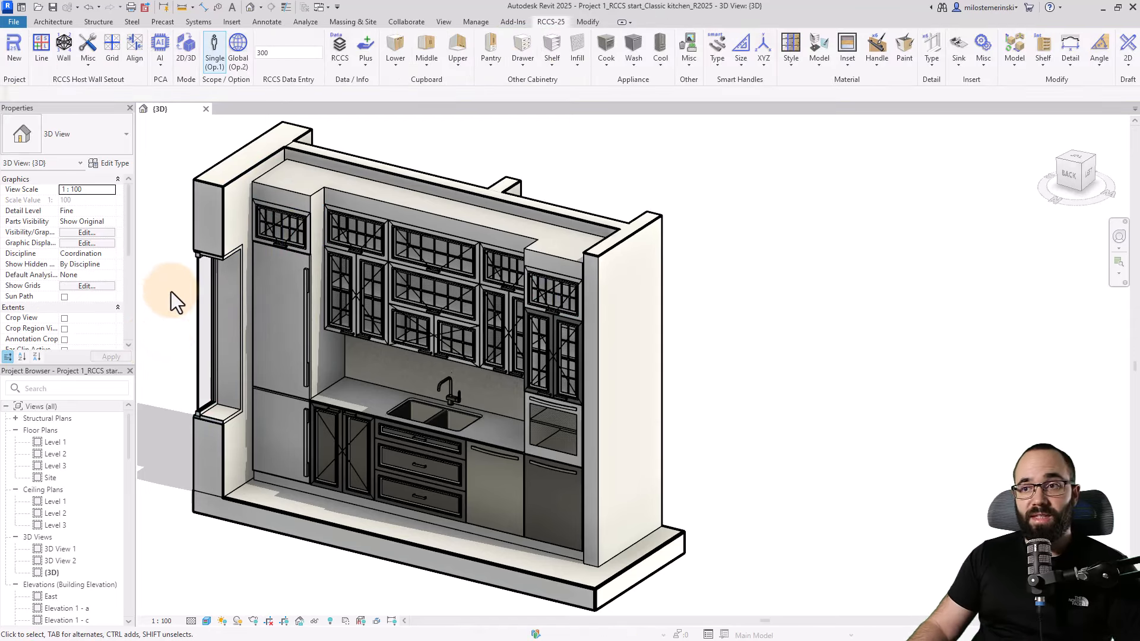
pyautogui.moveTo(277, 203)
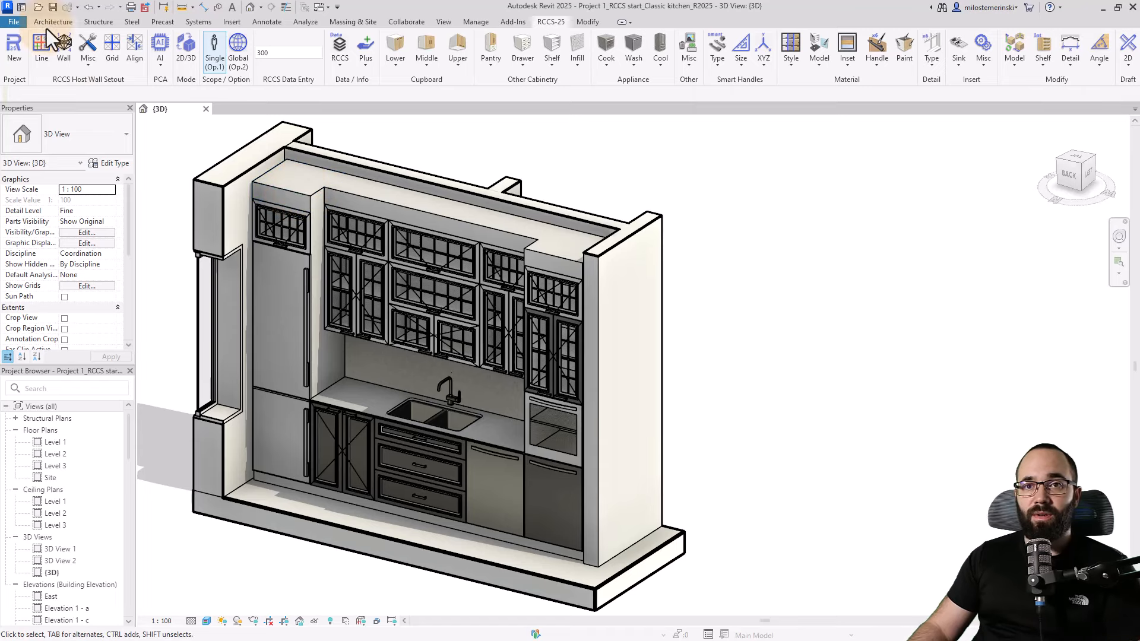
# Place a wall by Pick Faces on the bulkhead top and nest it into the cabinetry via RCCS Misc.
pyautogui.click(51, 22)
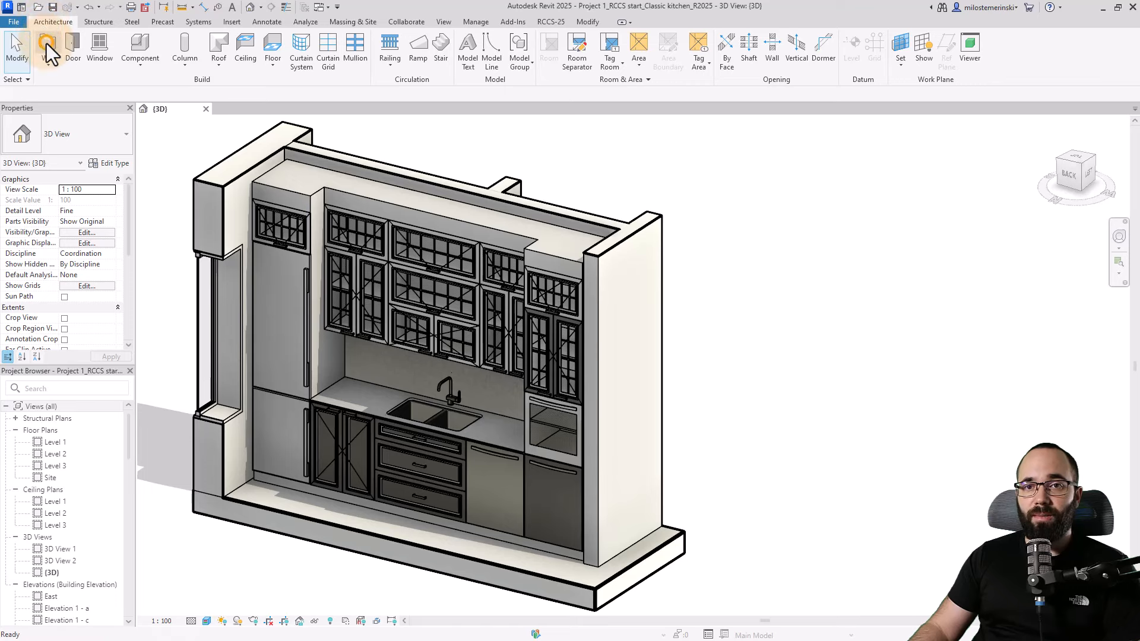
pyautogui.click(772, 51)
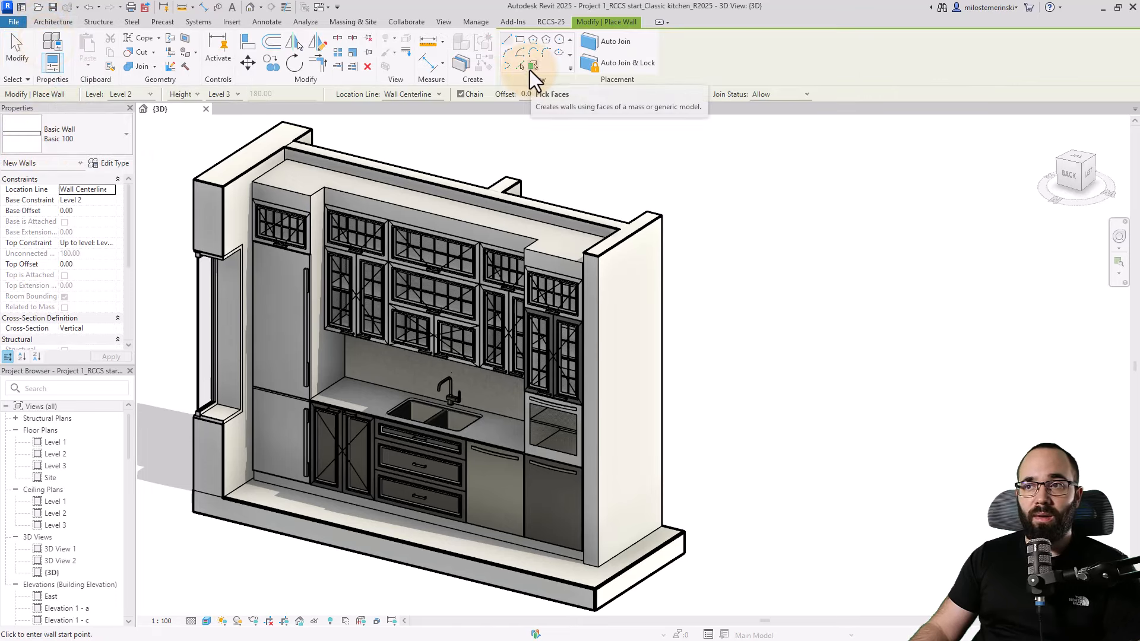
pyautogui.click(531, 66)
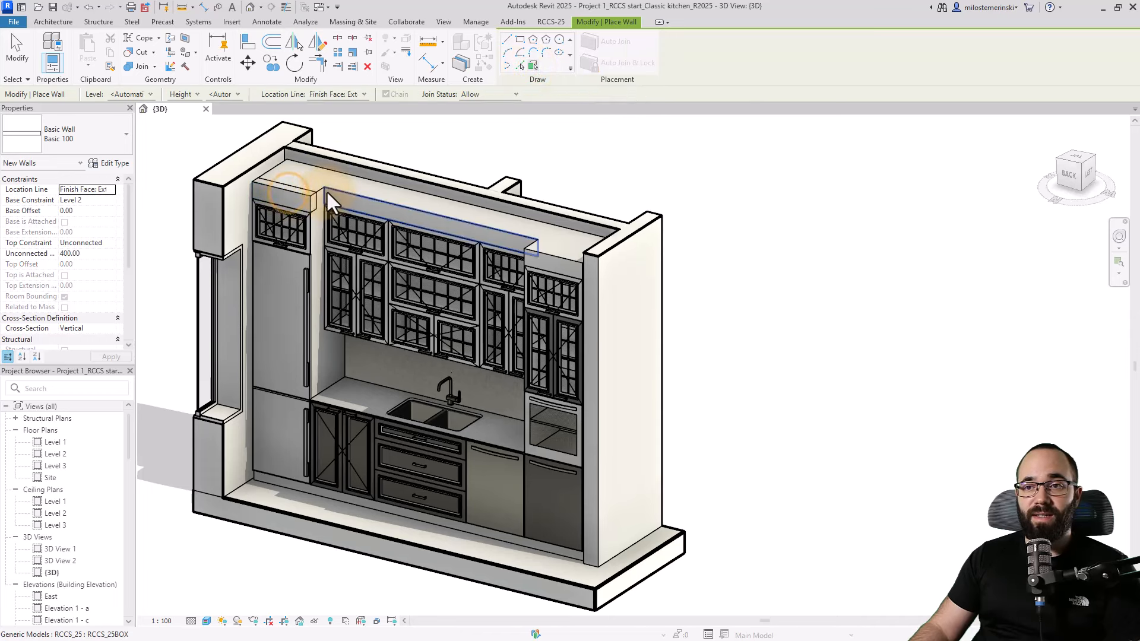
pyautogui.moveTo(506, 247)
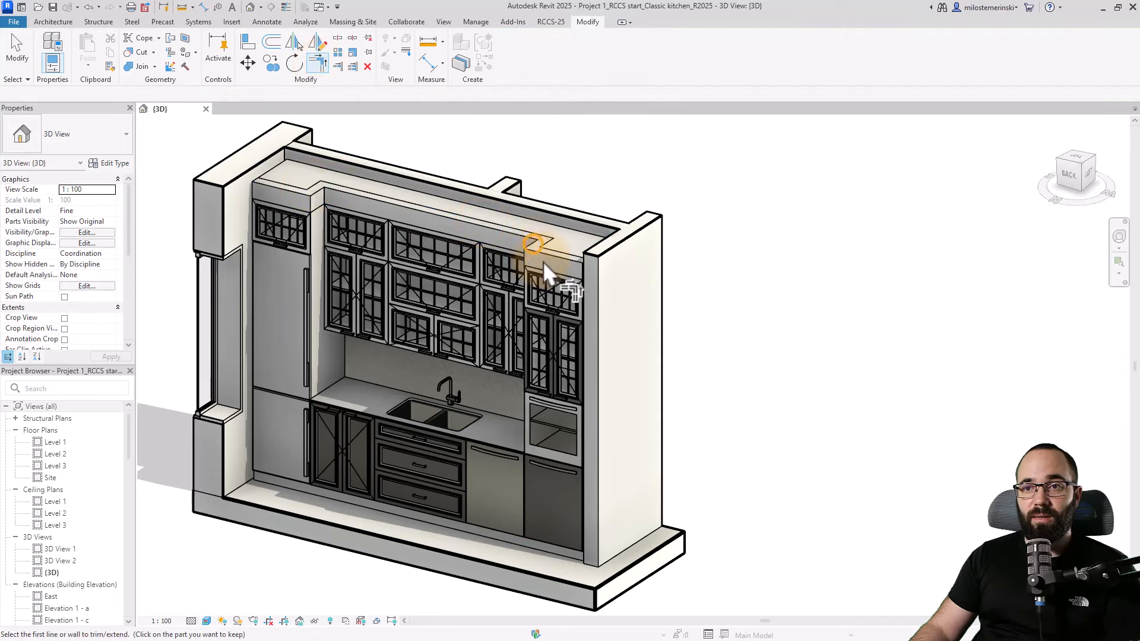
pyautogui.moveTo(448, 73)
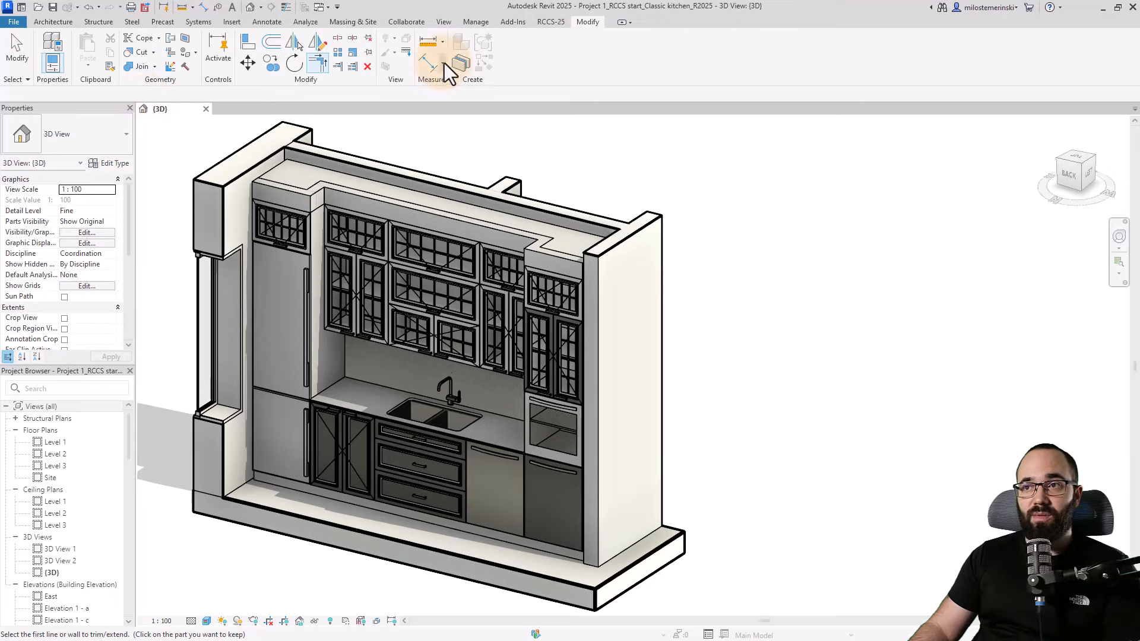
pyautogui.click(550, 21)
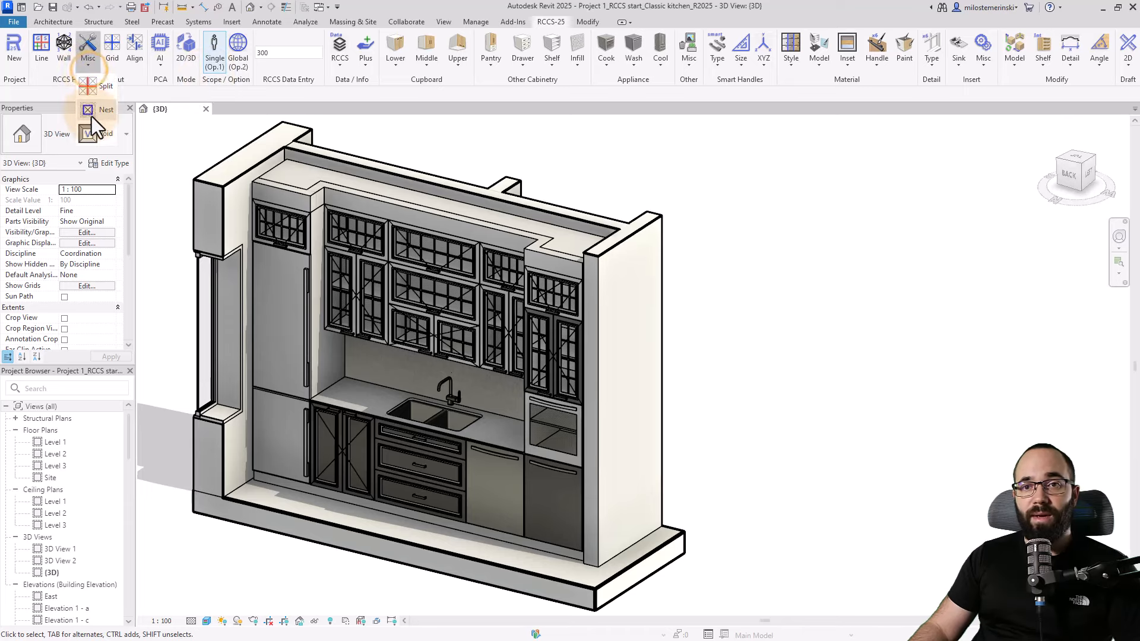
pyautogui.click(287, 185)
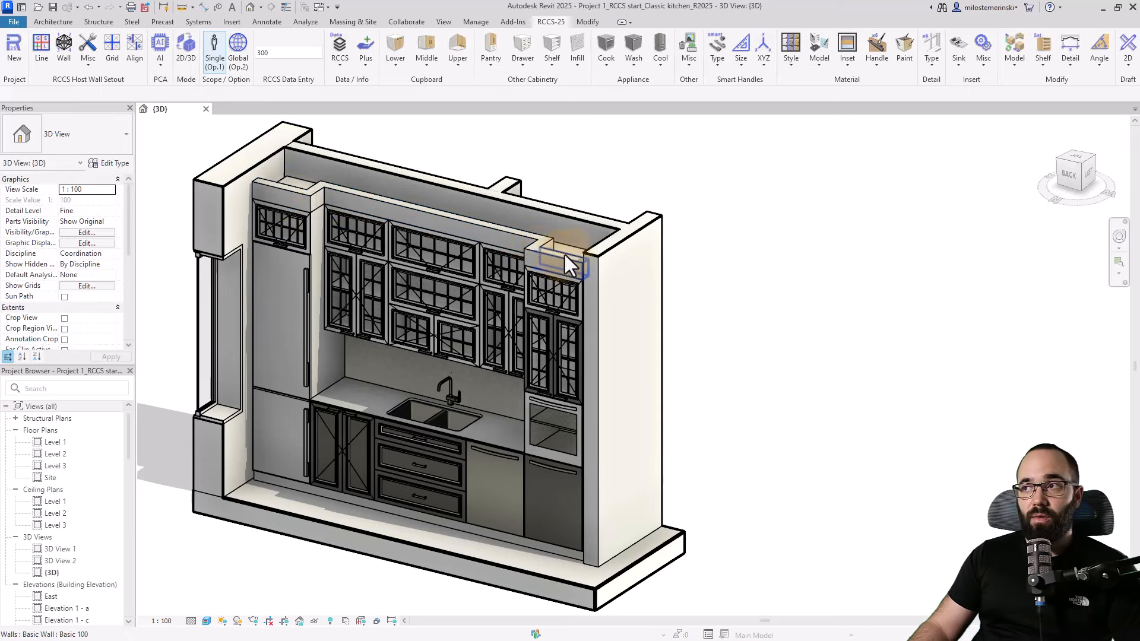
# Insert an RCCS Crown/Cornice using the RCCS_CROWN-6 wall sweep type on the top wall.
pyautogui.click(982, 51)
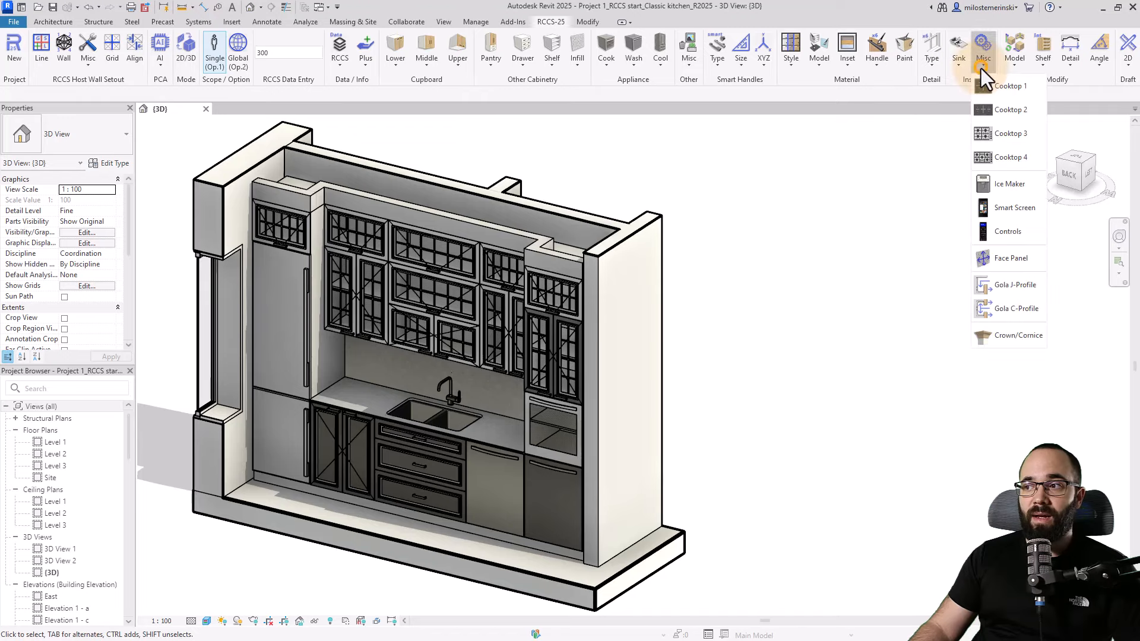
pyautogui.moveTo(1017, 335)
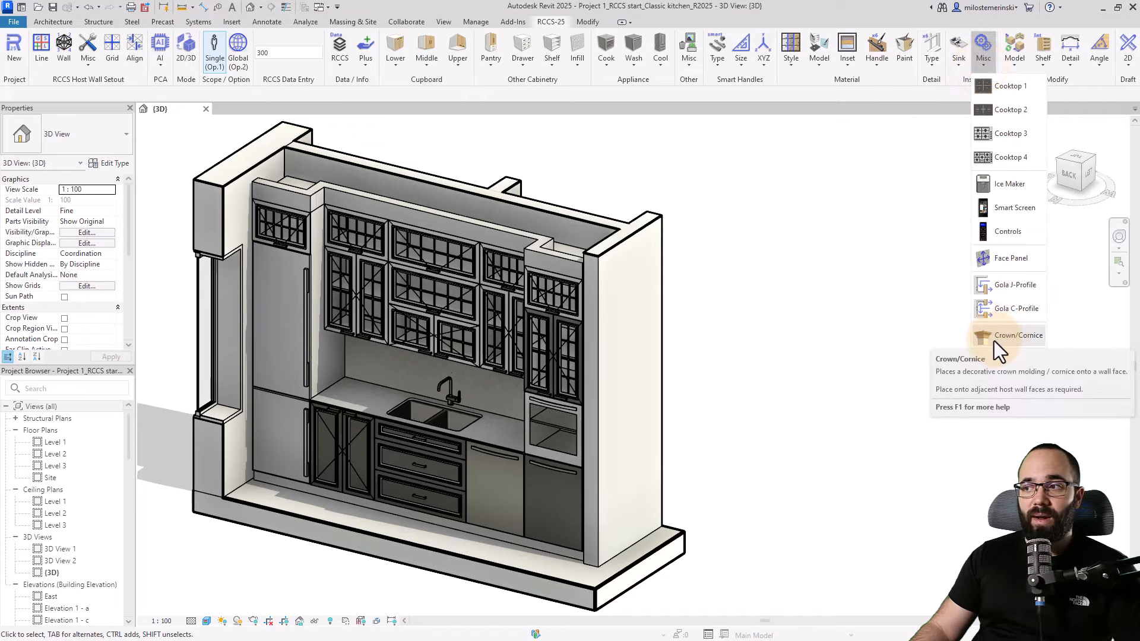
pyautogui.click(1018, 335)
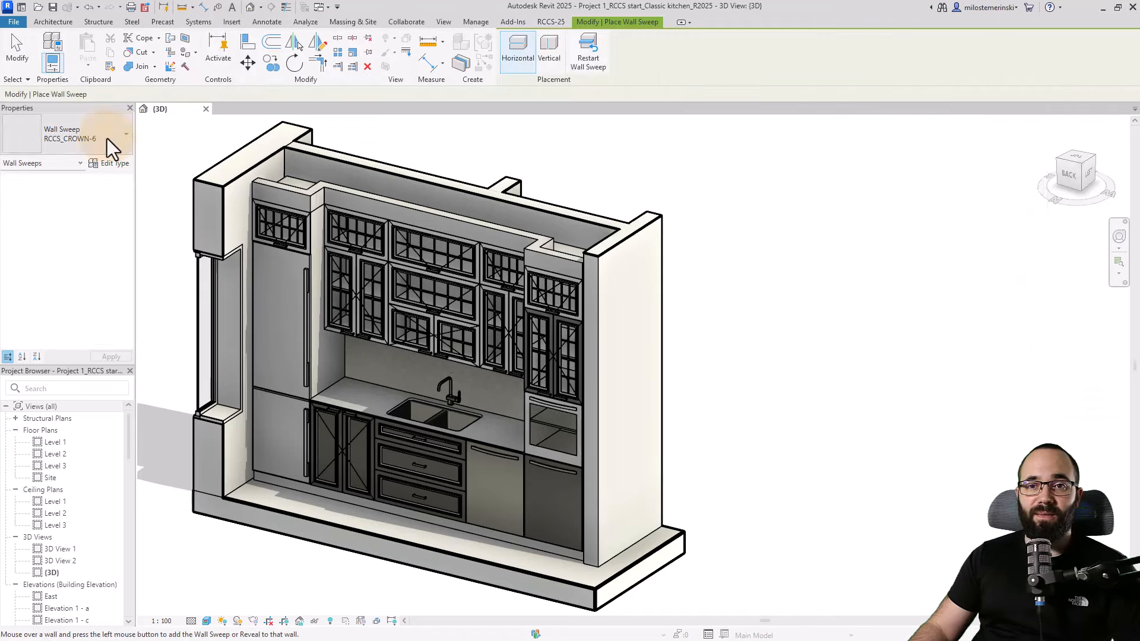
pyautogui.click(125, 134)
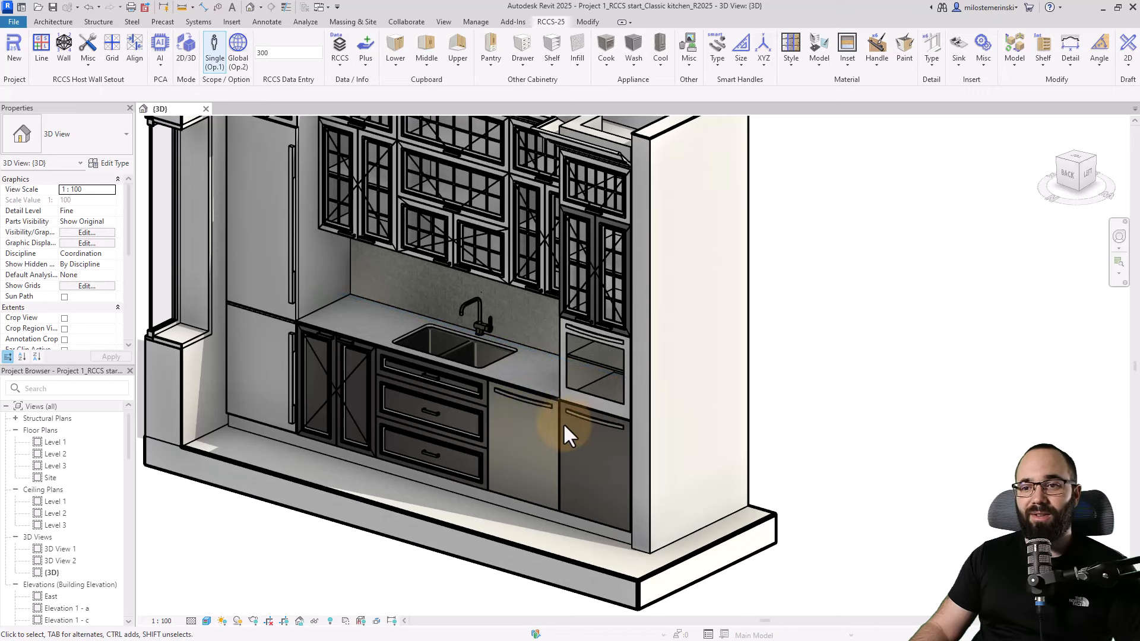
# Select the base cabinet beside the sink and switch to the RCCS GOLA profile start project.
pyautogui.click(349, 411)
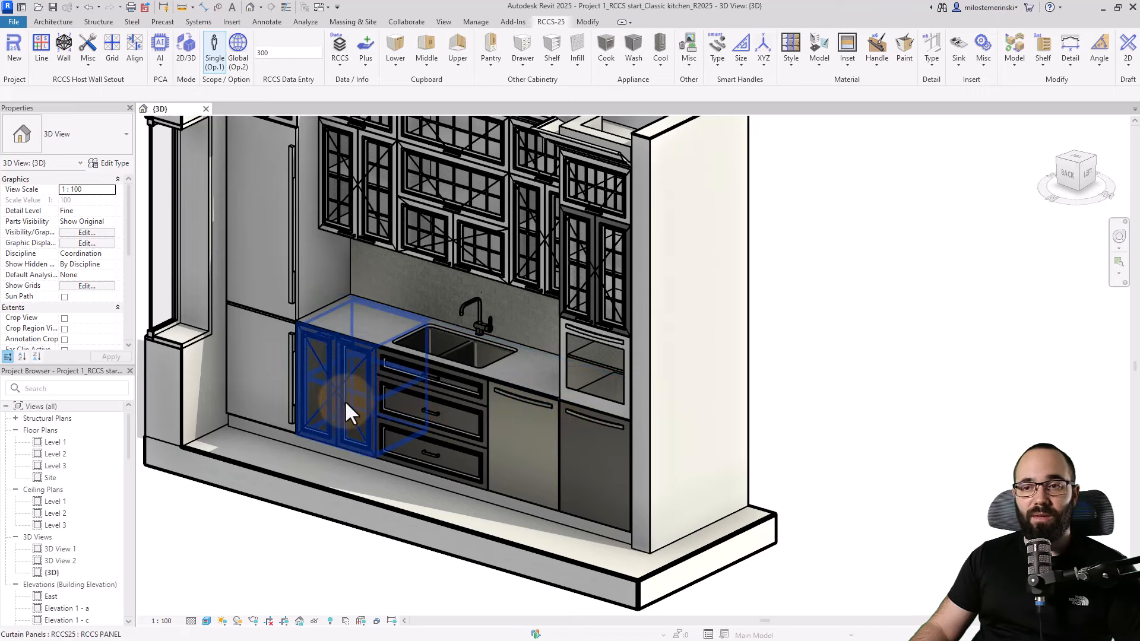
pyautogui.click(338, 47)
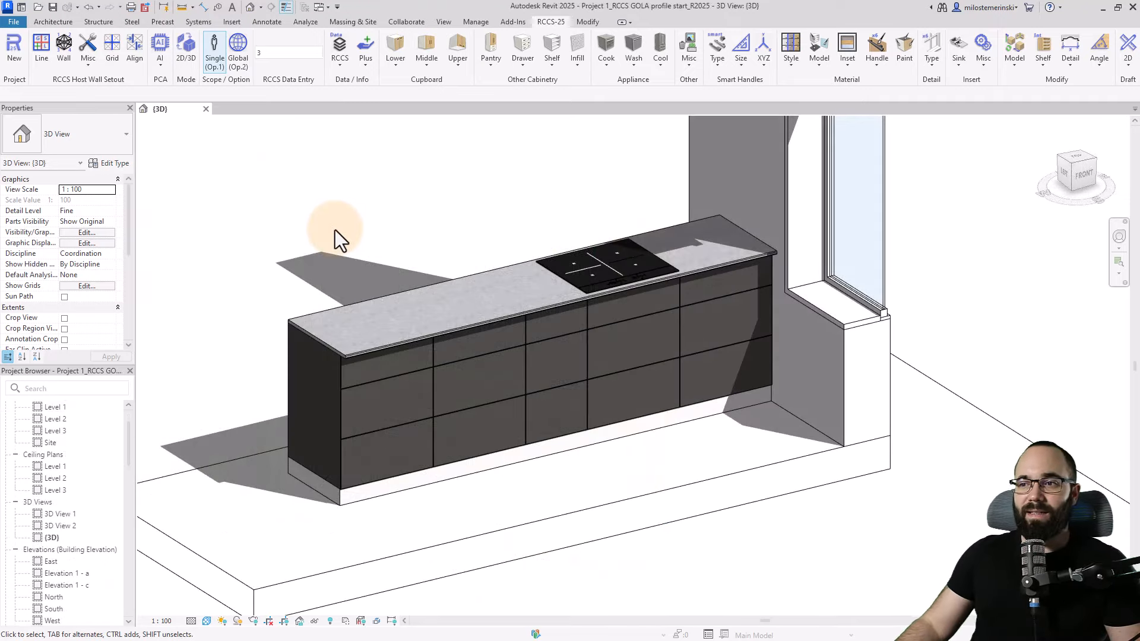
pyautogui.moveTo(494, 397)
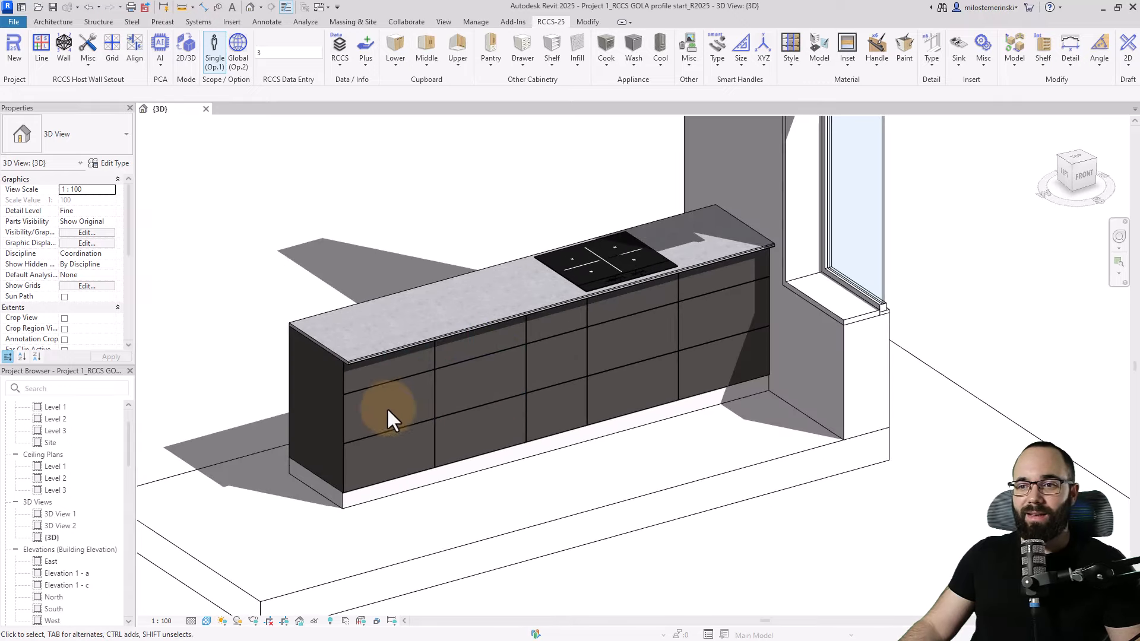
pyautogui.moveTo(426, 400)
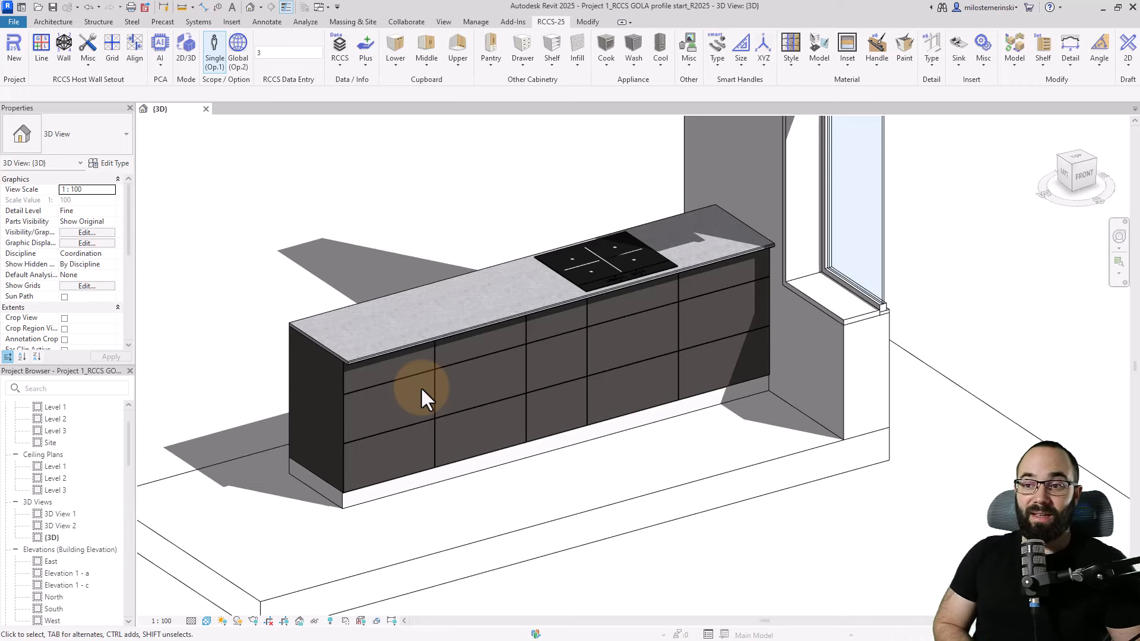
pyautogui.moveTo(432, 407)
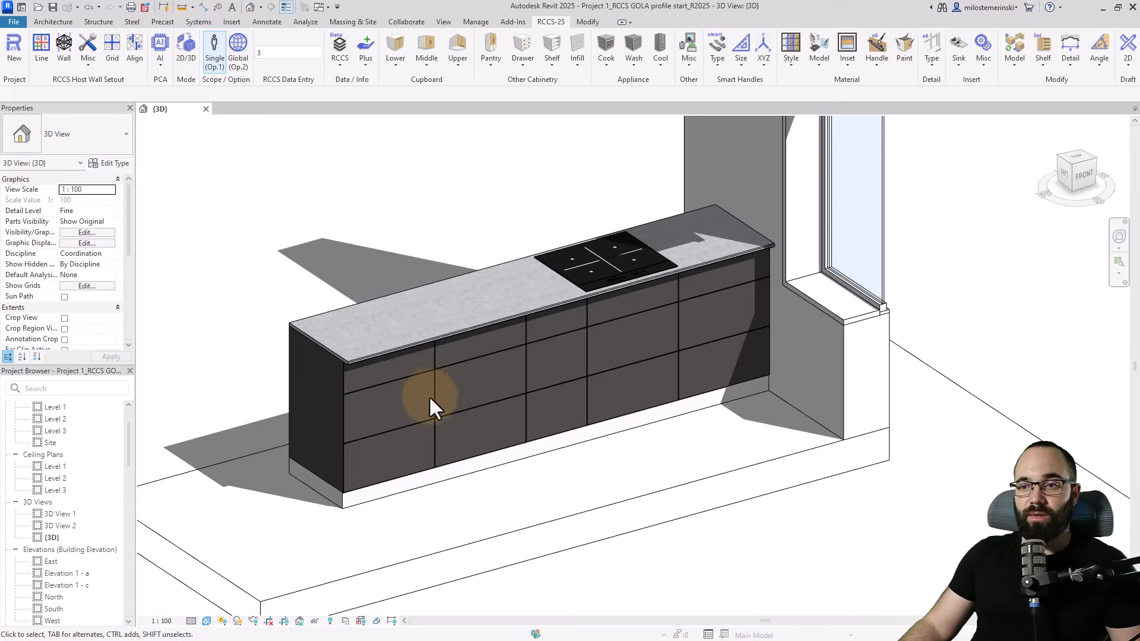
pyautogui.moveTo(487, 400)
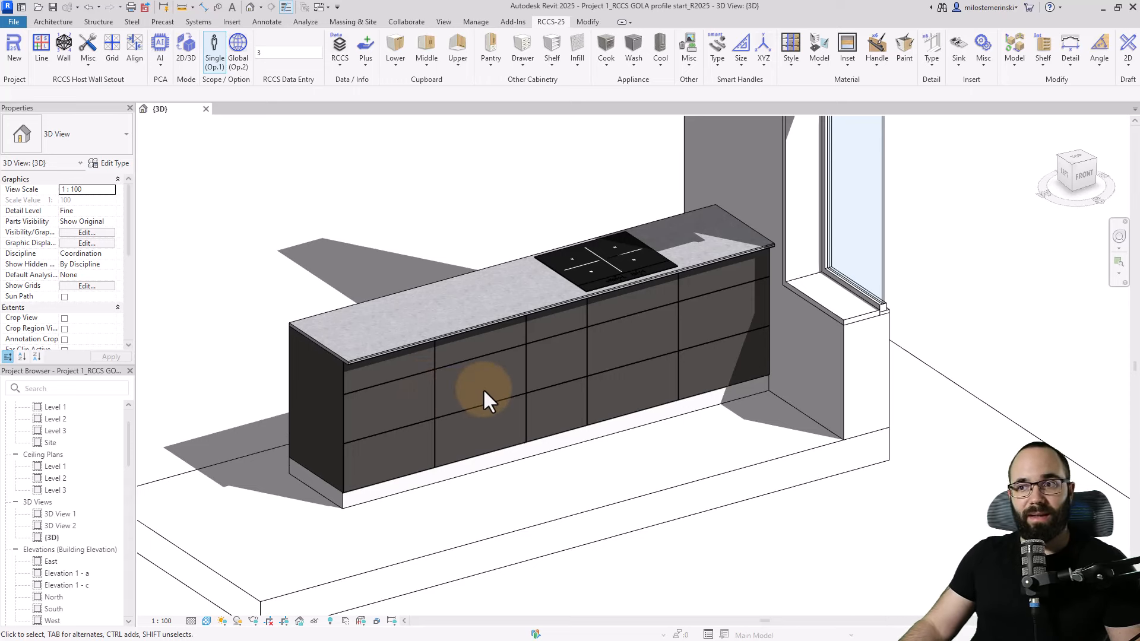
pyautogui.moveTo(983, 69)
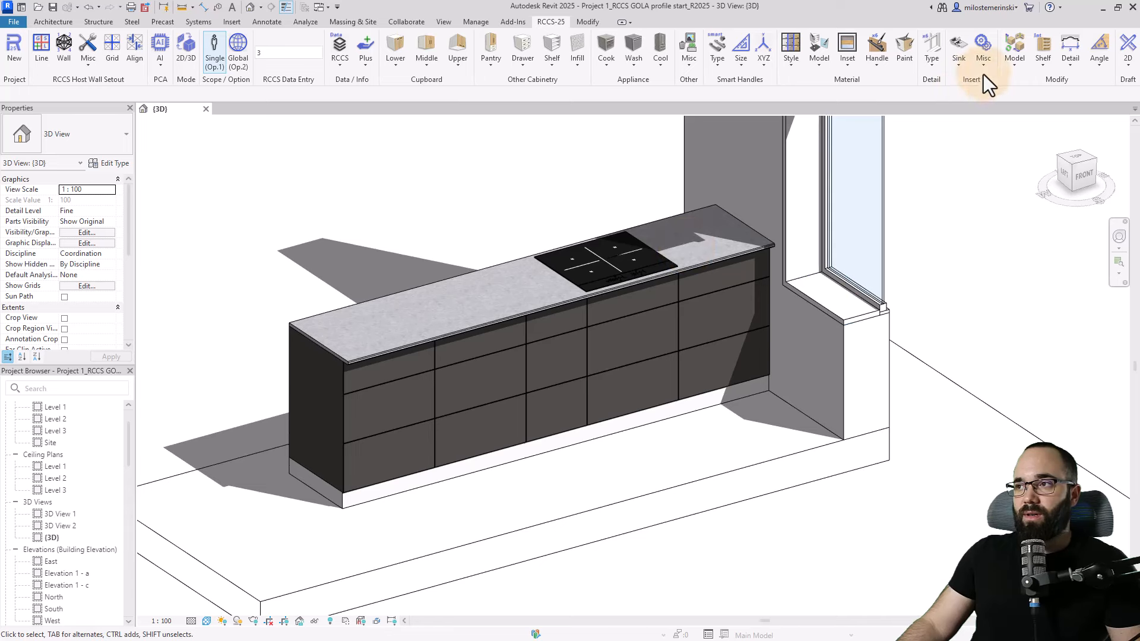
# Insert a Gola C-Profile from RCCS Misc onto the drawer fronts and confirm the current work plane.
pyautogui.click(982, 48)
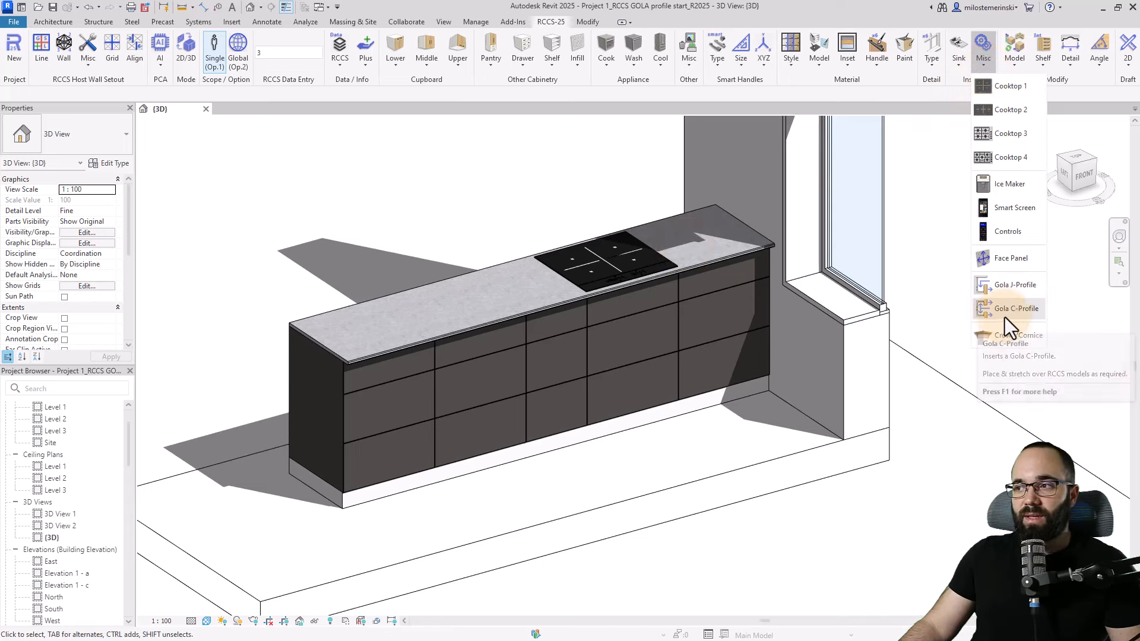
pyautogui.moveTo(1010, 284)
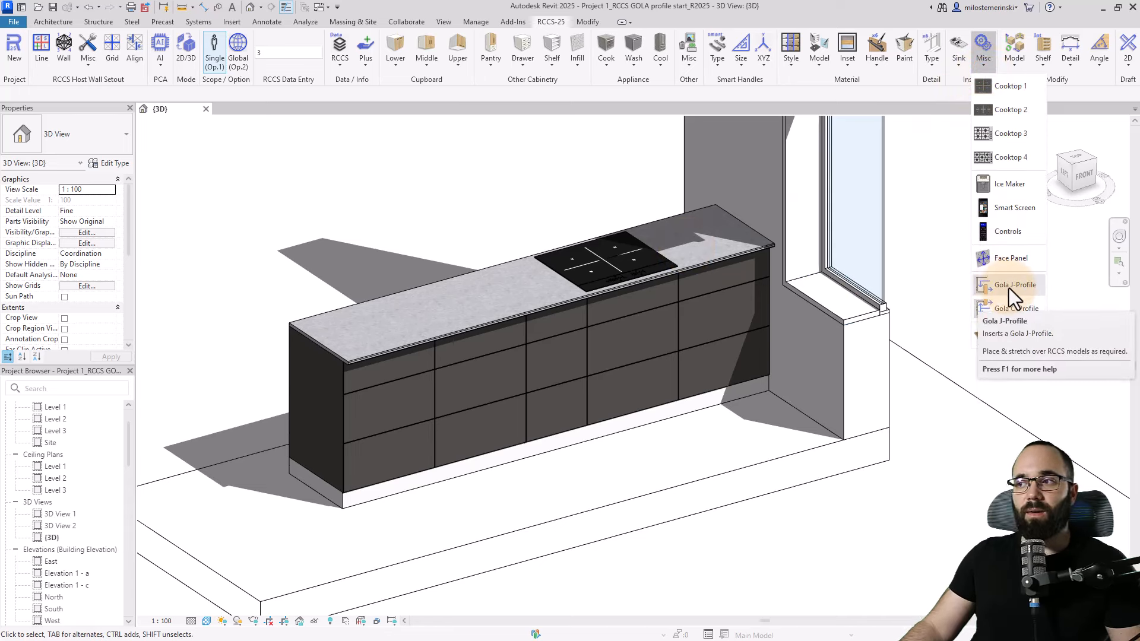
pyautogui.moveTo(1011, 308)
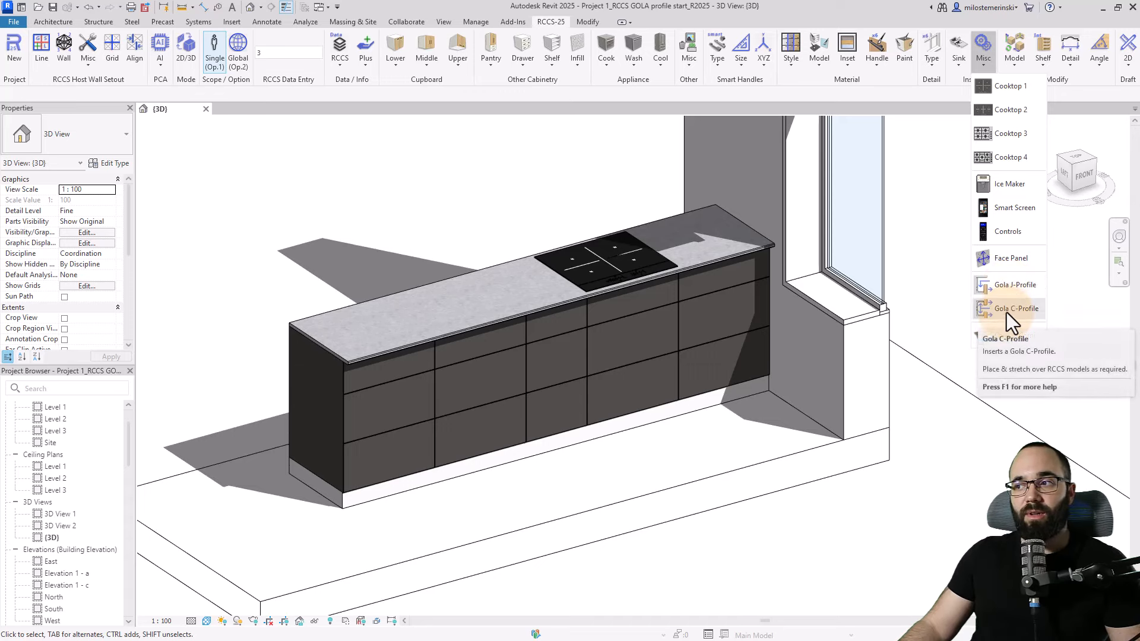
pyautogui.click(1015, 308)
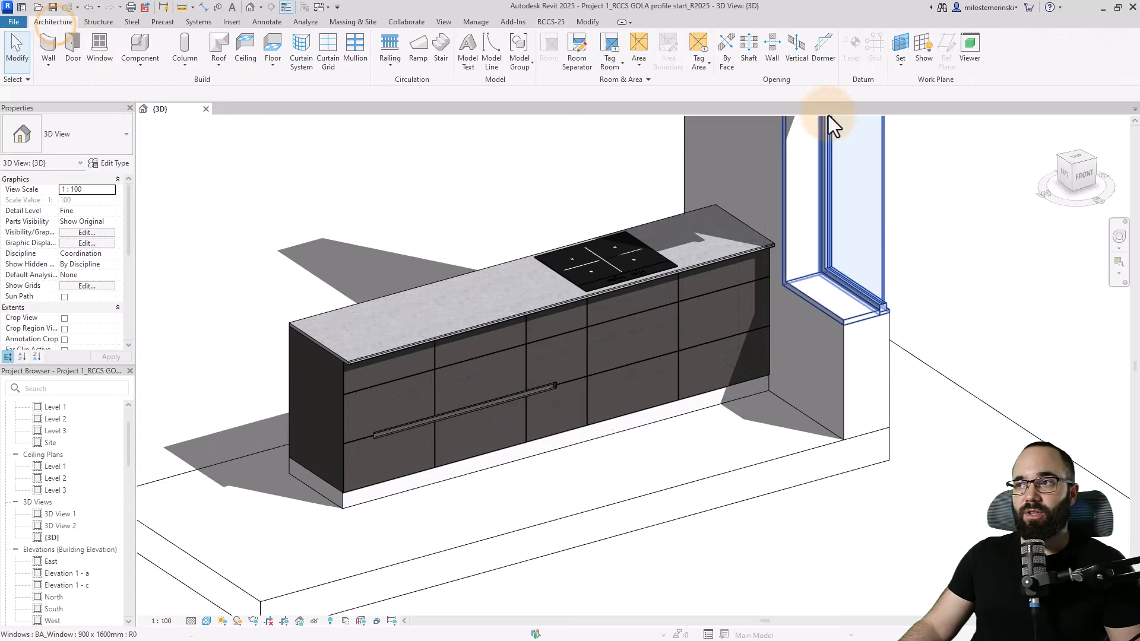
pyautogui.click(900, 51)
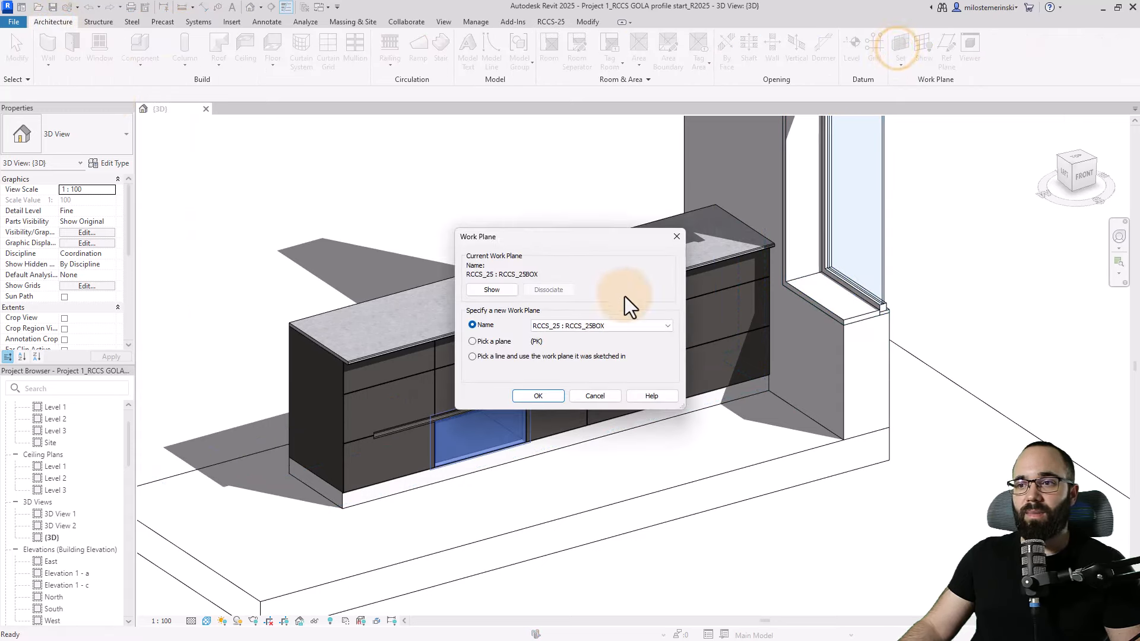
pyautogui.click(538, 396)
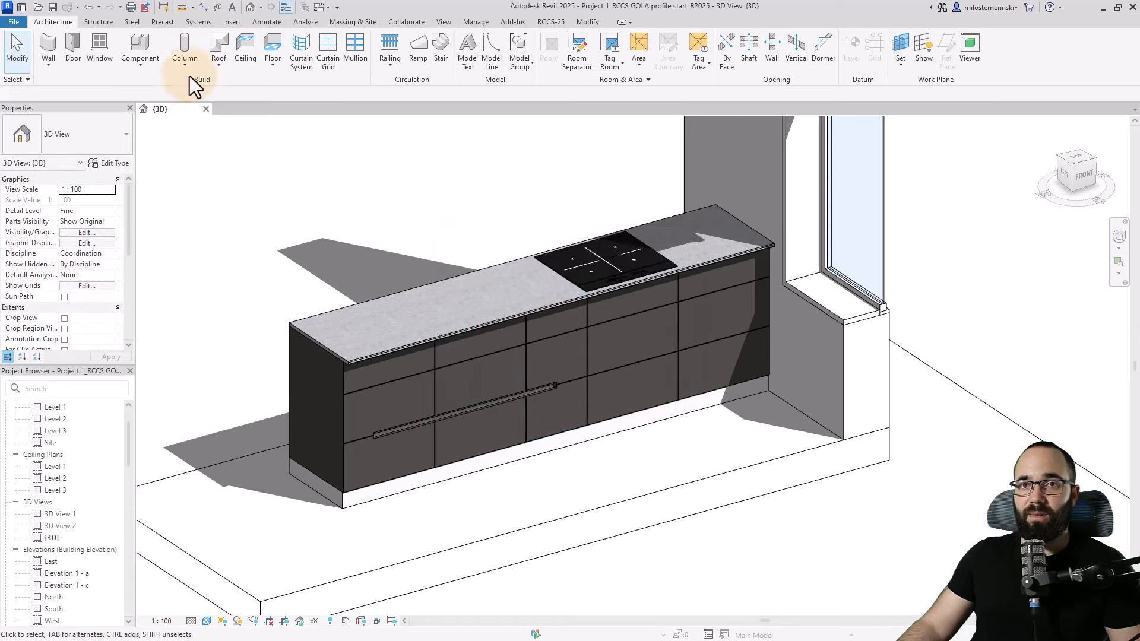
# Place a second Gola C-profile along the upper drawer row.
pyautogui.click(550, 22)
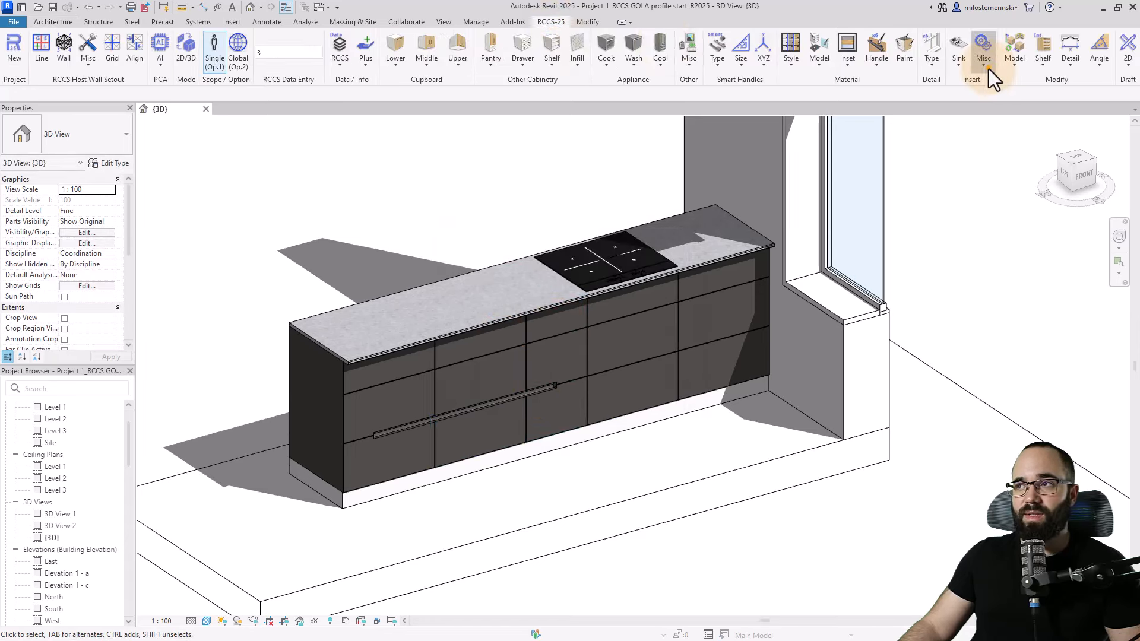
pyautogui.click(983, 48)
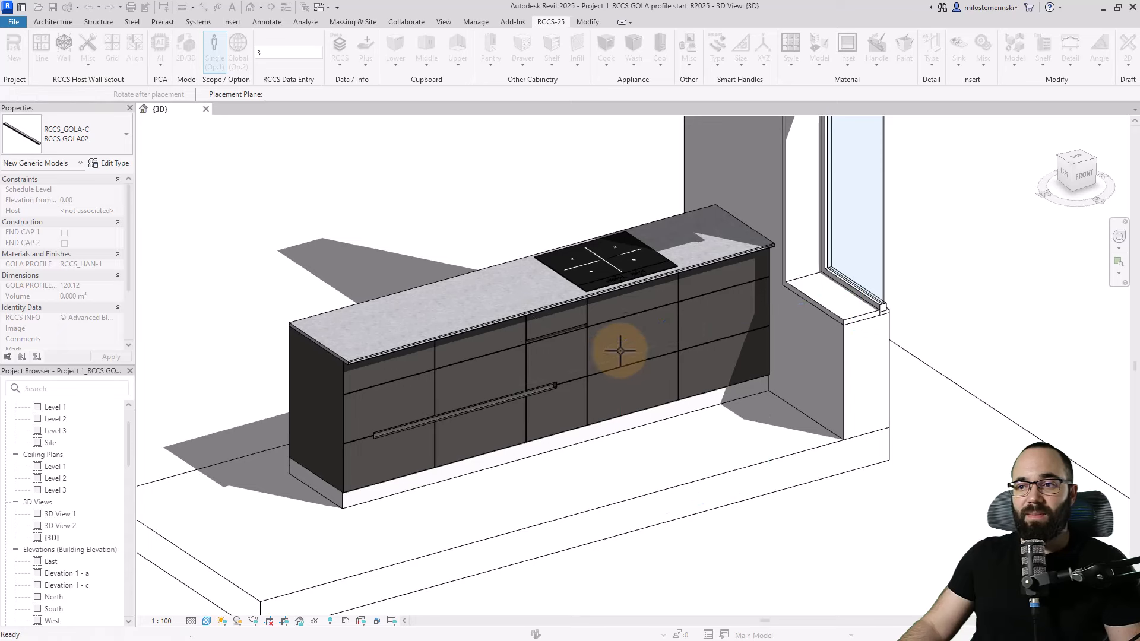
pyautogui.click(541, 356)
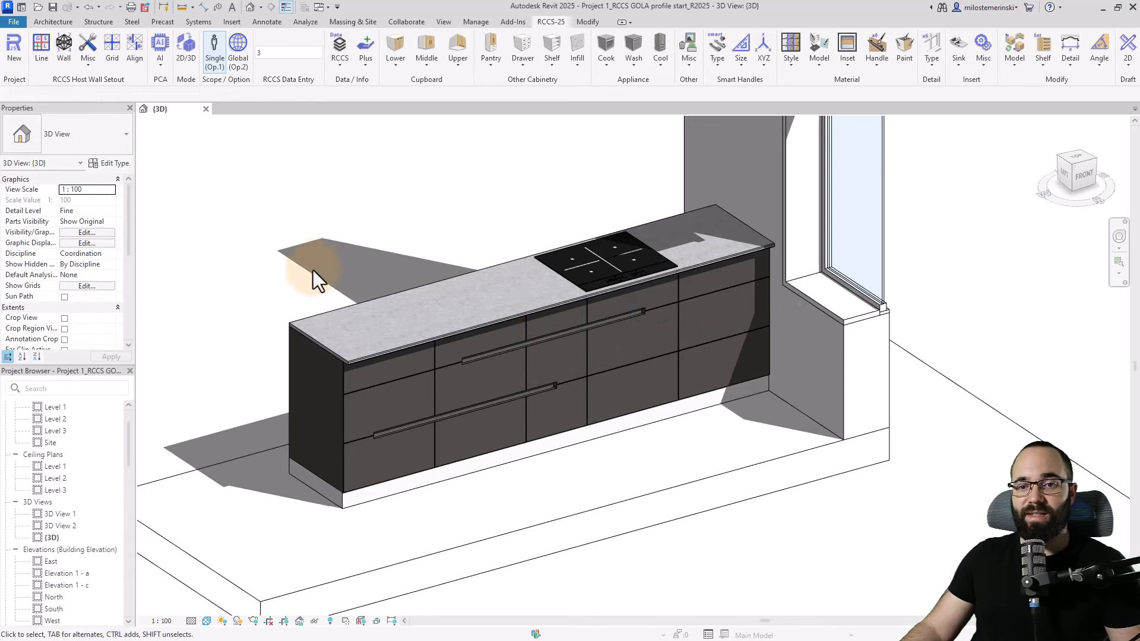
# In Elevation 1 - a, drag each Gola profile's end grip to the right end of the cabinet run.
pyautogui.doubleClick(64, 572)
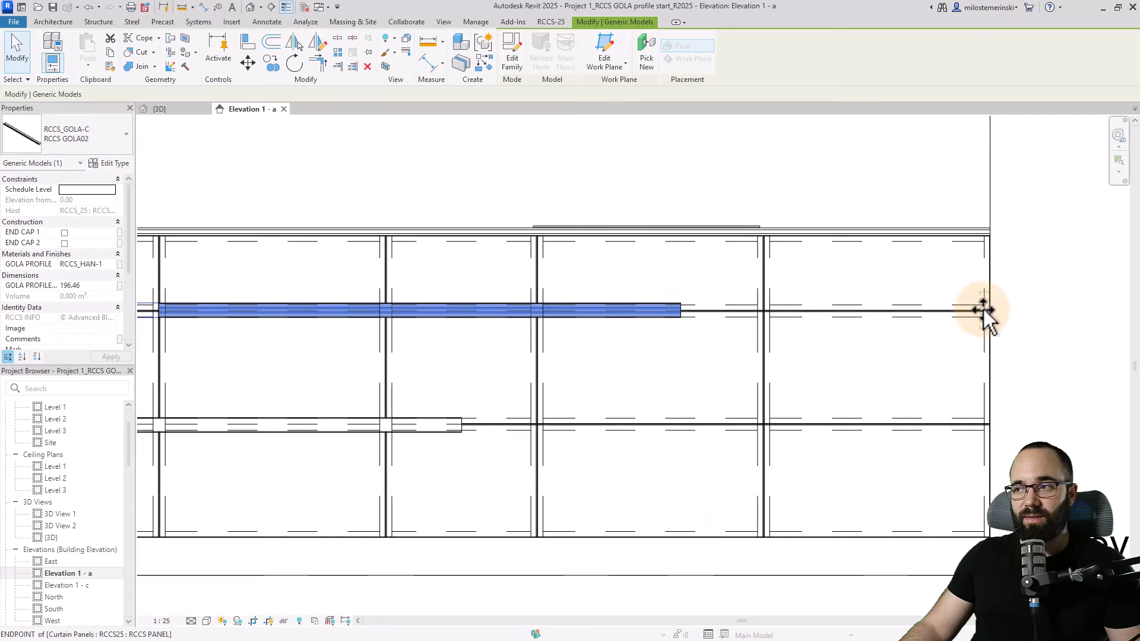
pyautogui.click(764, 203)
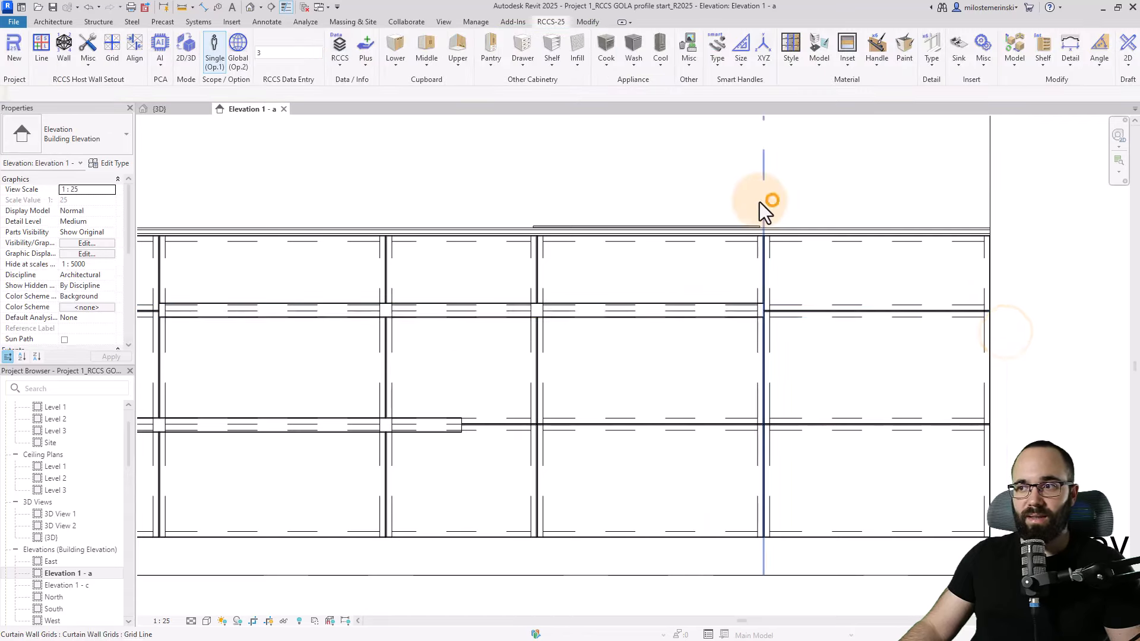
pyautogui.click(436, 377)
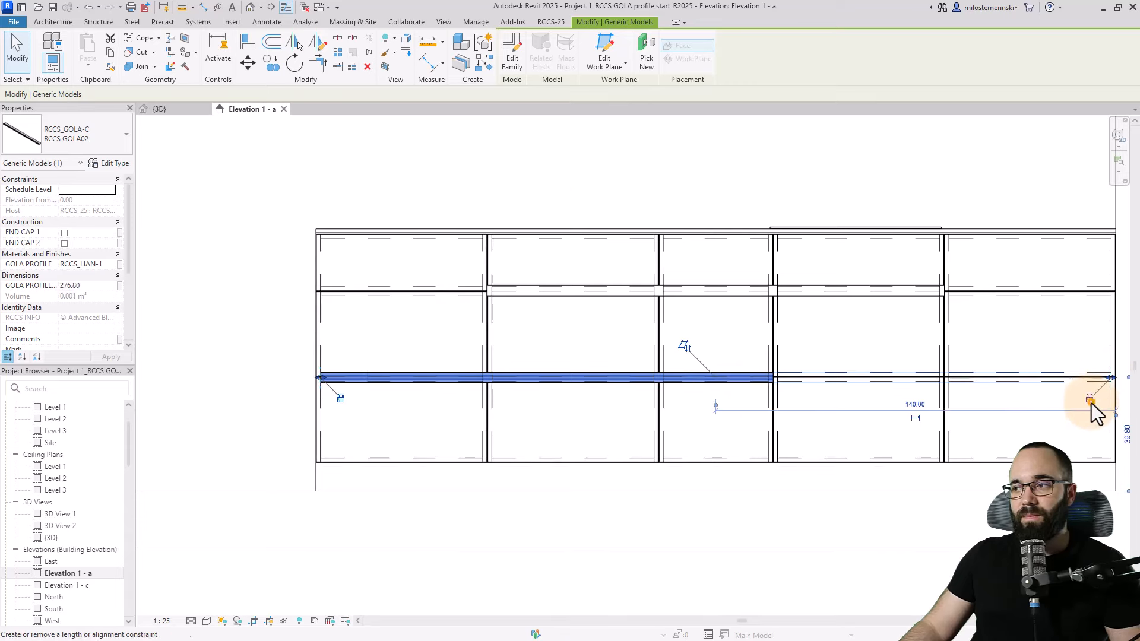
pyautogui.click(160, 108)
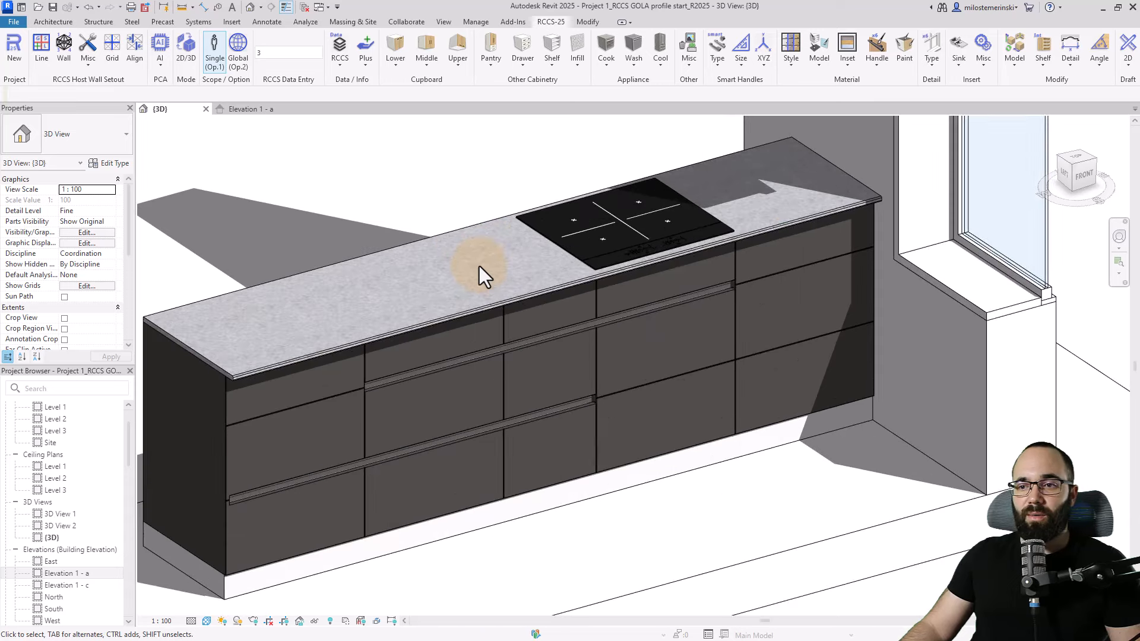
# Set the upper Gola profile to the Global (Op.2) option and zoom in on the drawer-front channels.
pyautogui.click(786, 288)
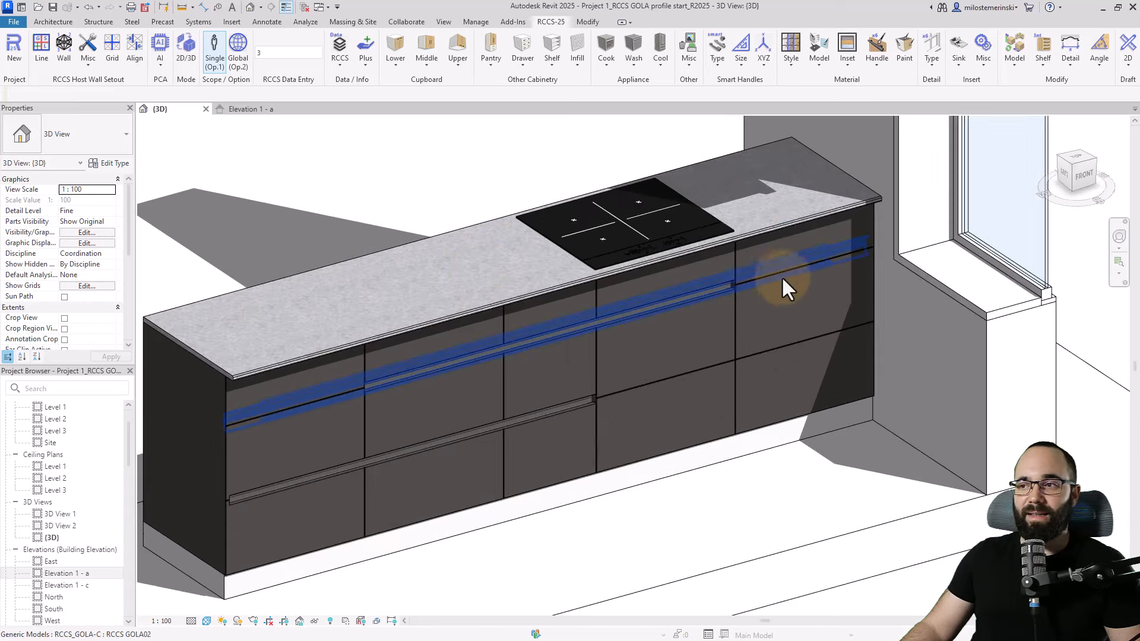
pyautogui.click(243, 157)
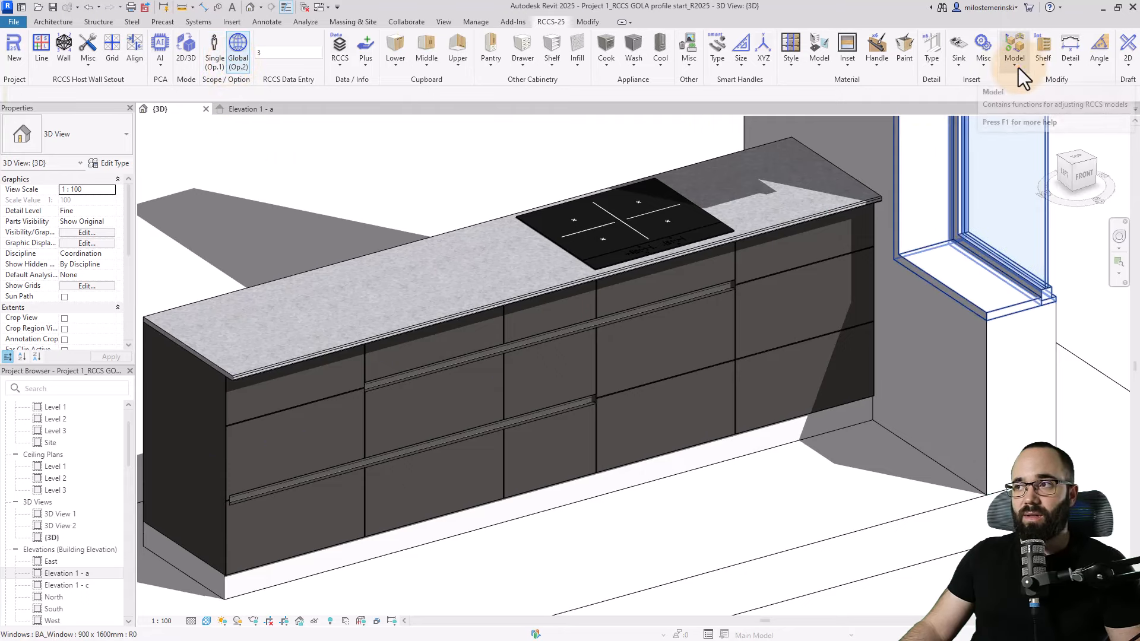
pyautogui.moveTo(789, 291)
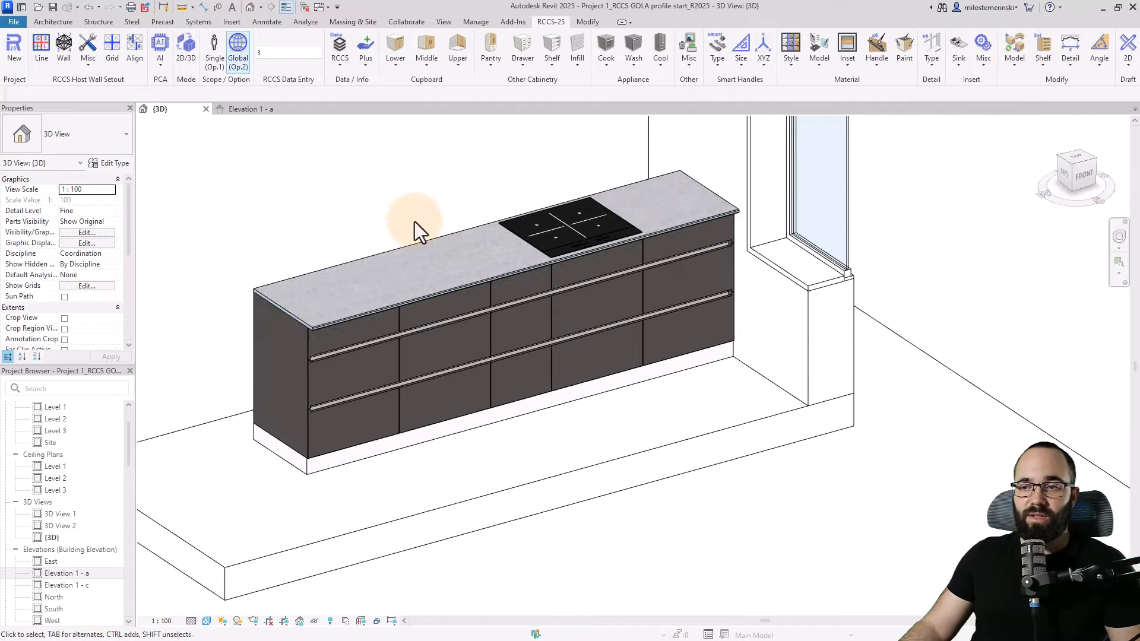
pyautogui.moveTo(418, 233); pyautogui.dragTo(385, 261)
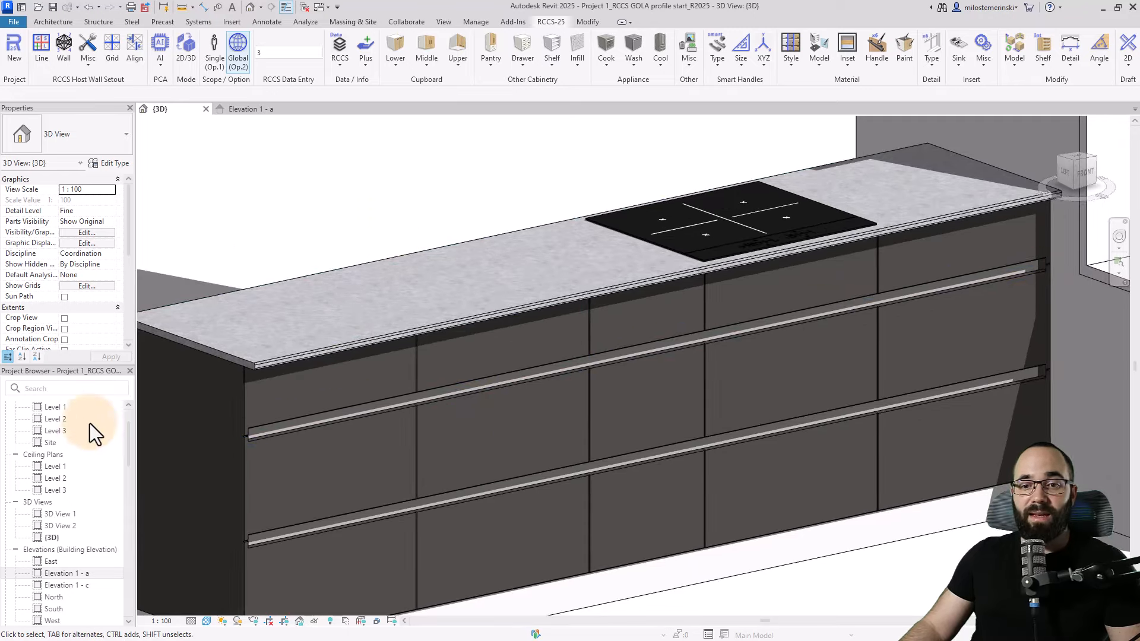
# Open Section 2, review the Gola profile's type dimensions in Edit Type, then close the dialog.
pyautogui.doubleClick(56, 442)
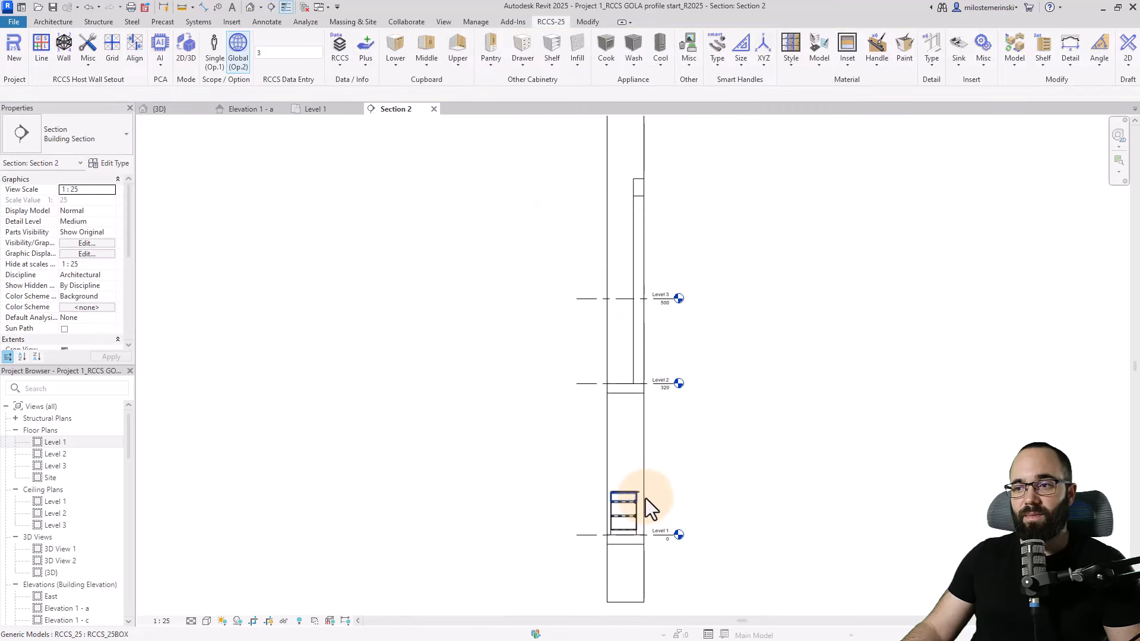
pyautogui.click(633, 507)
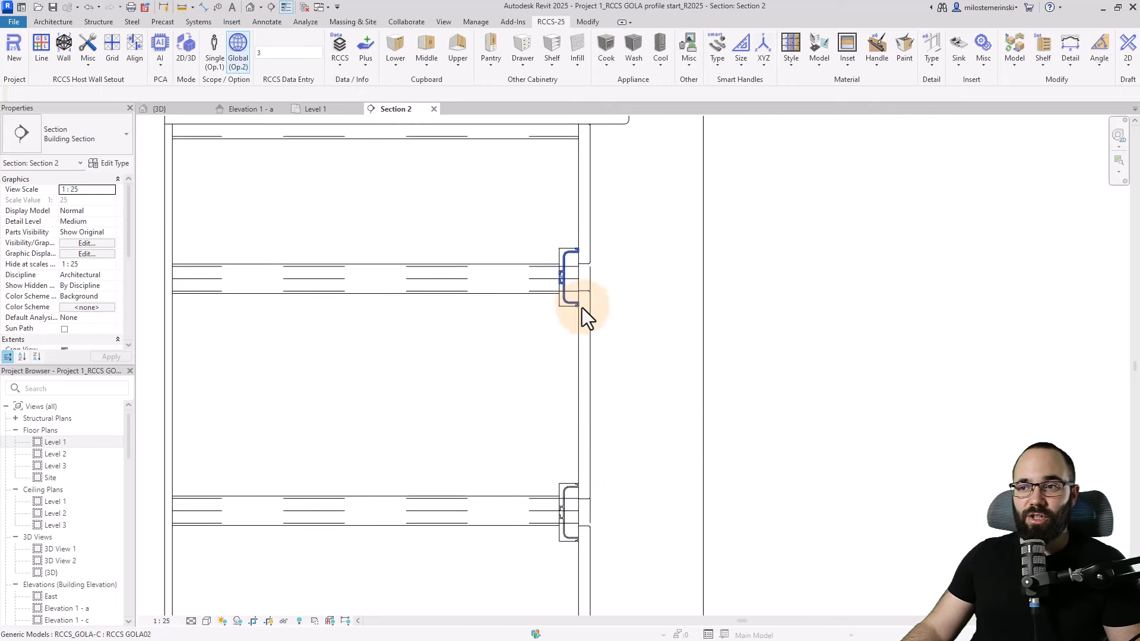
pyautogui.click(571, 280)
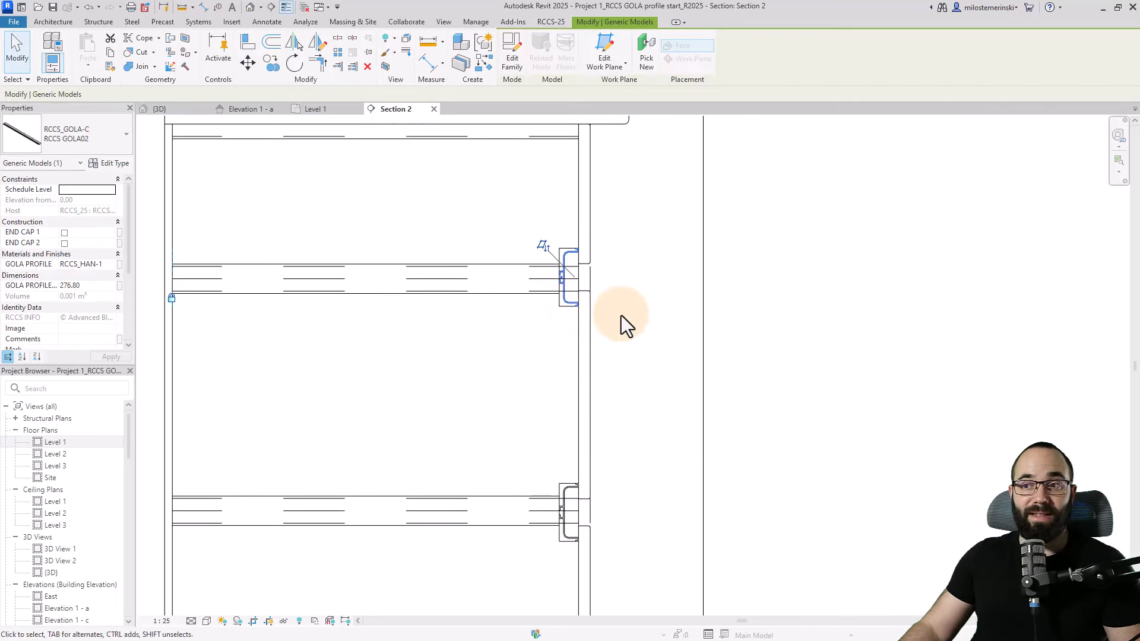
pyautogui.click(113, 163)
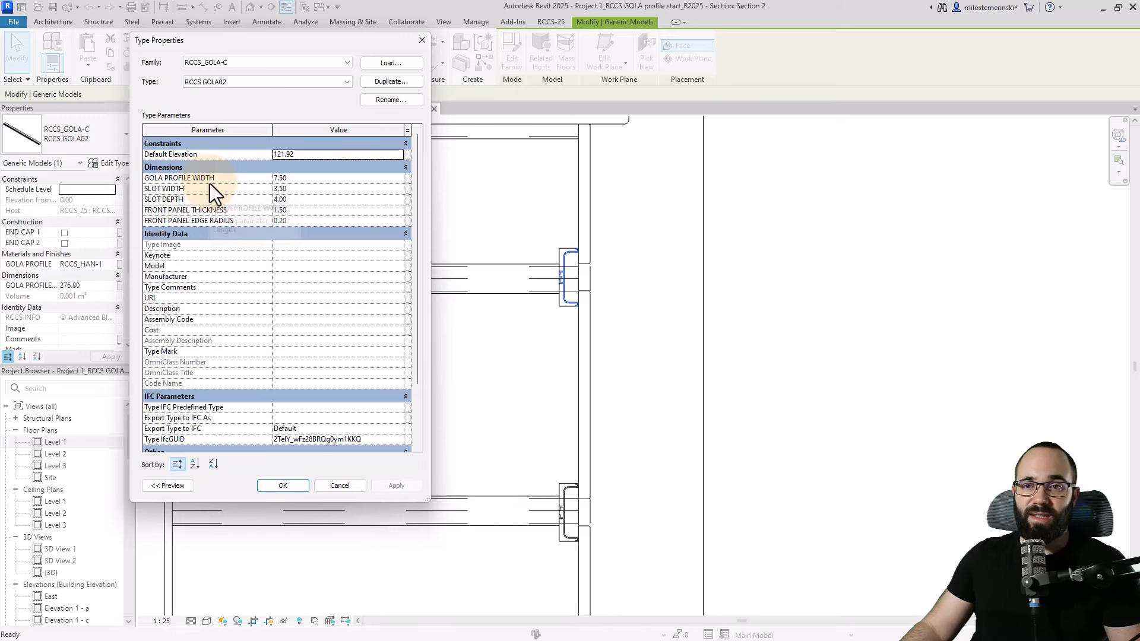
pyautogui.moveTo(377, 362)
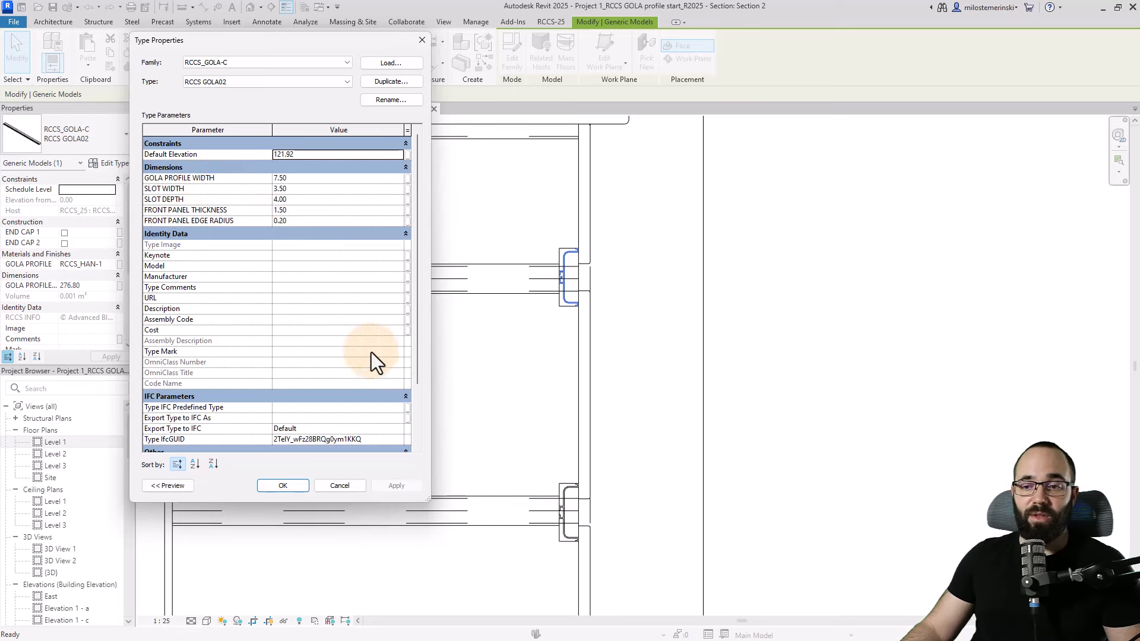
pyautogui.click(283, 486)
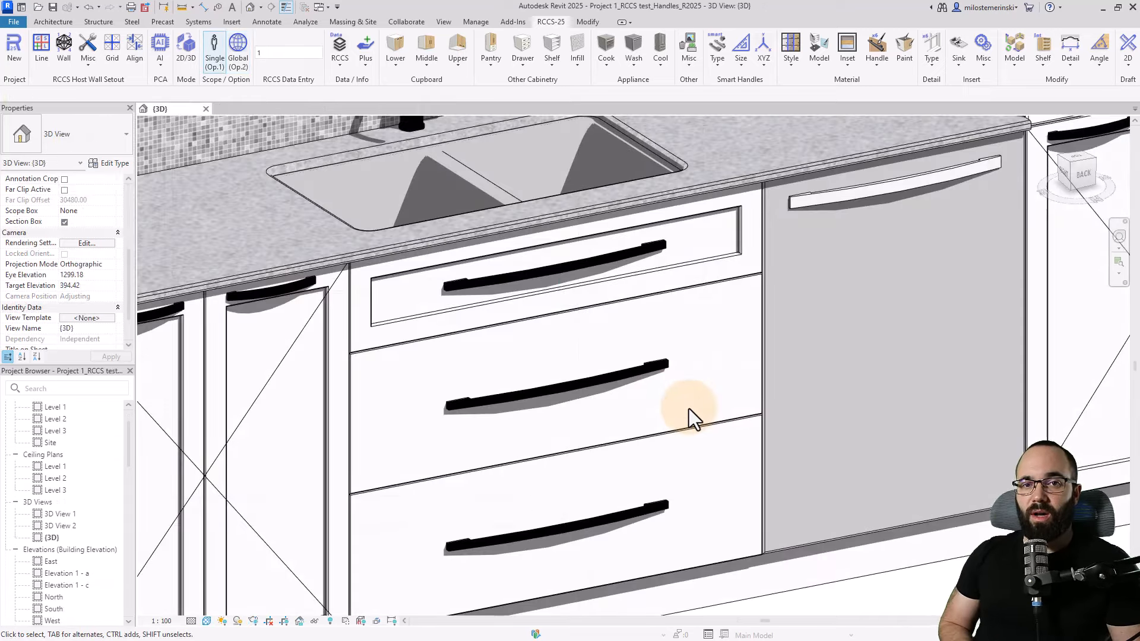
pyautogui.moveTo(629, 280)
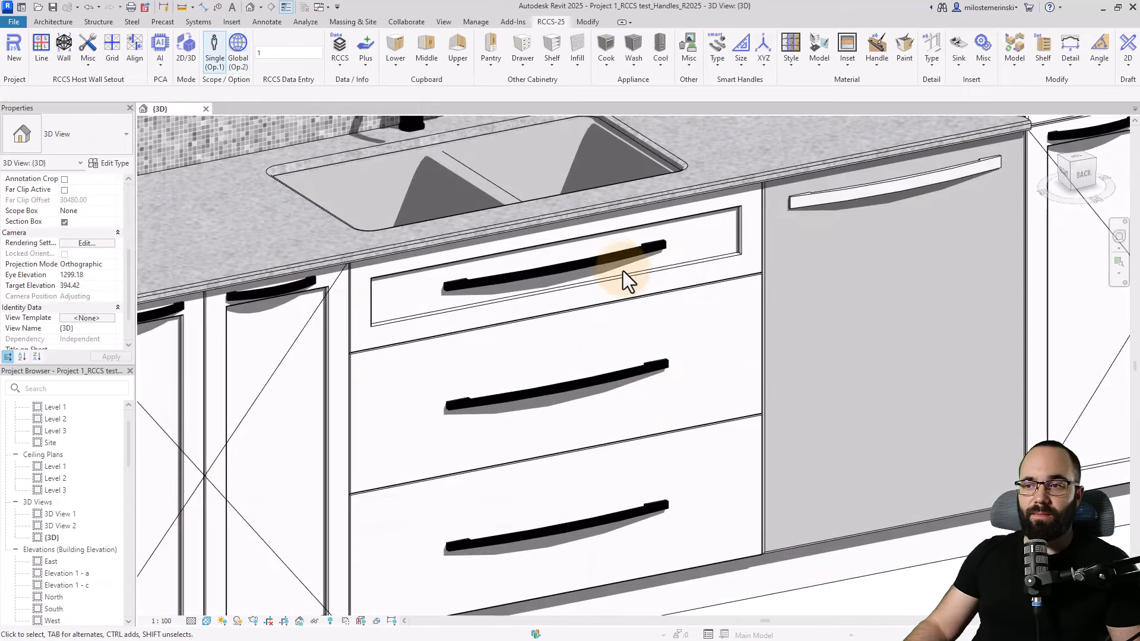
pyautogui.moveTo(688, 280)
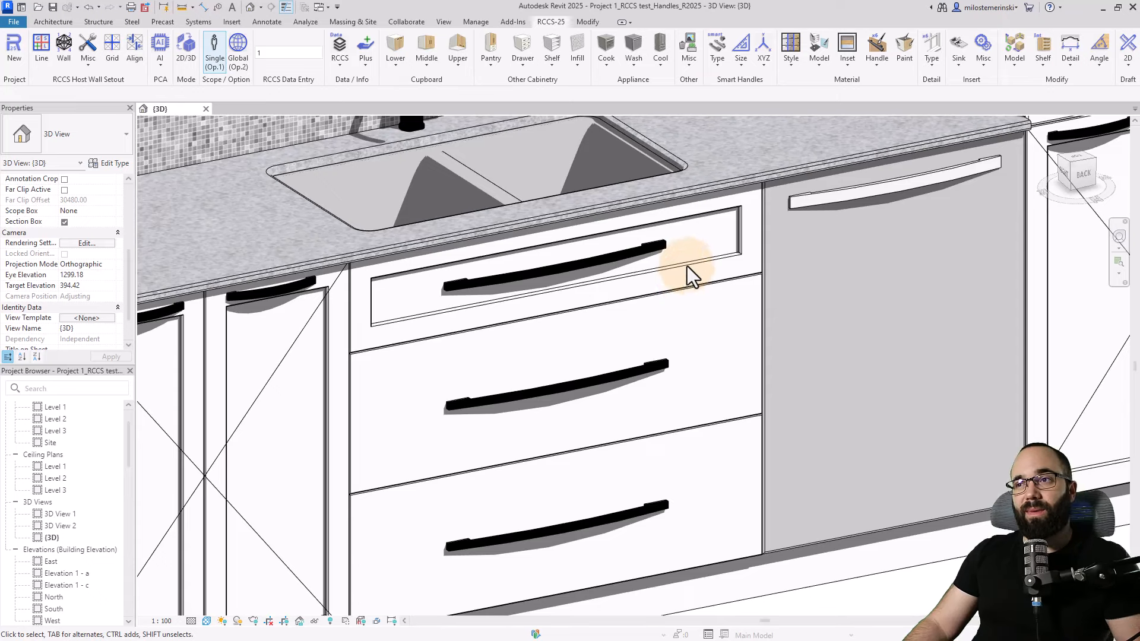
pyautogui.click(716, 51)
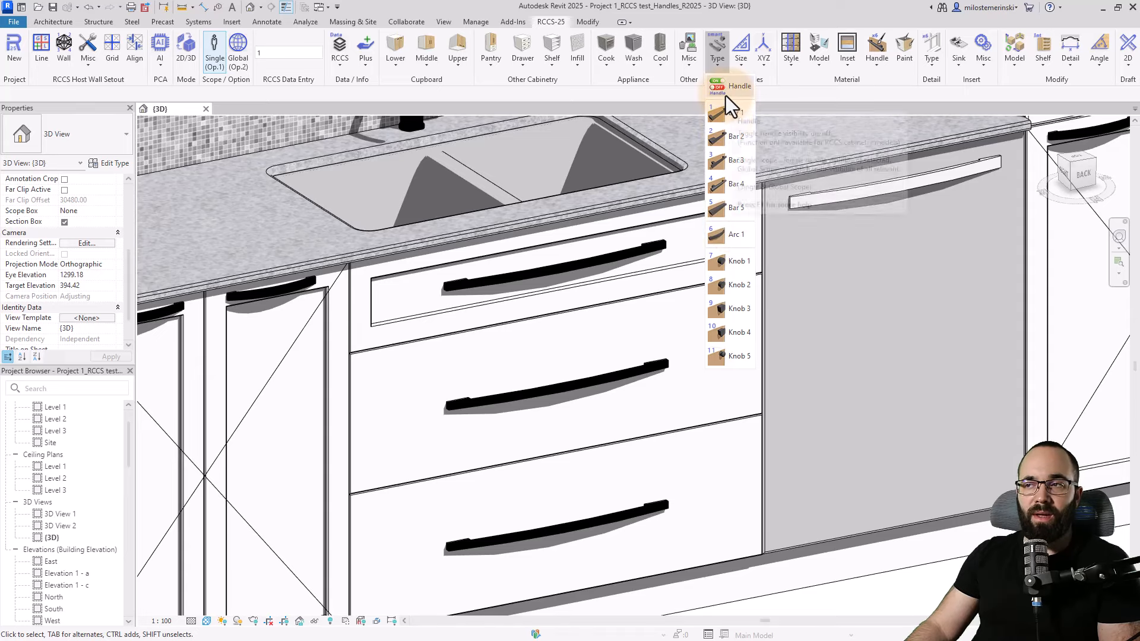
pyautogui.moveTo(731, 106)
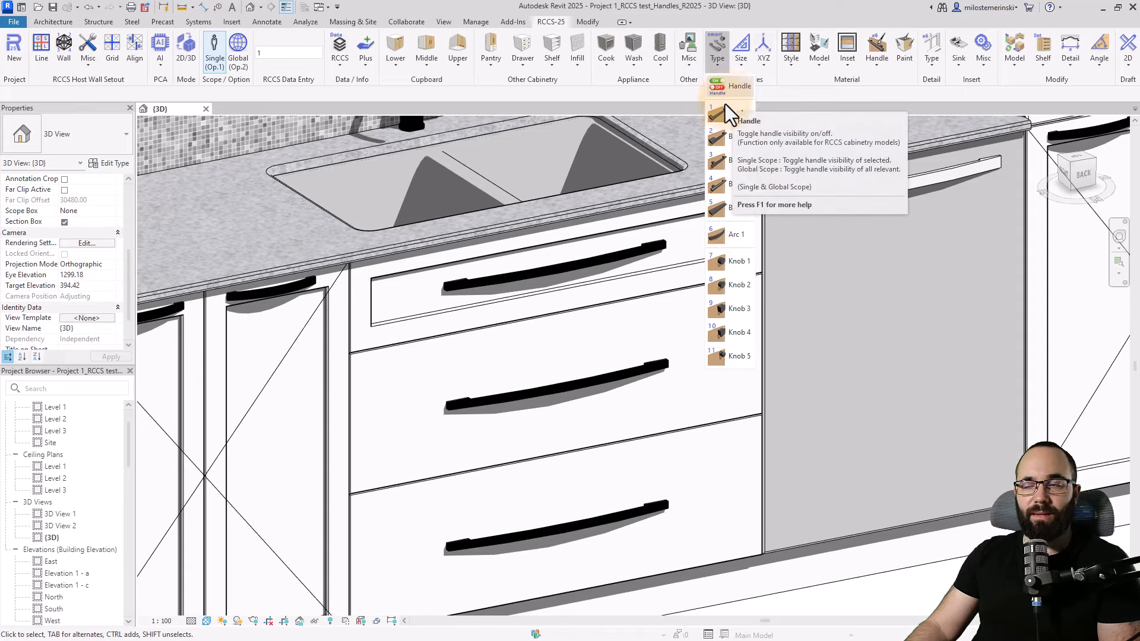
pyautogui.click(740, 48)
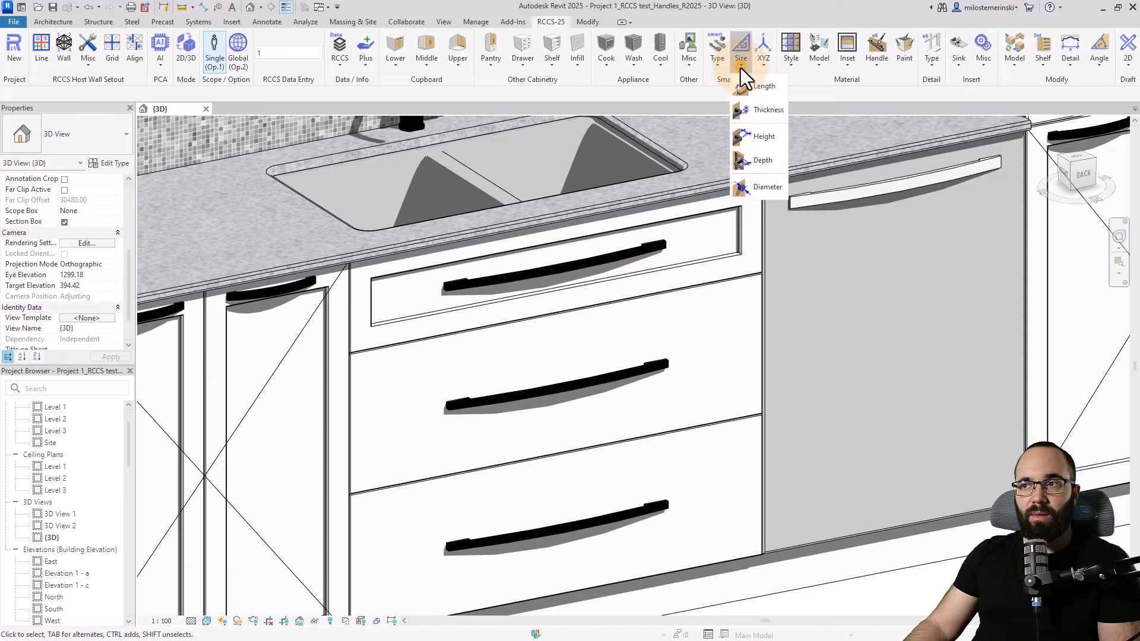
pyautogui.moveTo(764, 109)
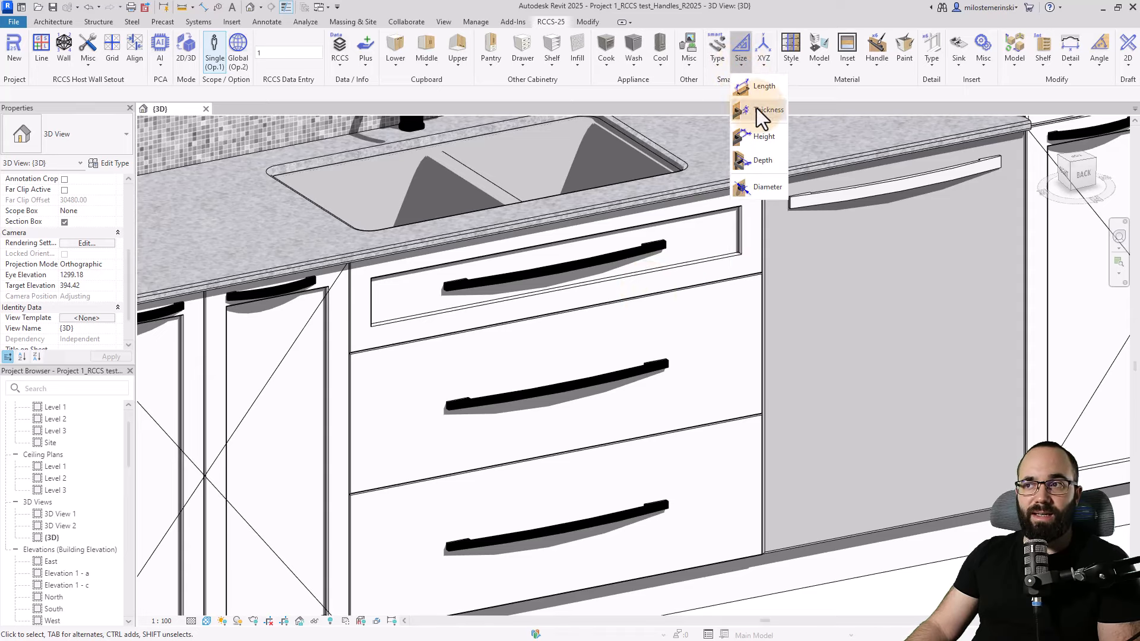
pyautogui.click(762, 51)
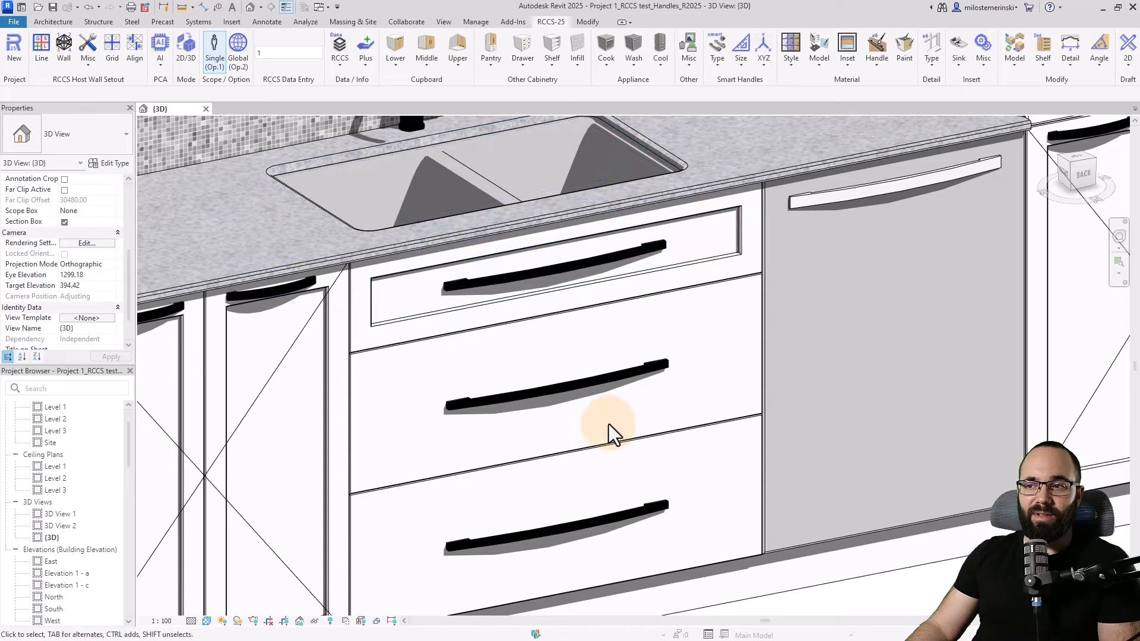
pyautogui.click(847, 51)
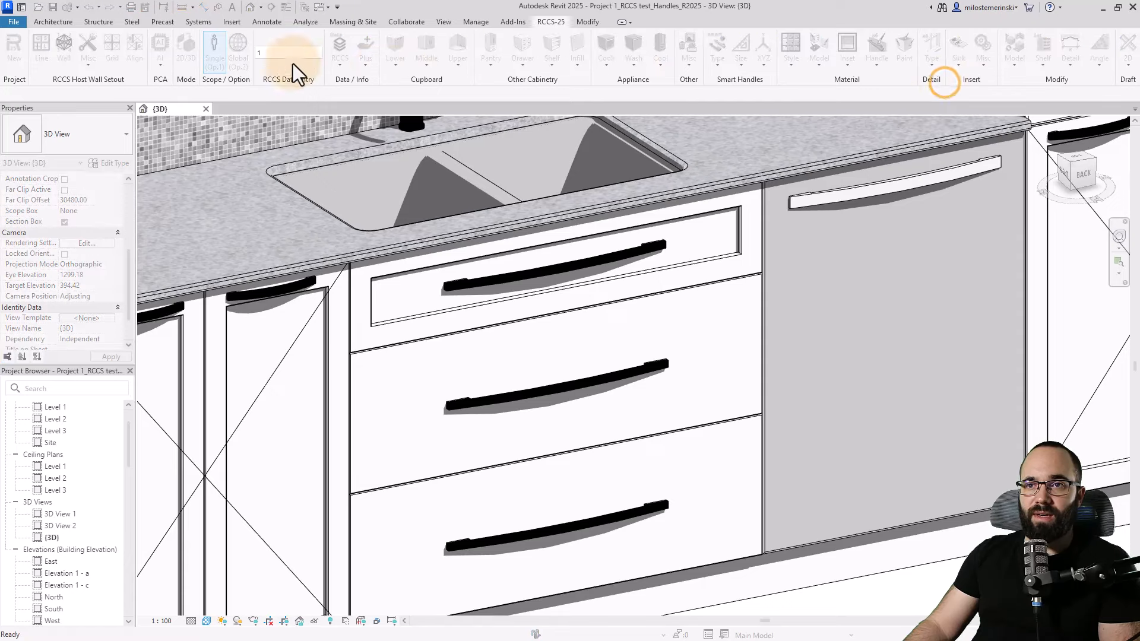
pyautogui.moveTo(254, 65)
pyautogui.write('5')
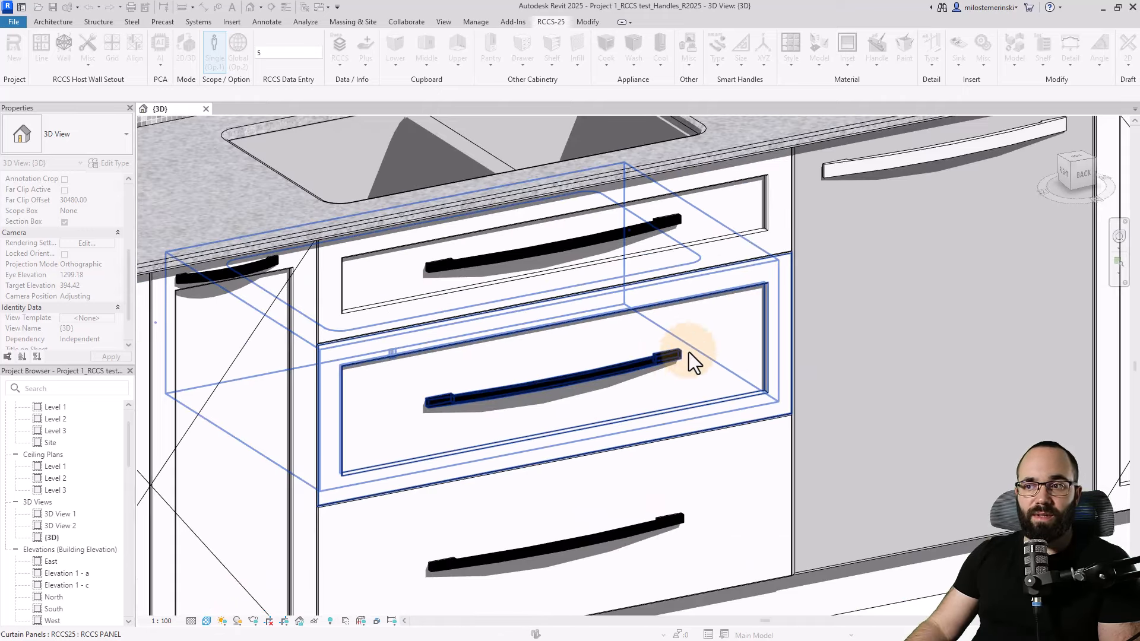
# Apply the thickness value 5 to the middle drawer's bar handle.
pyautogui.click(741, 527)
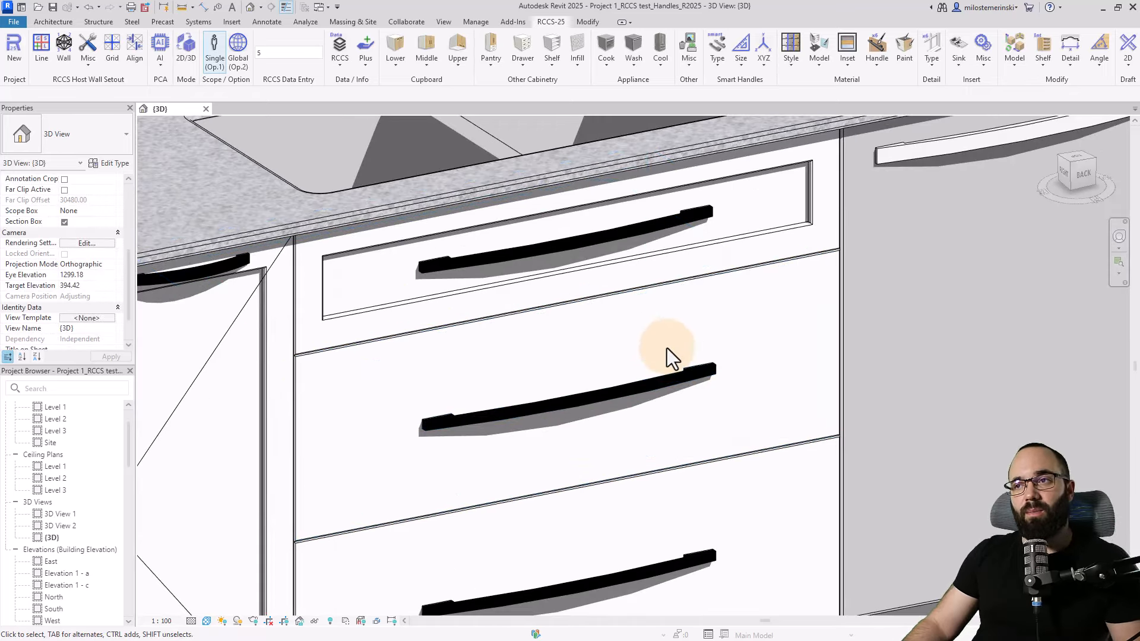
pyautogui.moveTo(548, 254)
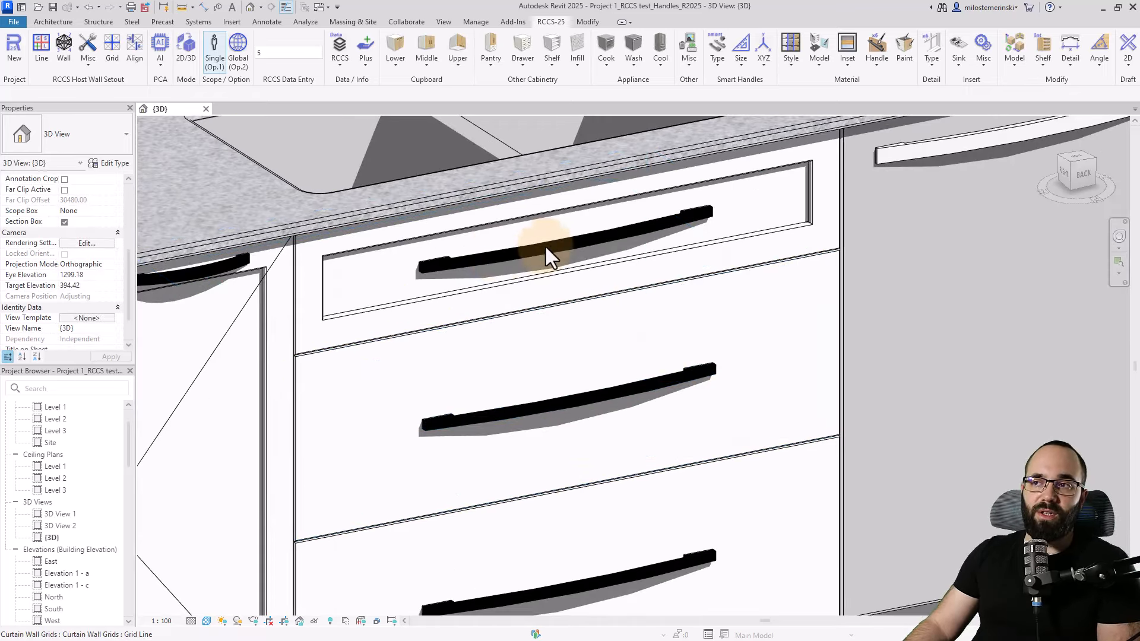
# Apply the same handle thickness of 5 to the top drawer.
pyautogui.click(764, 47)
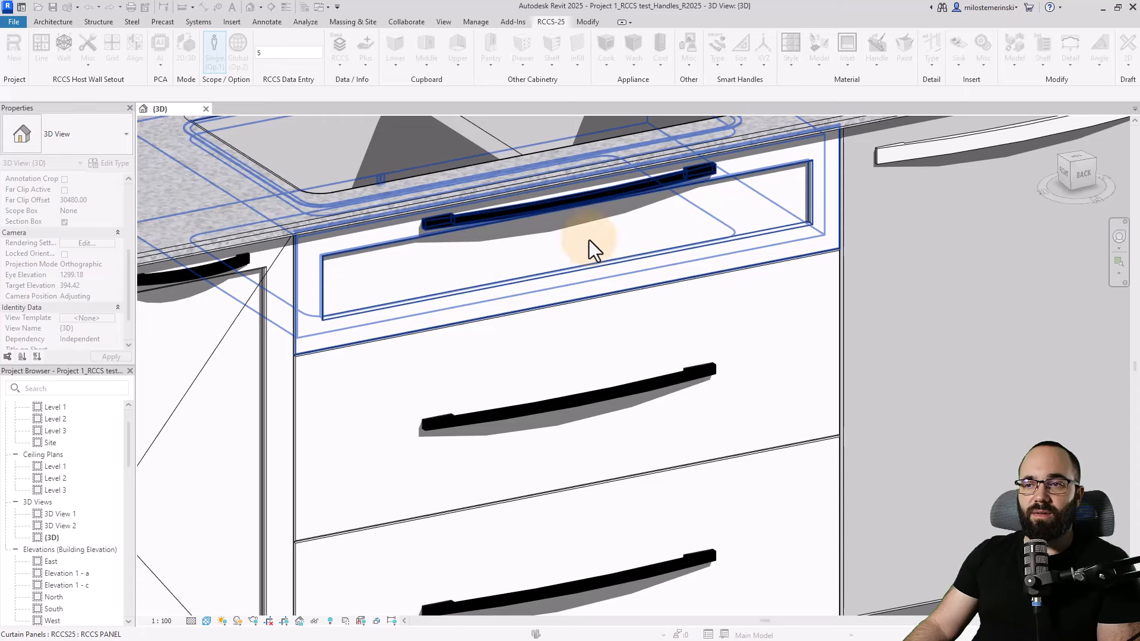
pyautogui.moveTo(455, 237)
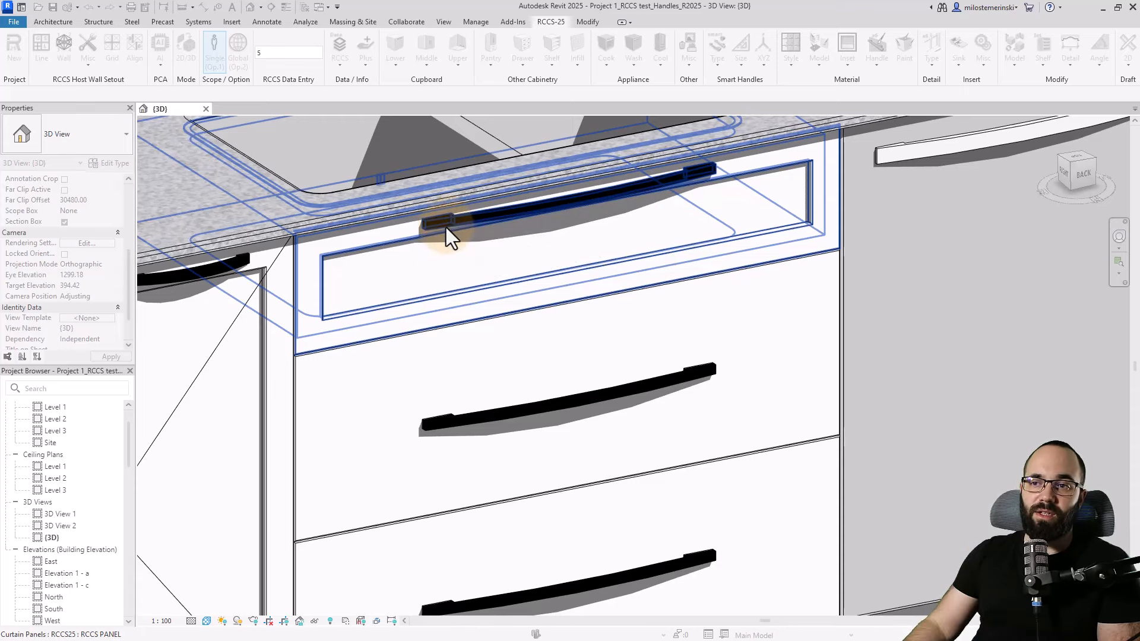
pyautogui.moveTo(520, 239)
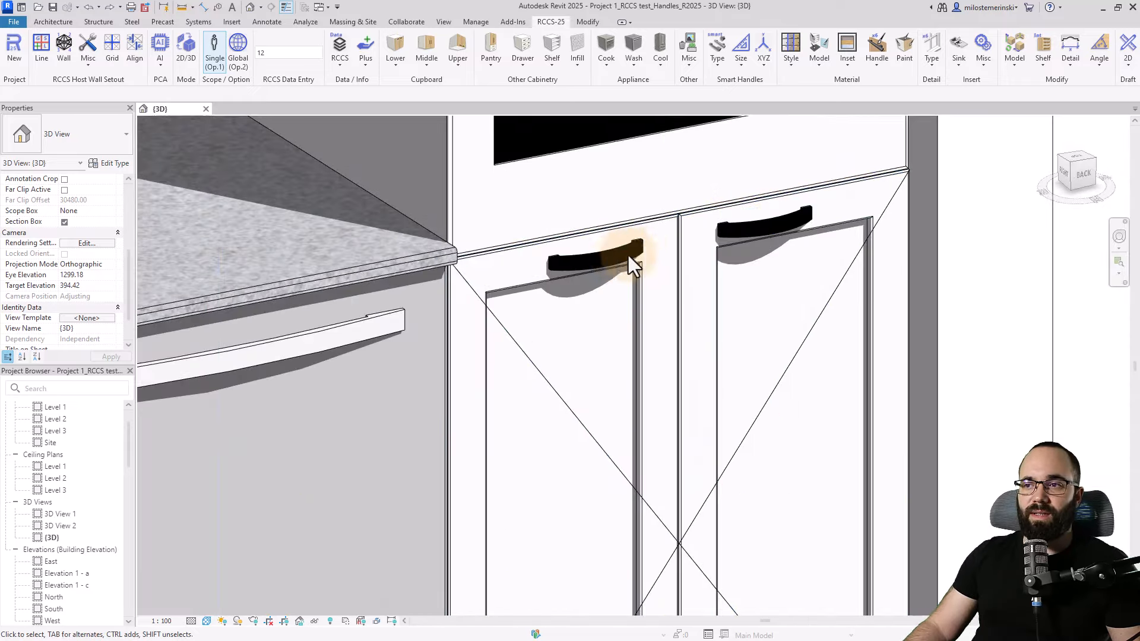
# Offset the left door's arched pull horizontally by -5 via Smart Handles > XYZ > Offset X.
pyautogui.click(617, 262)
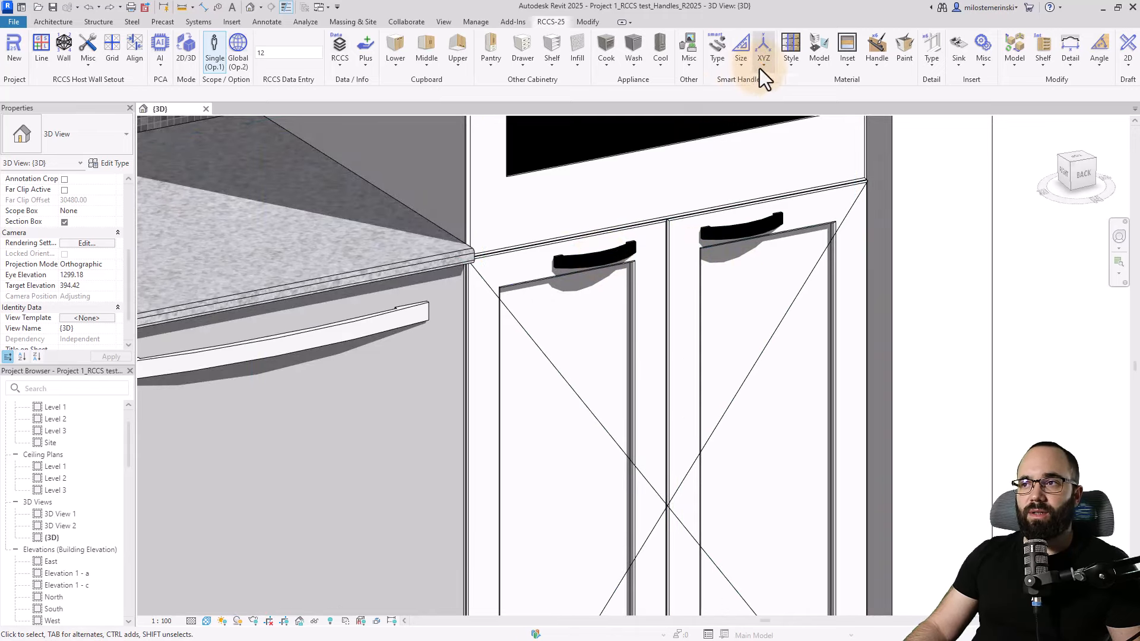
pyautogui.click(763, 48)
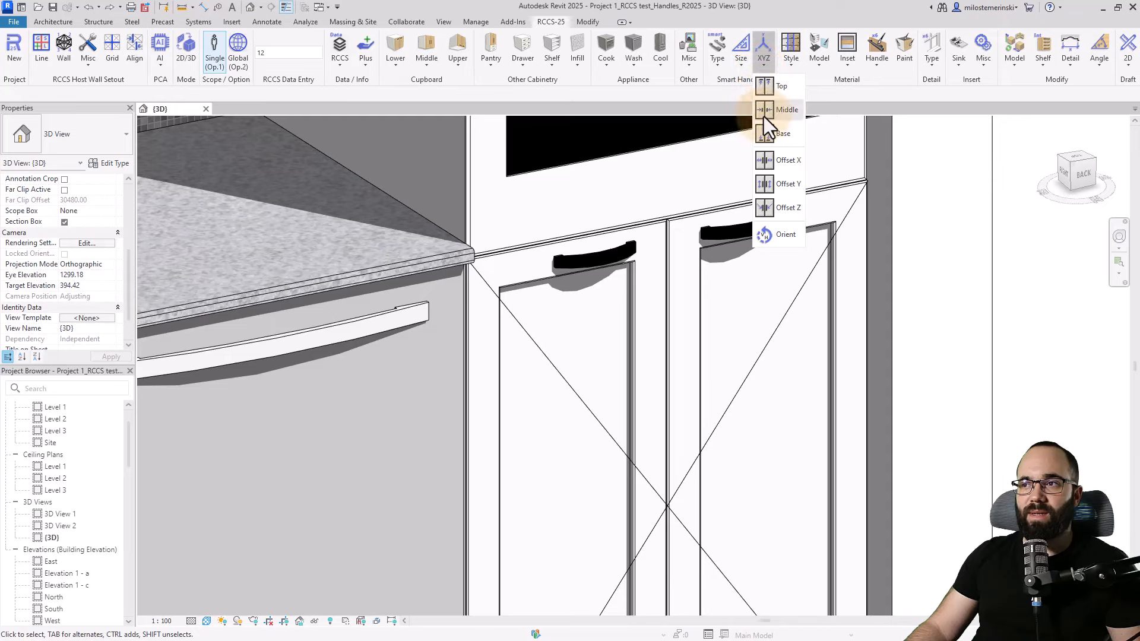
pyautogui.moveTo(768, 167)
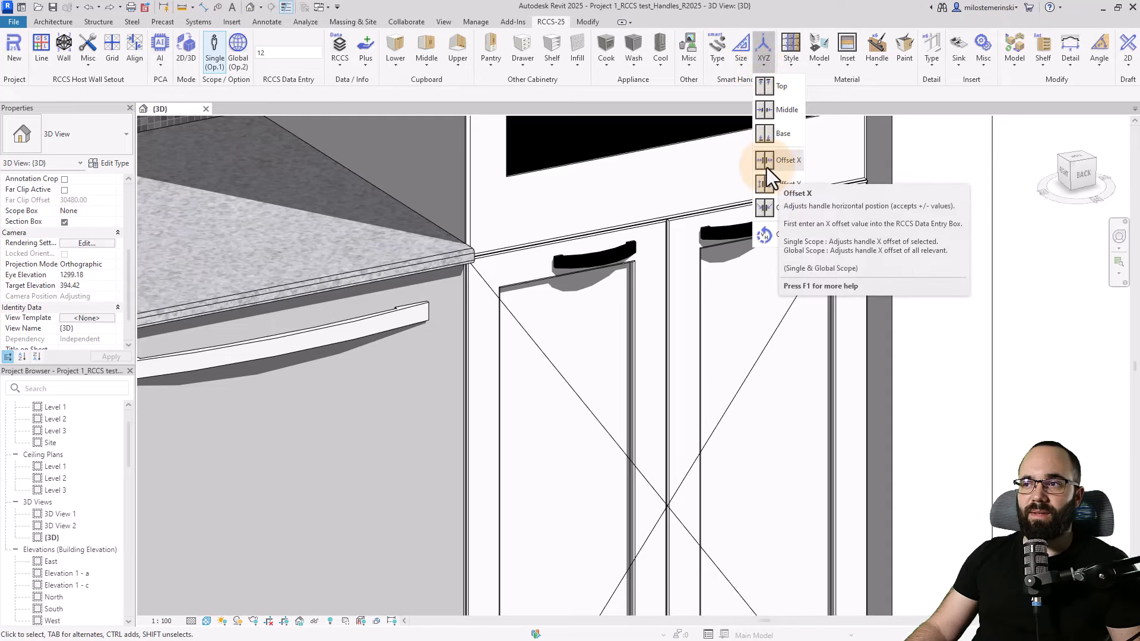
pyautogui.click(287, 51)
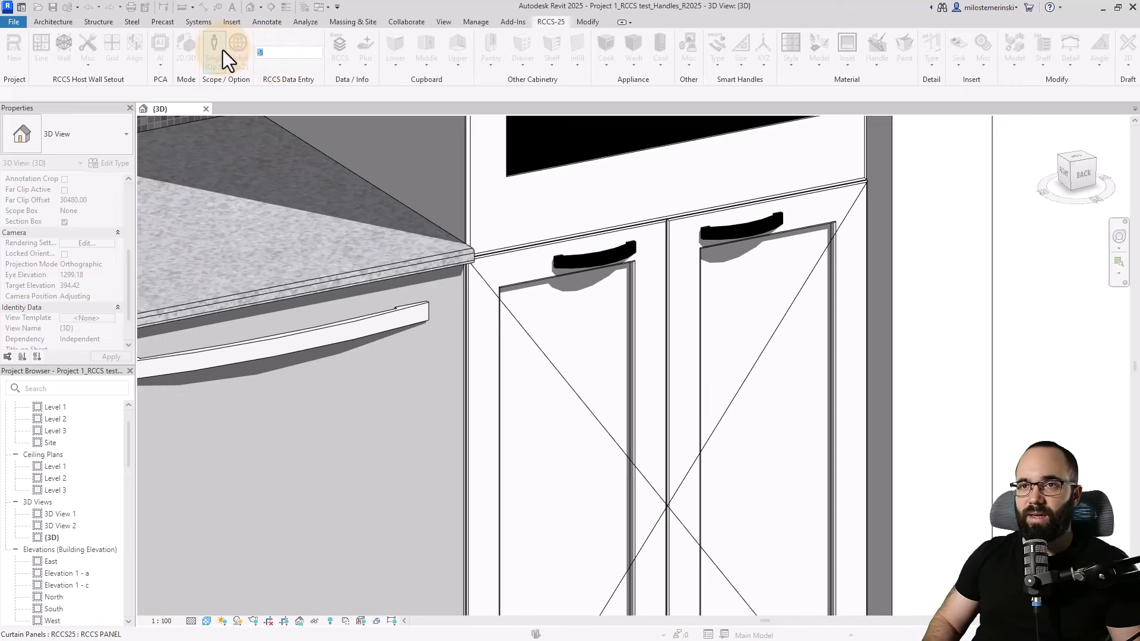
pyautogui.click(600, 262)
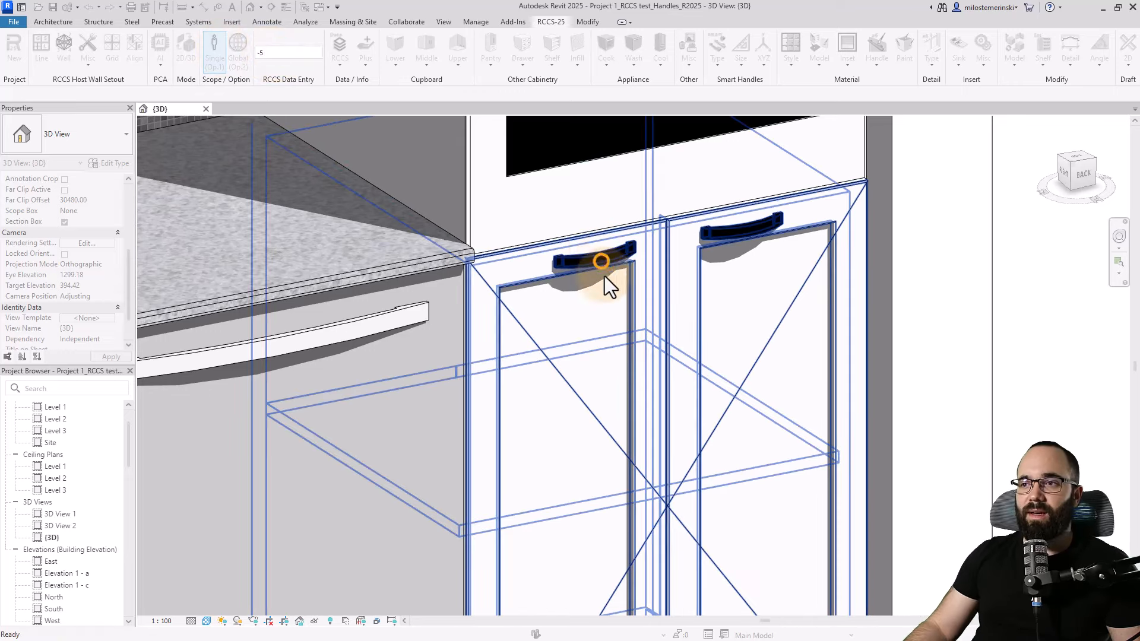
pyautogui.moveTo(596, 306)
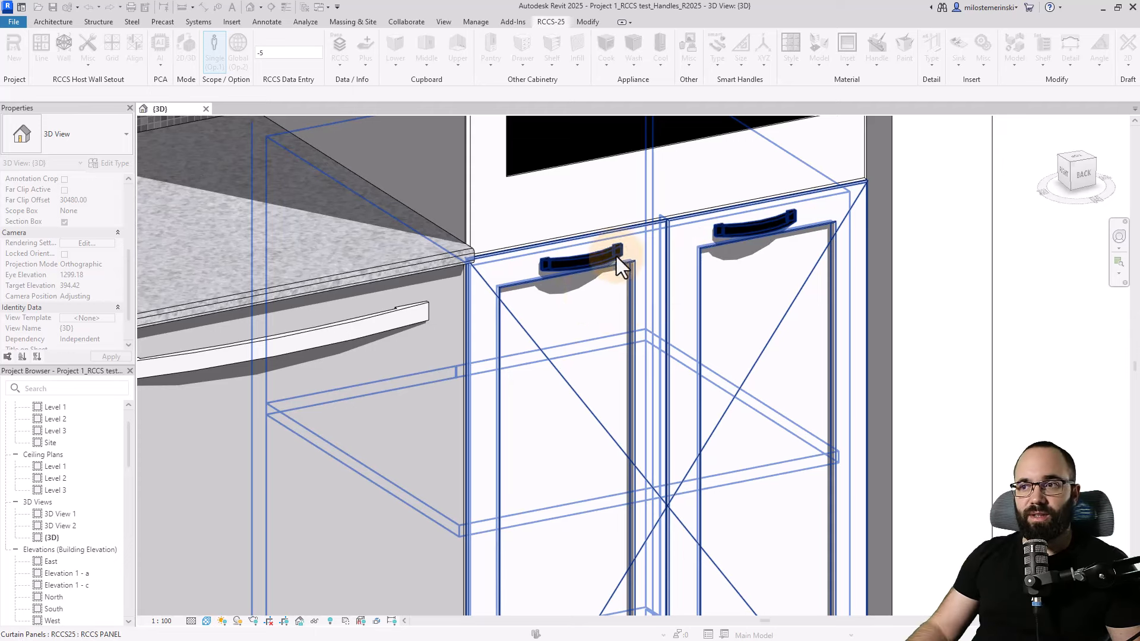
pyautogui.moveTo(775, 284)
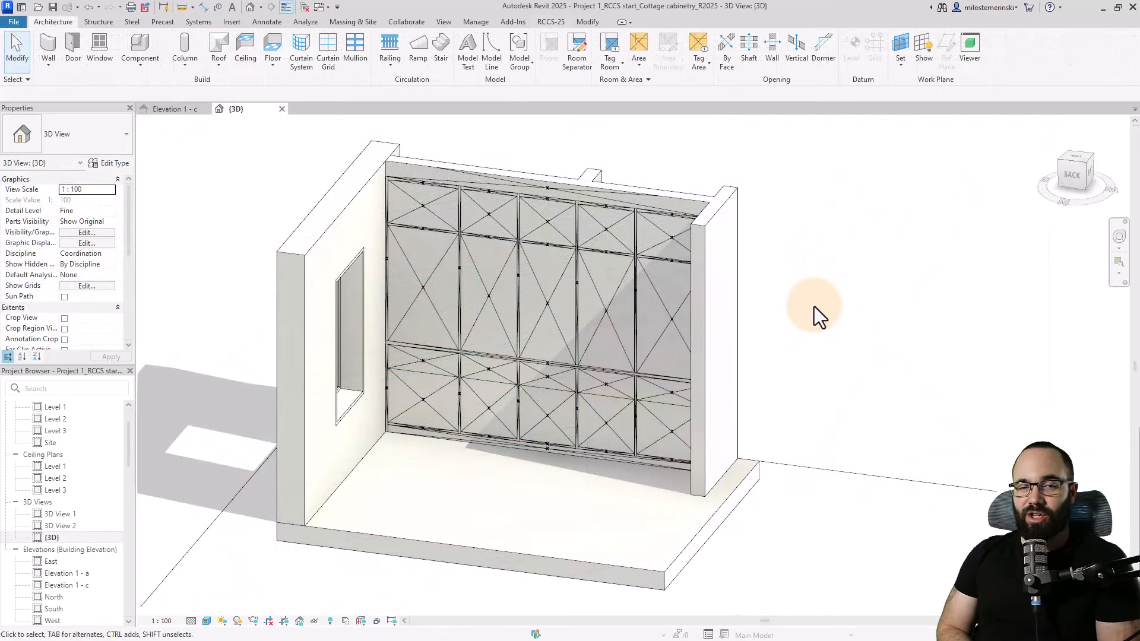
# Fill the selected curtain wall with the Cabinetry-Cottage AI layout from the RCCS-25 tab.
pyautogui.click(537, 240)
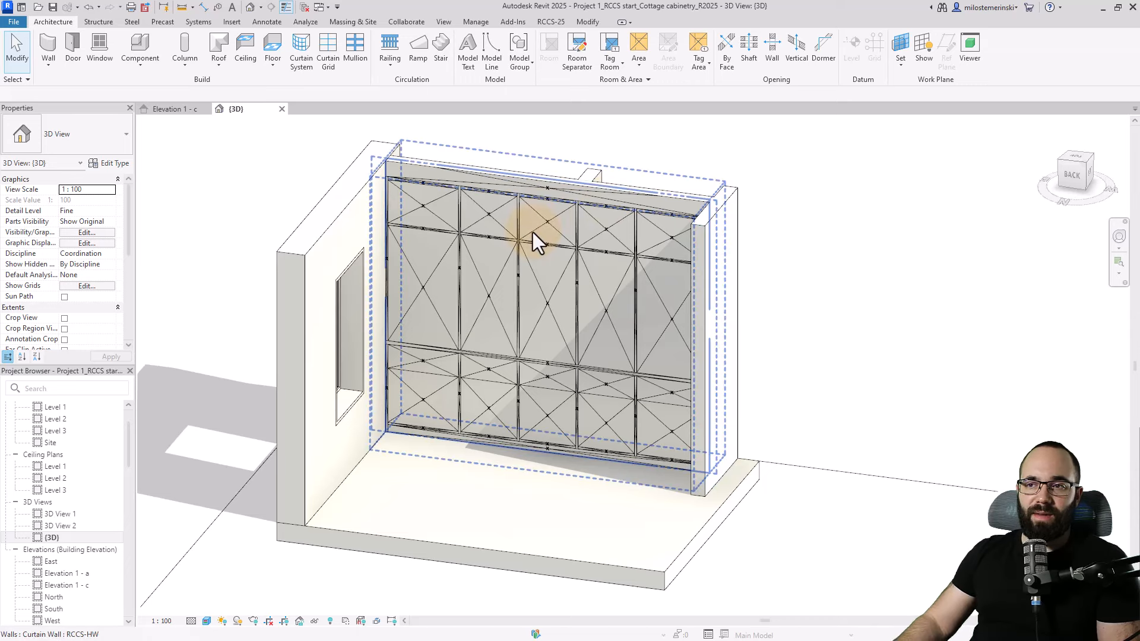
pyautogui.moveTo(452, 206)
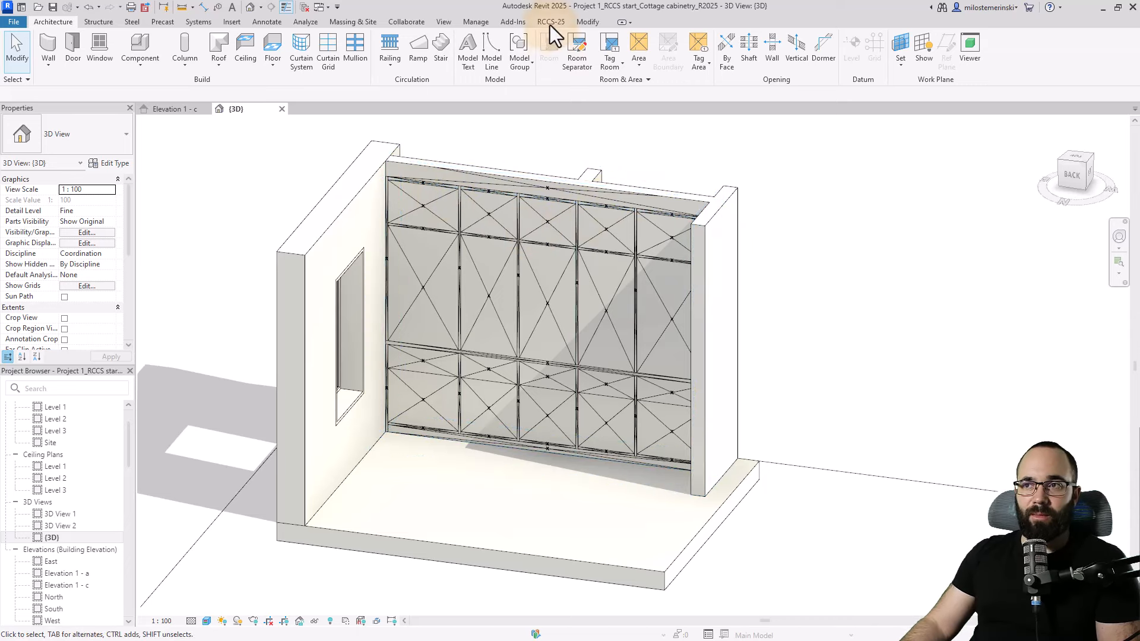
pyautogui.click(550, 21)
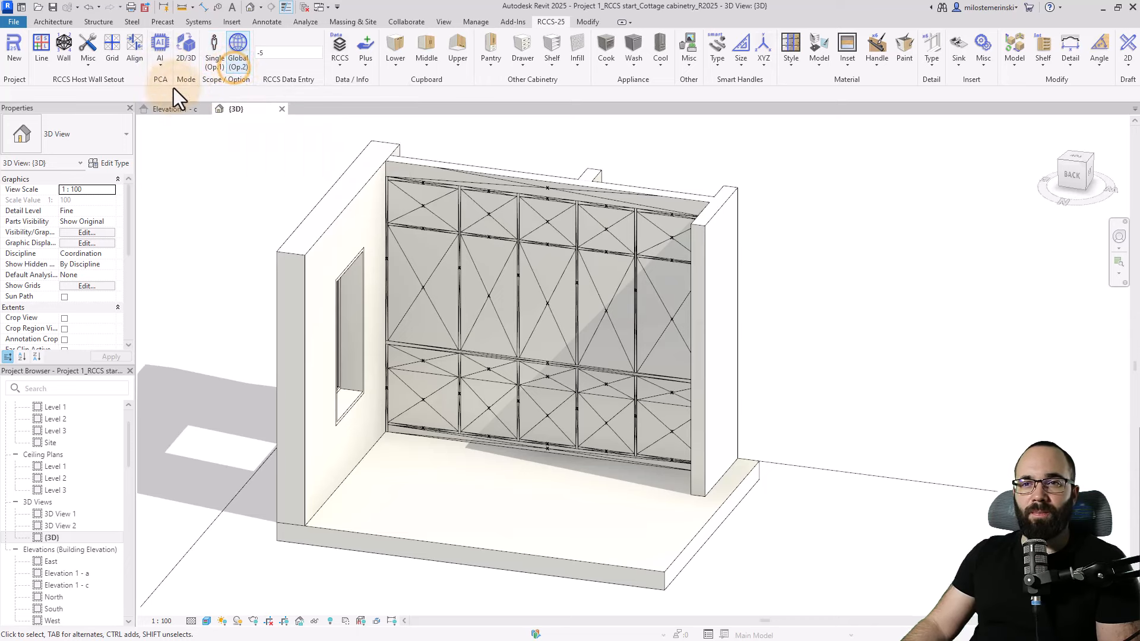
pyautogui.click(159, 48)
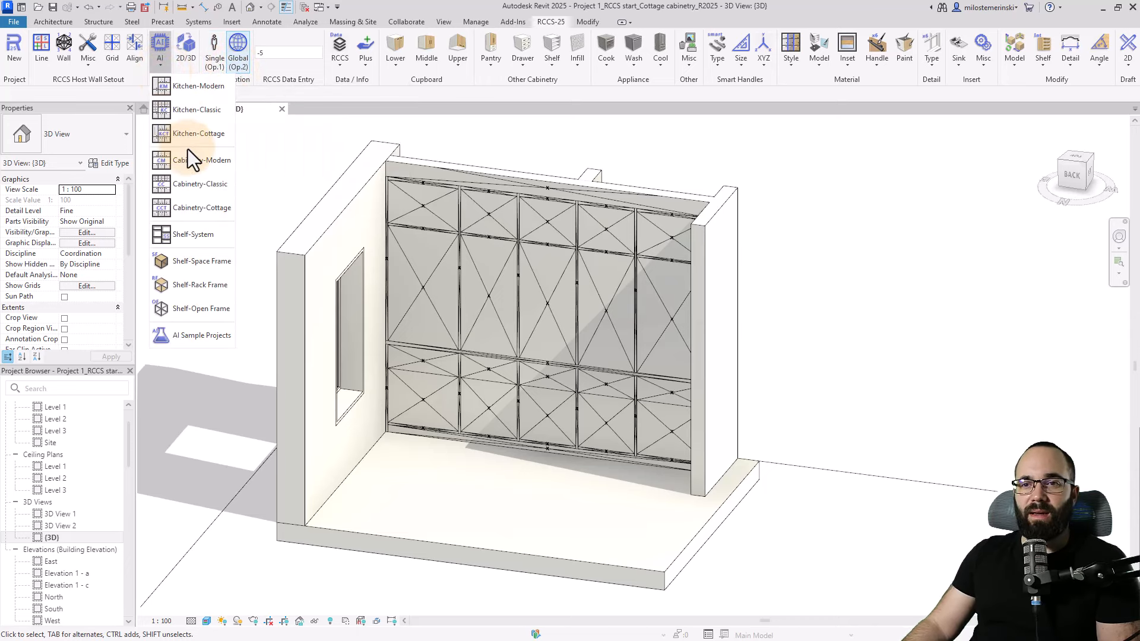
pyautogui.moveTo(202, 207)
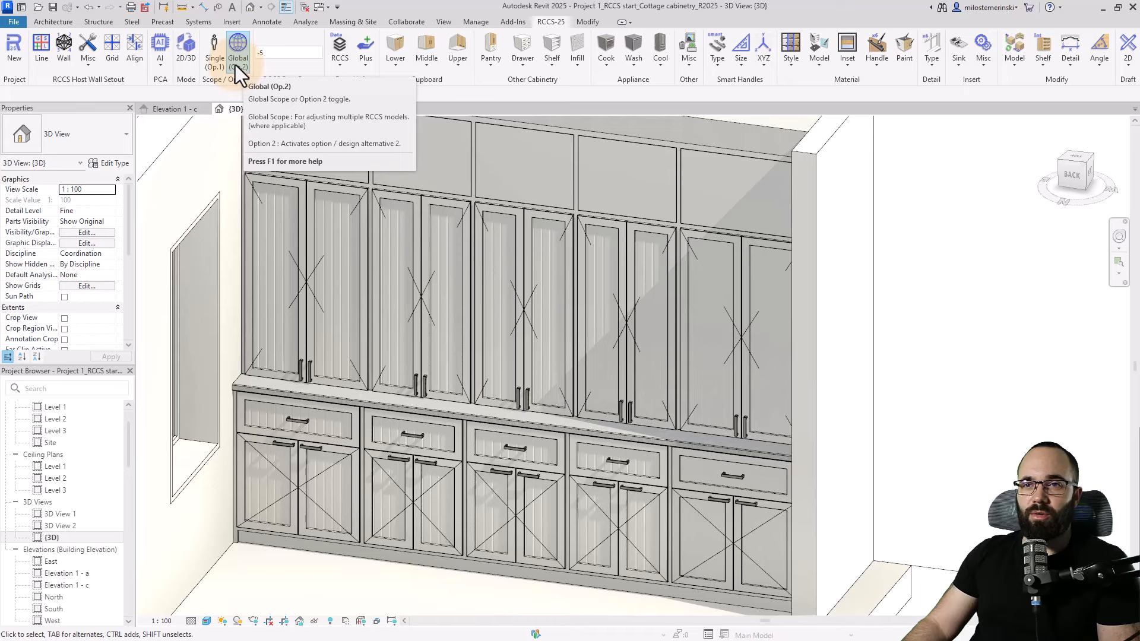
pyautogui.moveTo(847, 76)
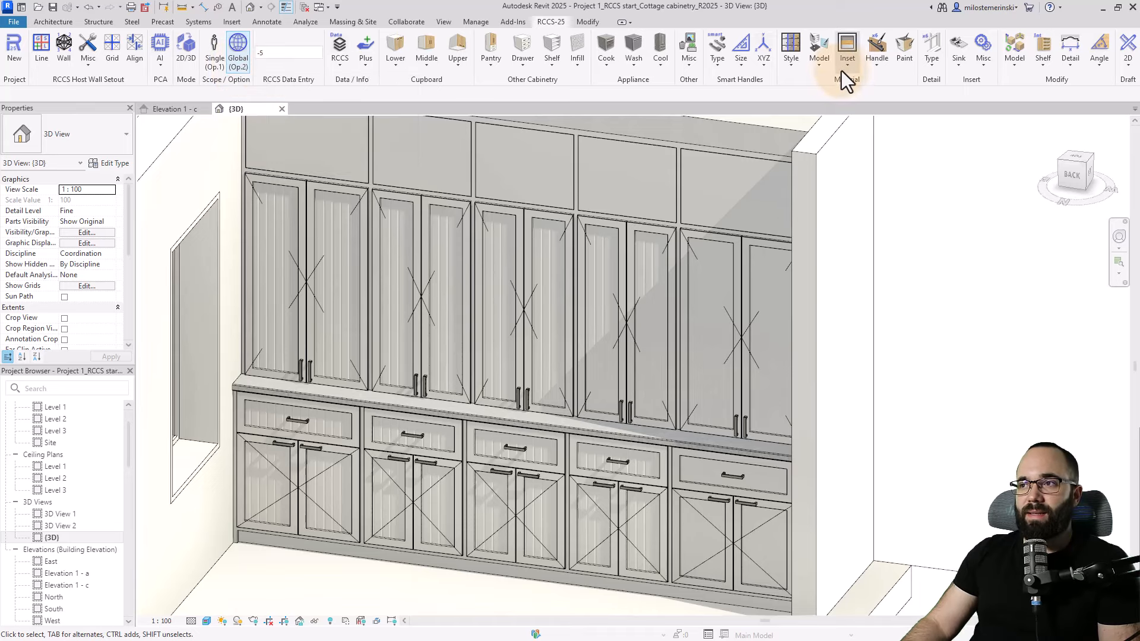
# Switch the upper cabinet door insets to frosted glass globally, dismissing the inset frame warning.
pyautogui.click(818, 47)
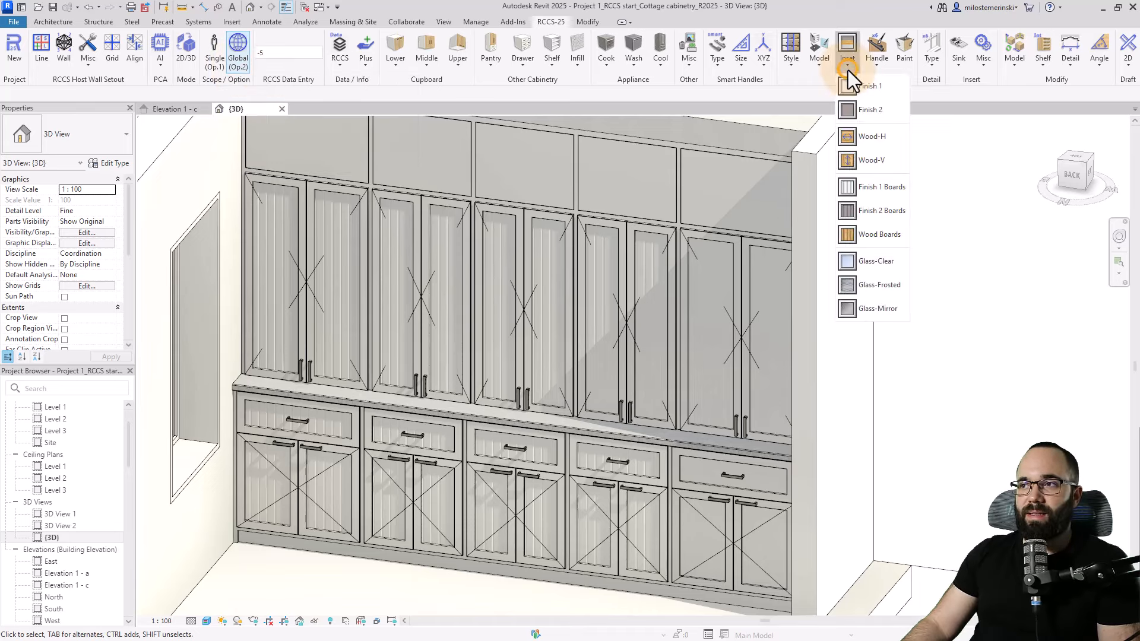
pyautogui.moveTo(879, 284)
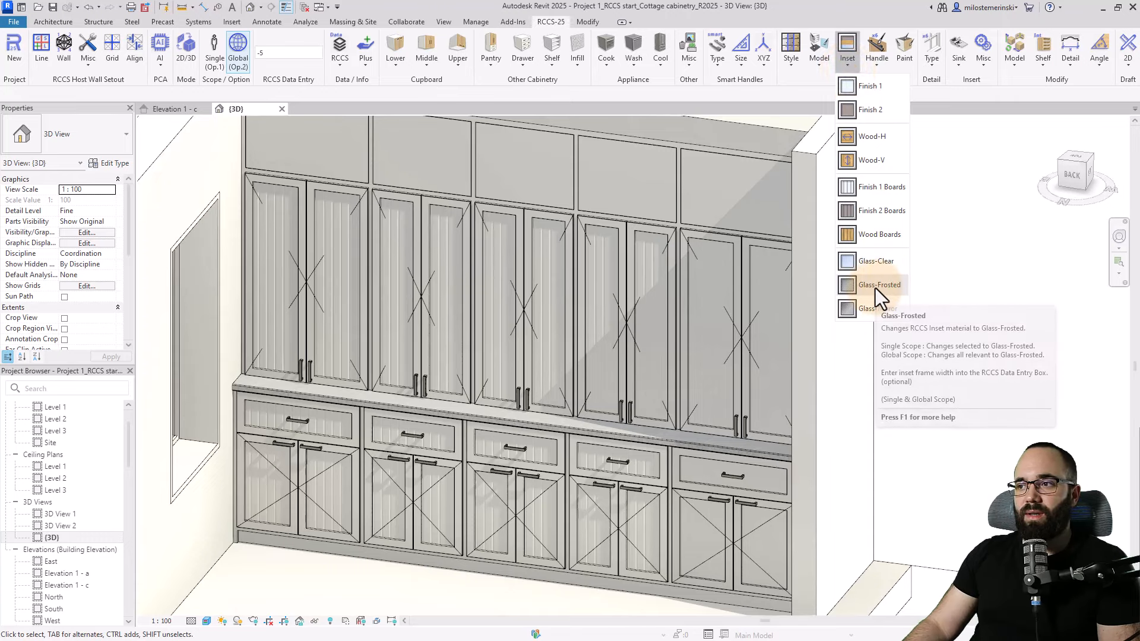
pyautogui.click(879, 284)
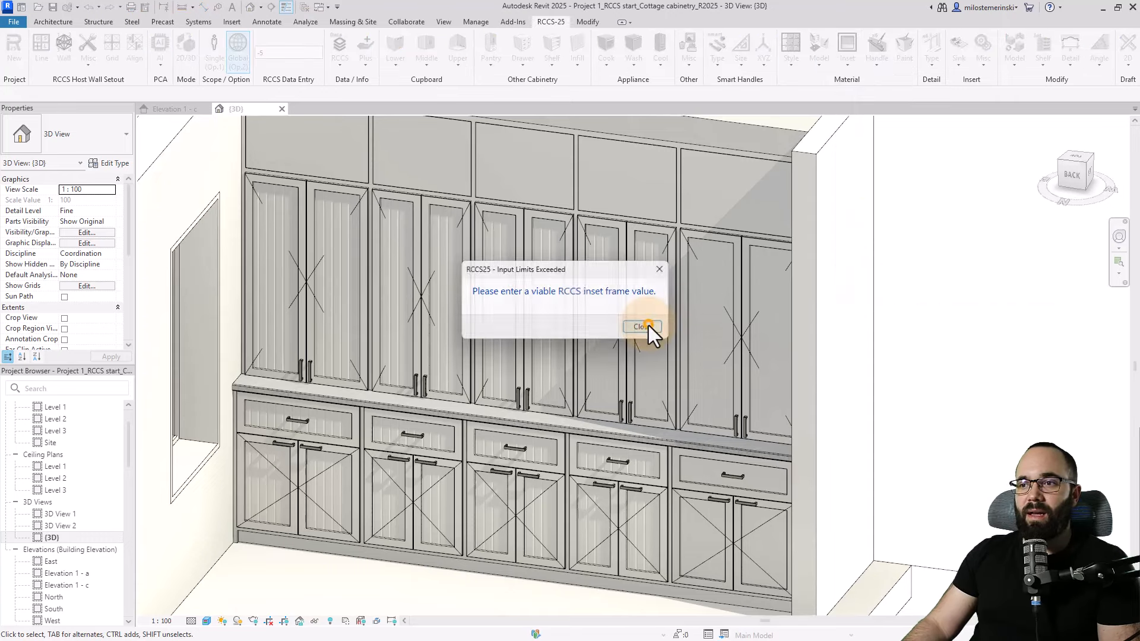
pyautogui.click(638, 327)
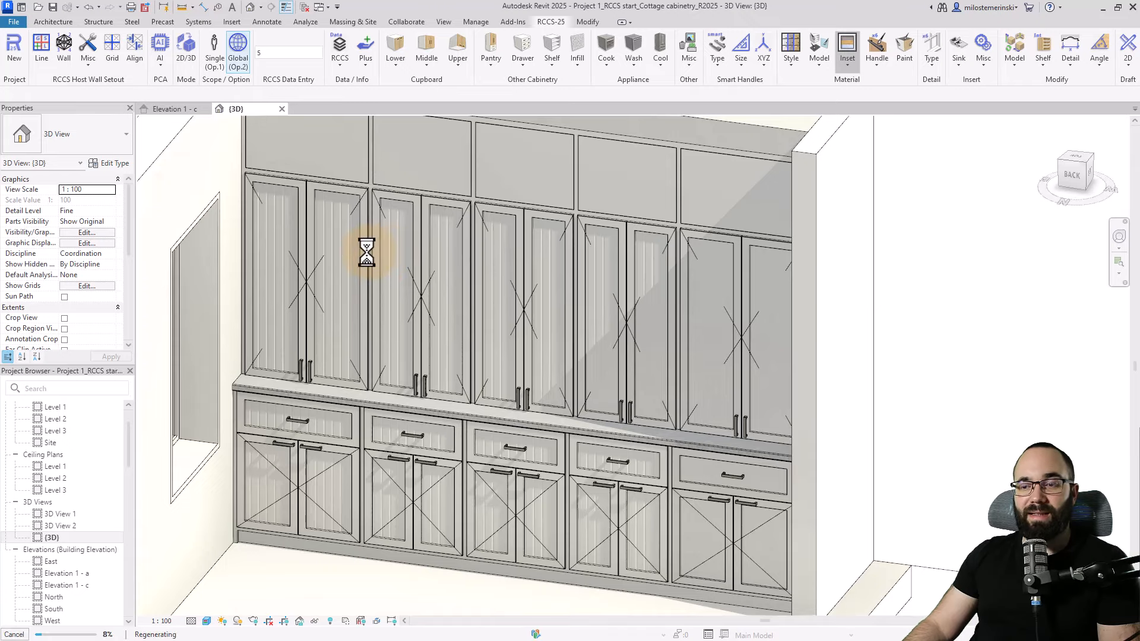
pyautogui.click(312, 284)
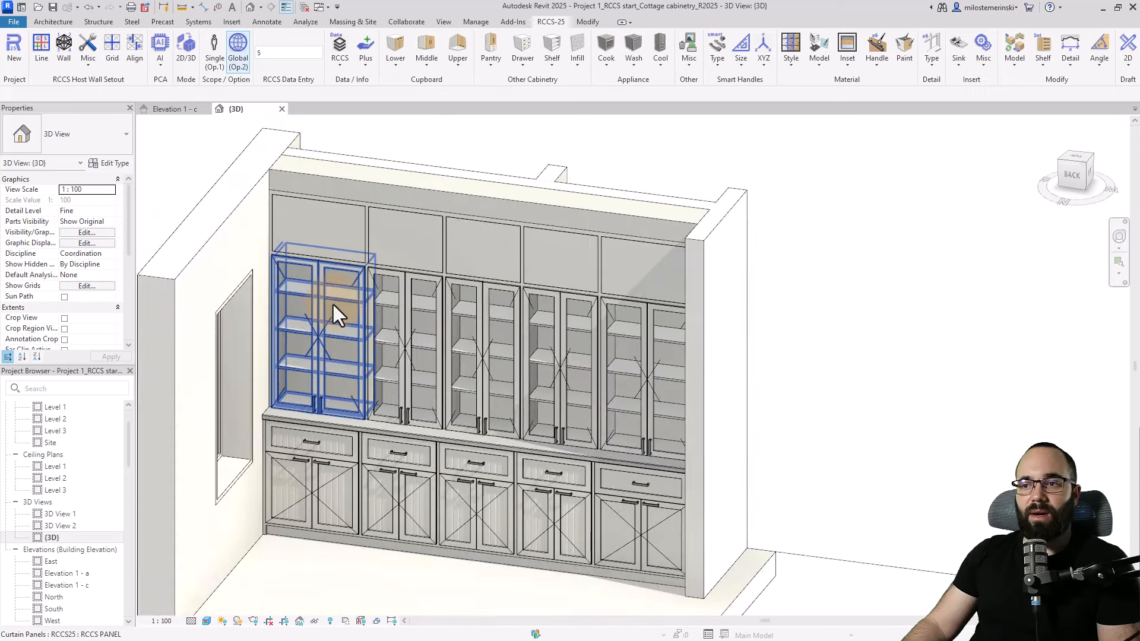
# Start the RCCS Clone command to copy cabinet properties.
pyautogui.click(480, 244)
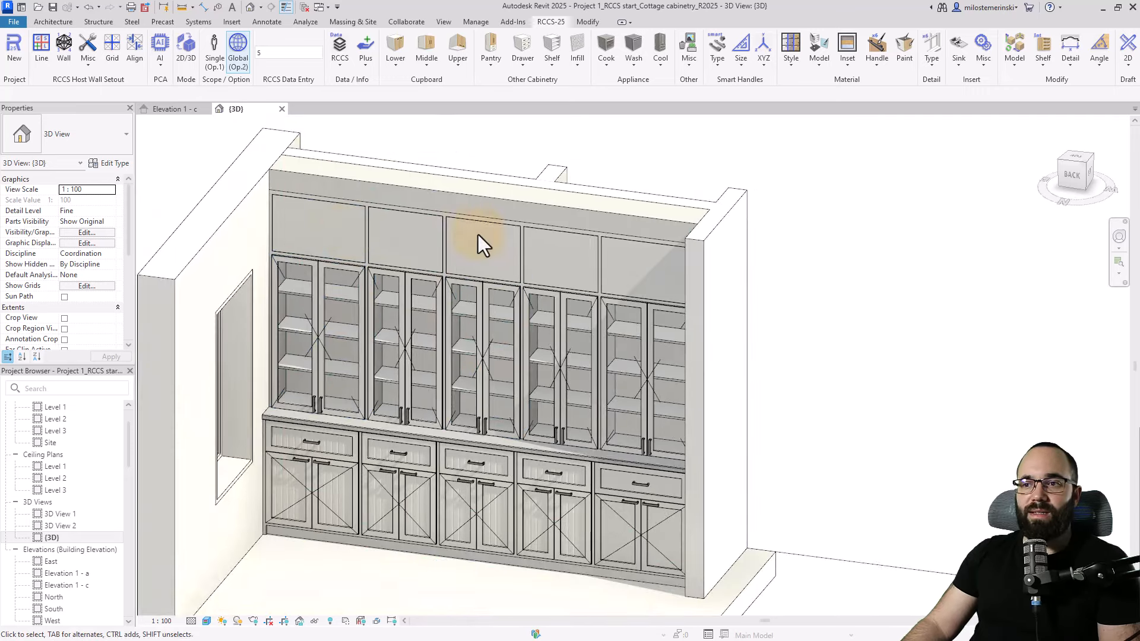
pyautogui.click(349, 313)
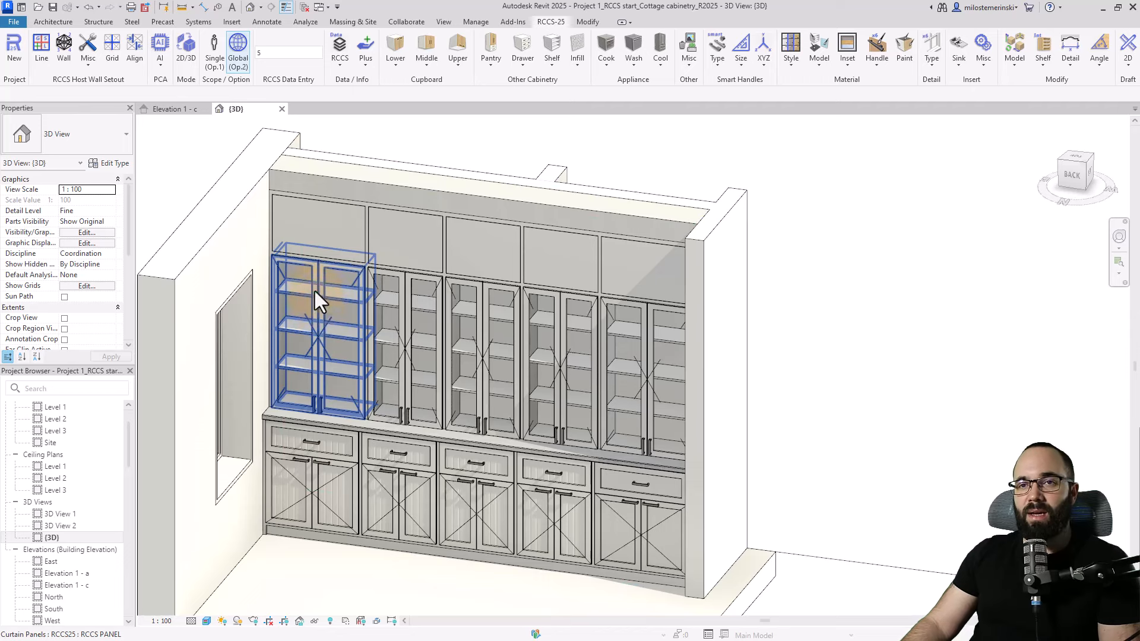
pyautogui.click(338, 48)
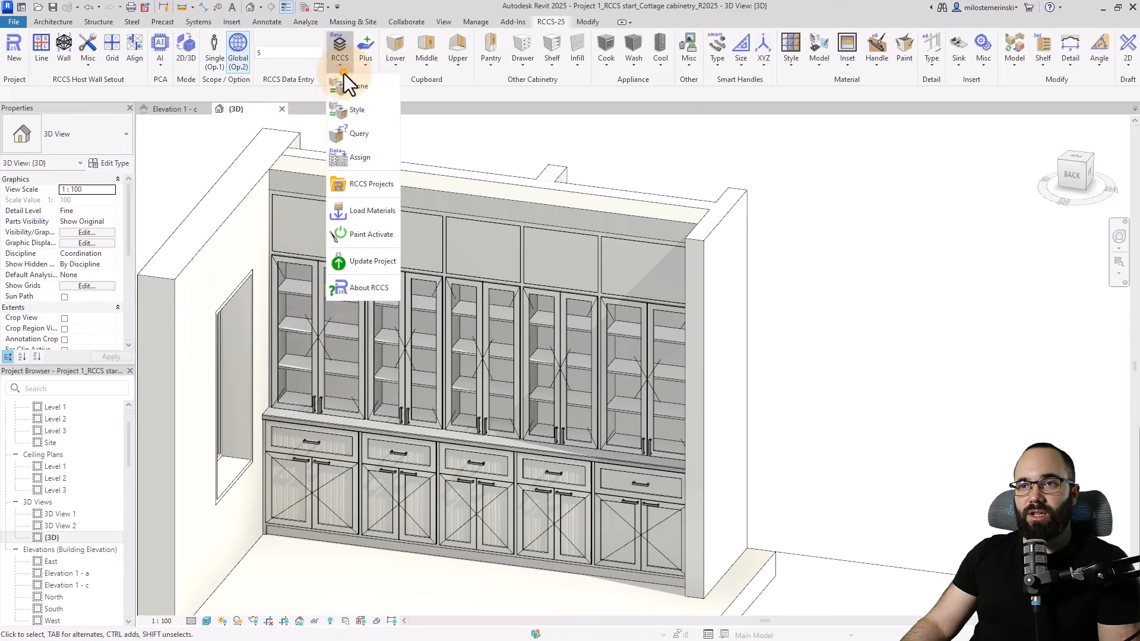
pyautogui.moveTo(370, 133)
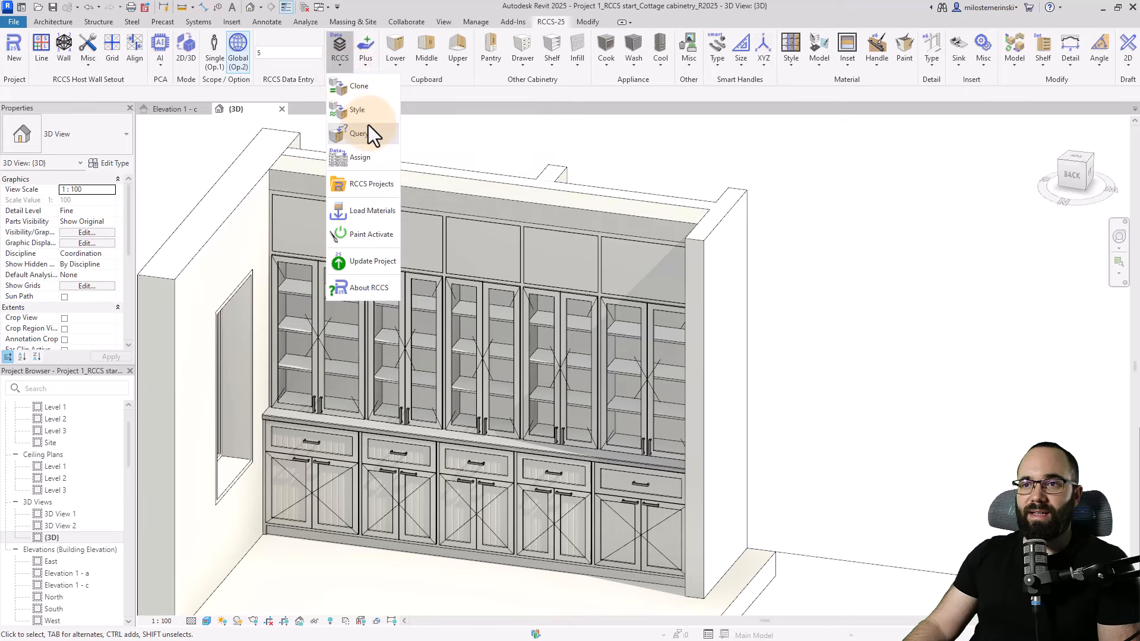
pyautogui.moveTo(359, 86)
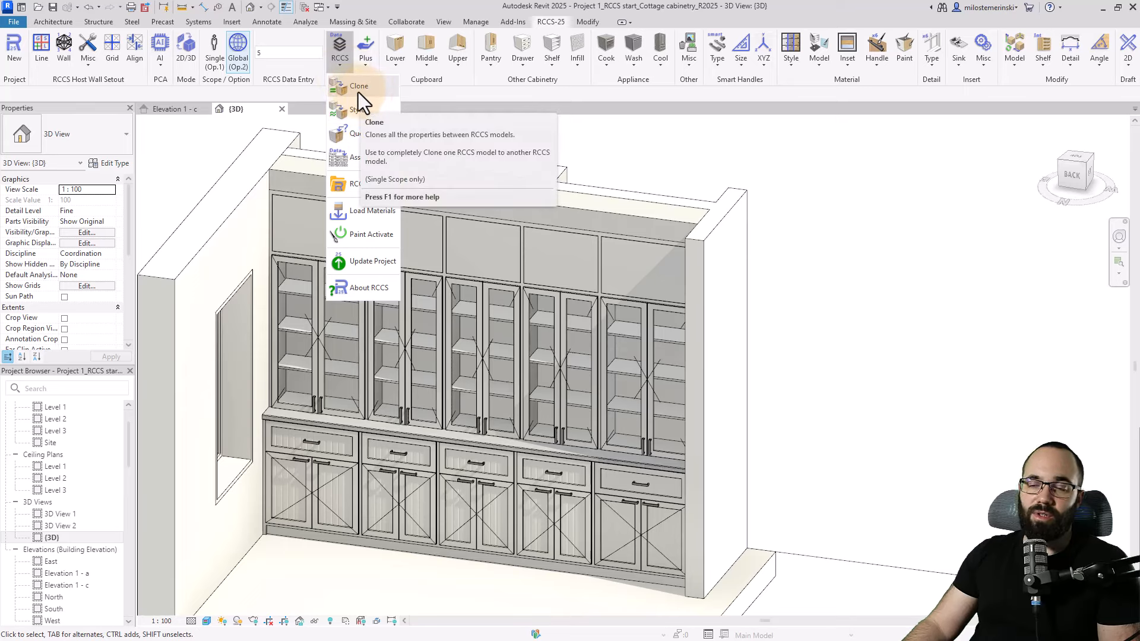
pyautogui.click(357, 86)
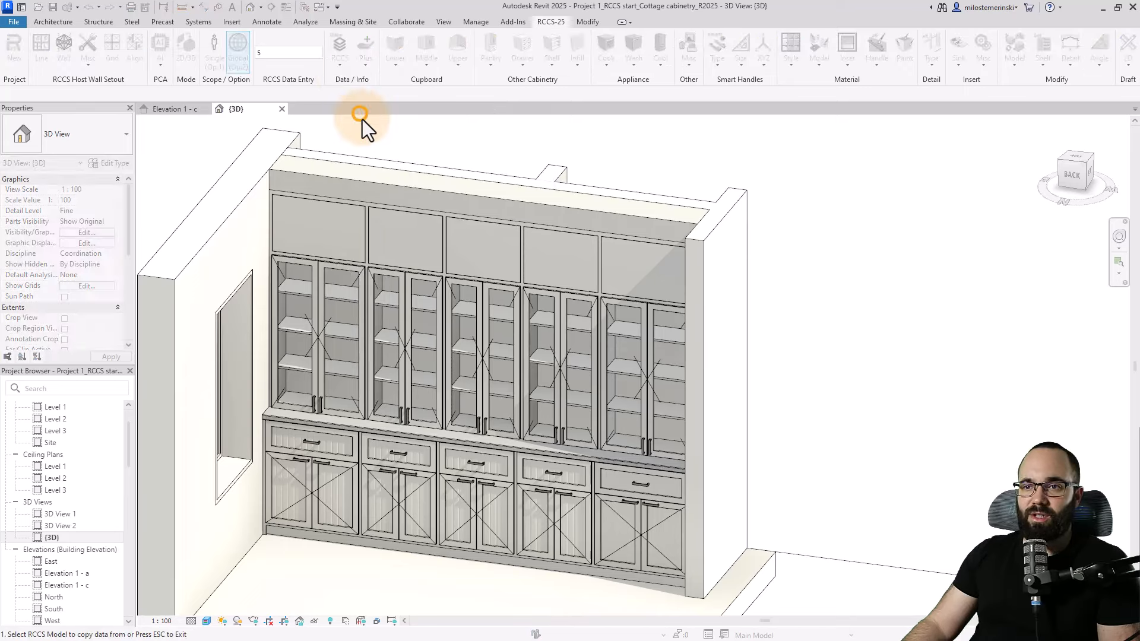
# Clone the tall glass-door cabinet's doors onto each short top cabinet.
pyautogui.click(322, 226)
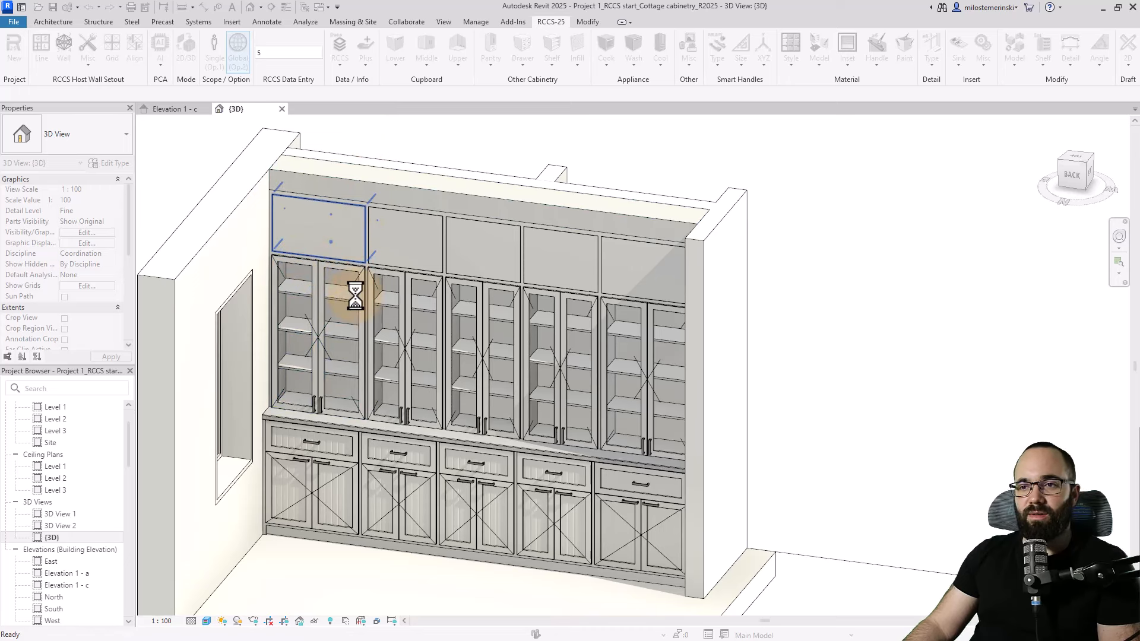
pyautogui.click(353, 240)
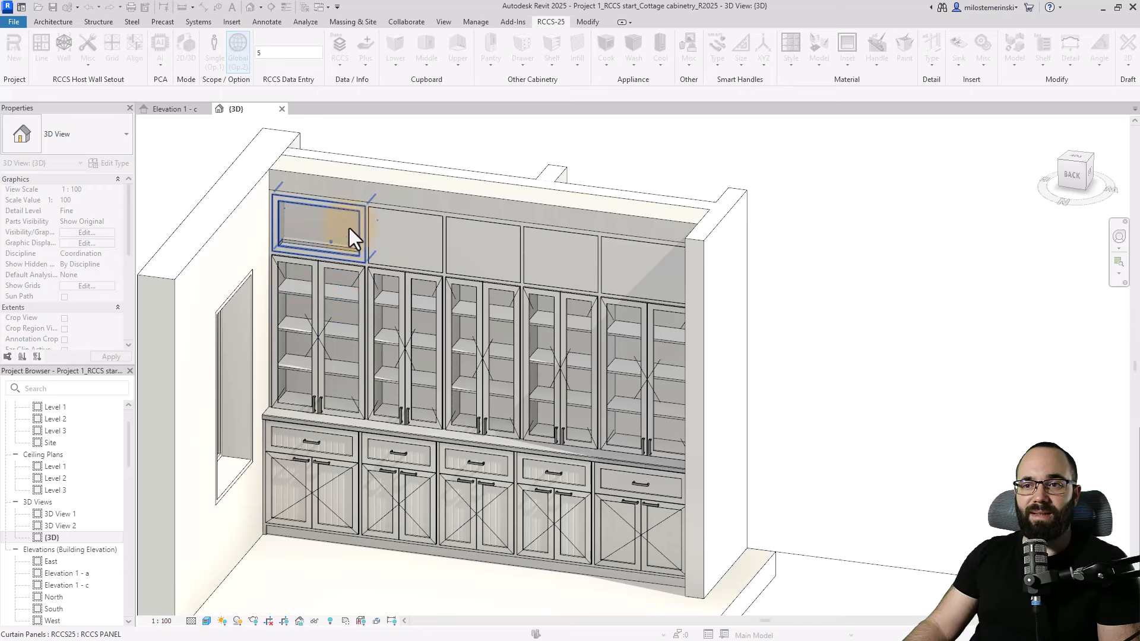
pyautogui.moveTo(332, 262)
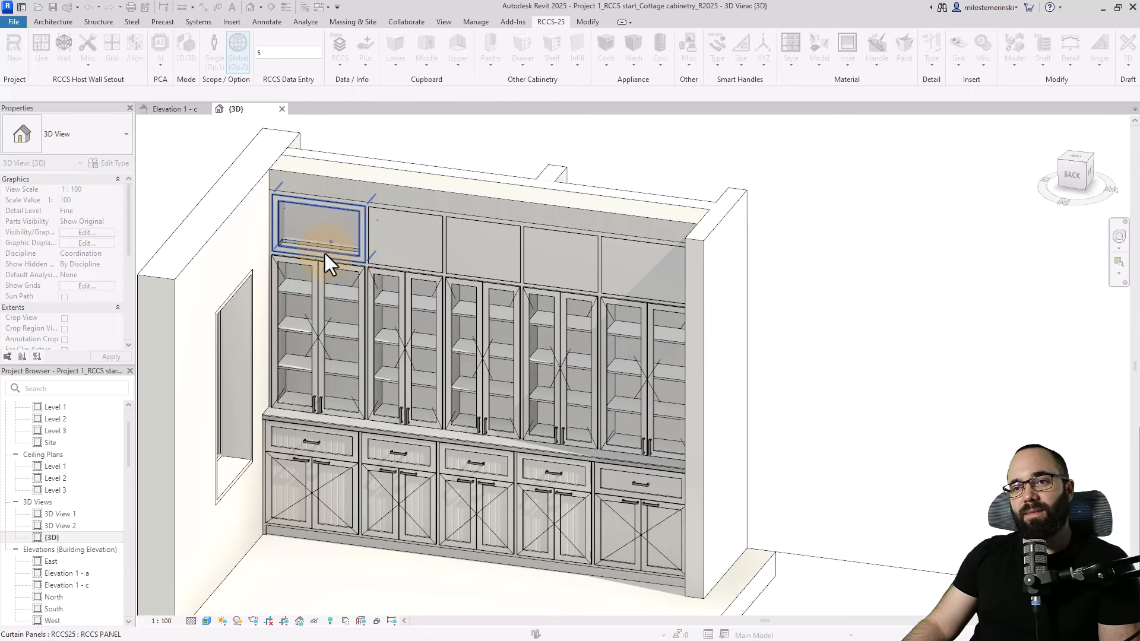
pyautogui.click(309, 320)
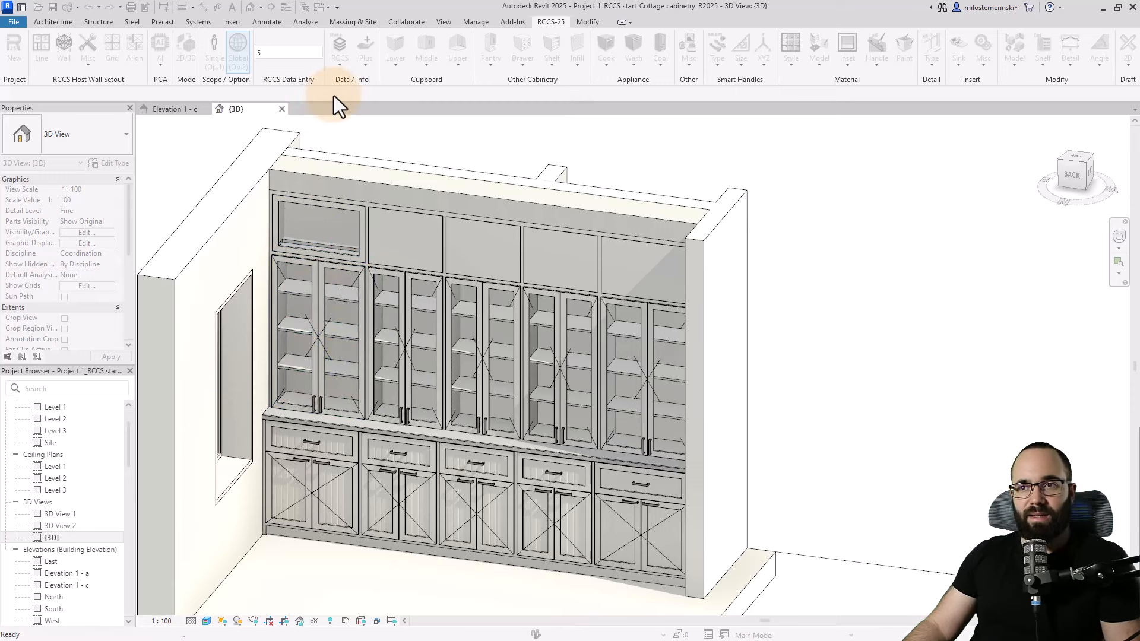
pyautogui.click(338, 53)
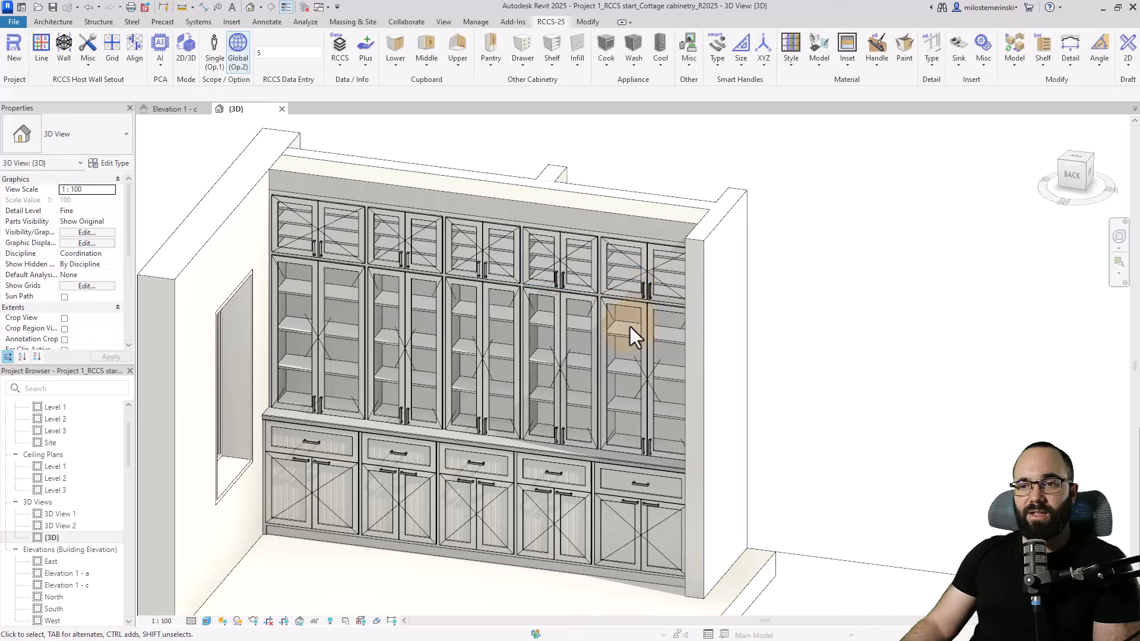
pyautogui.moveTo(383, 429)
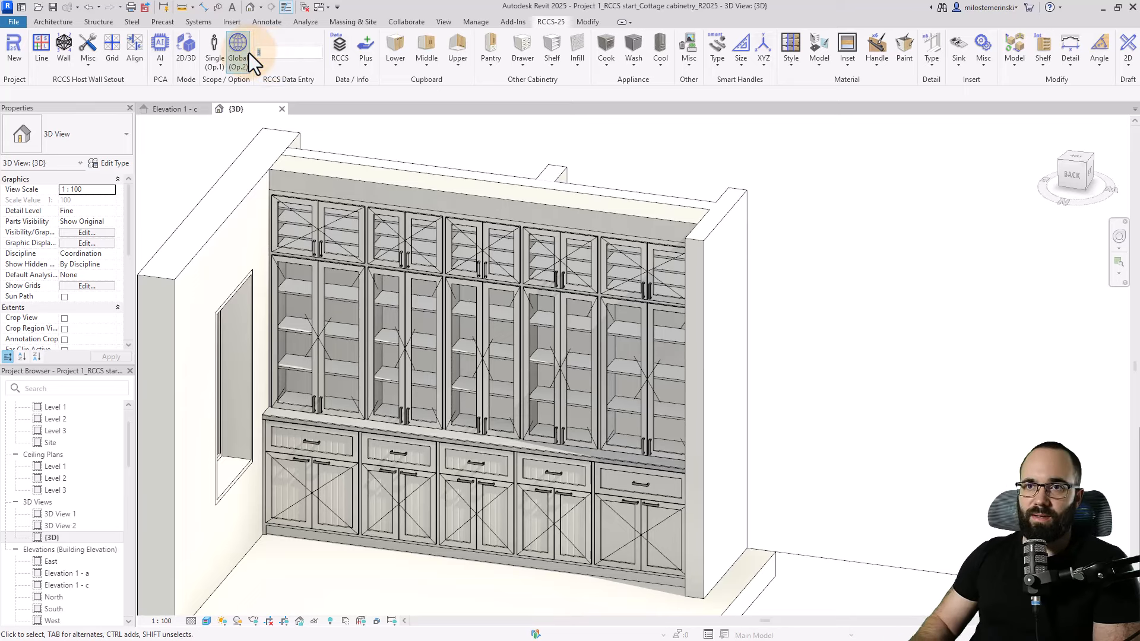
# Replace all bar handles with Knob 1 round knobs using Global scope.
pyautogui.click(717, 58)
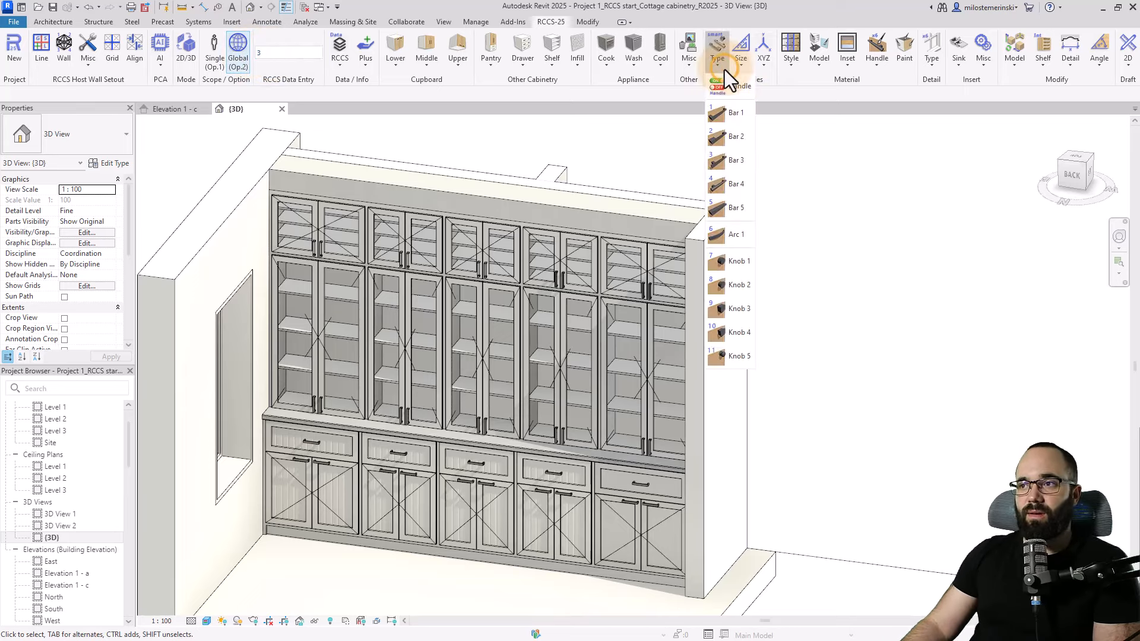
pyautogui.moveTo(739, 261)
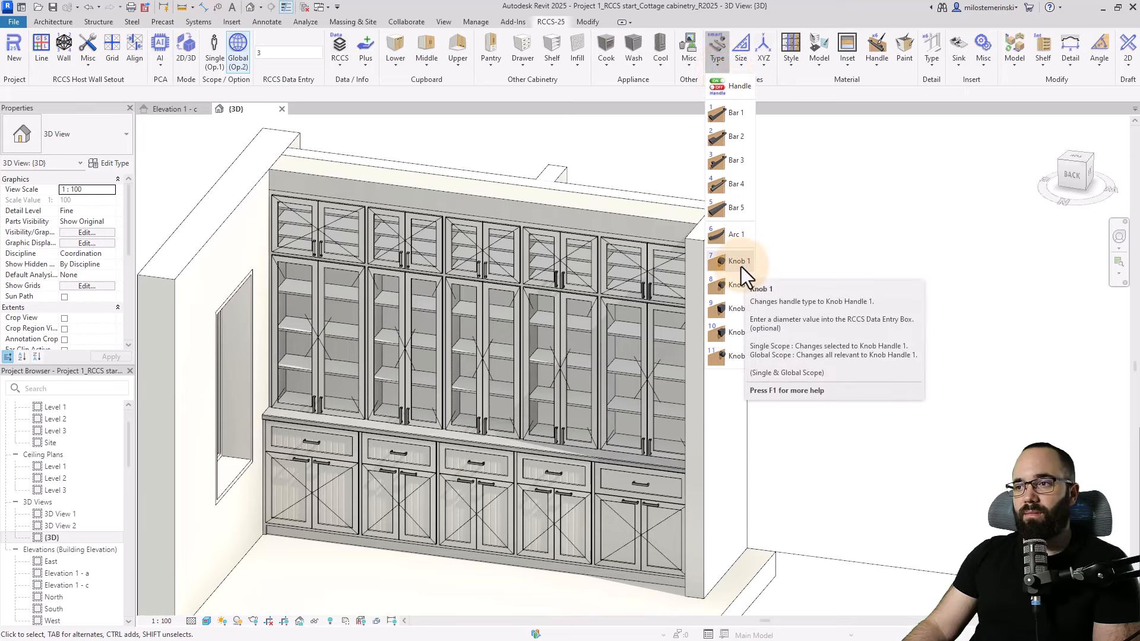
pyautogui.click(764, 270)
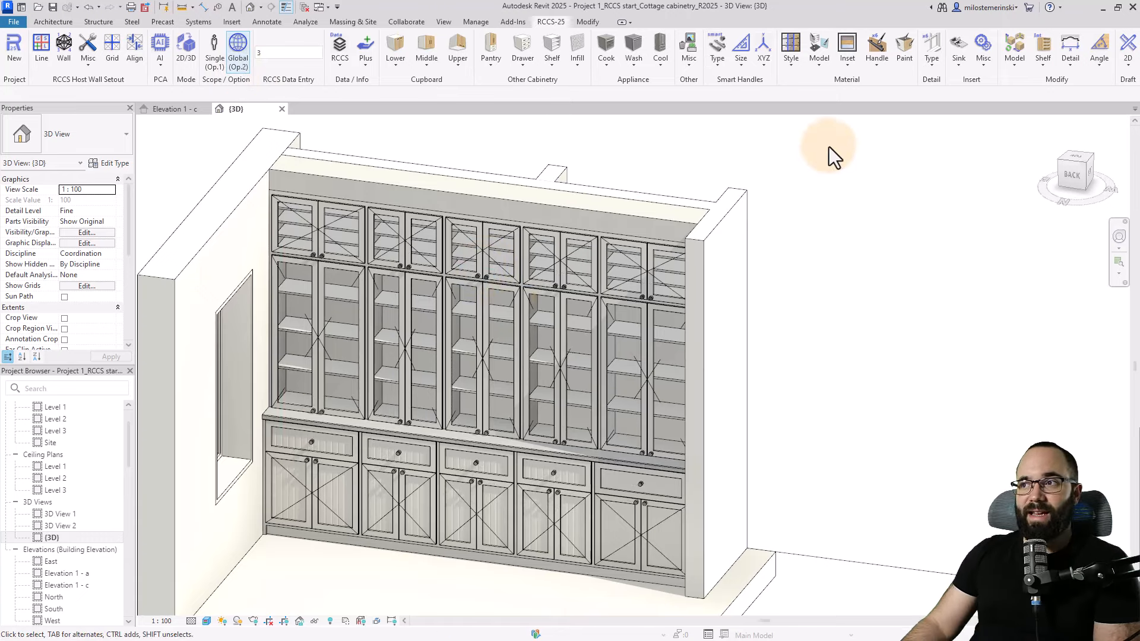
pyautogui.click(877, 47)
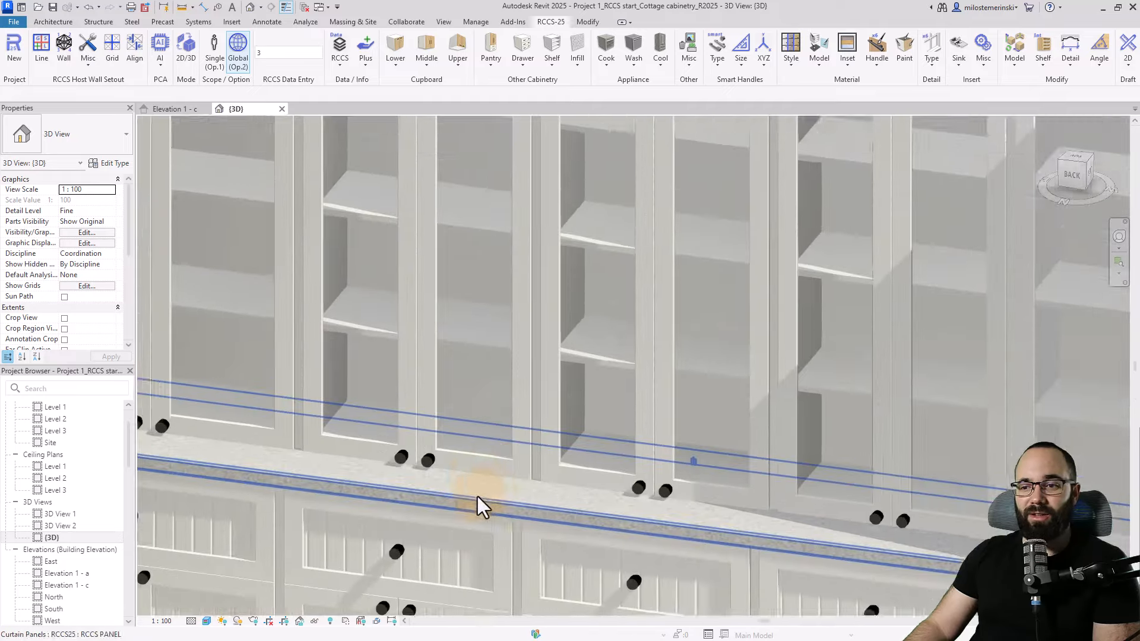
pyautogui.scroll(-3)
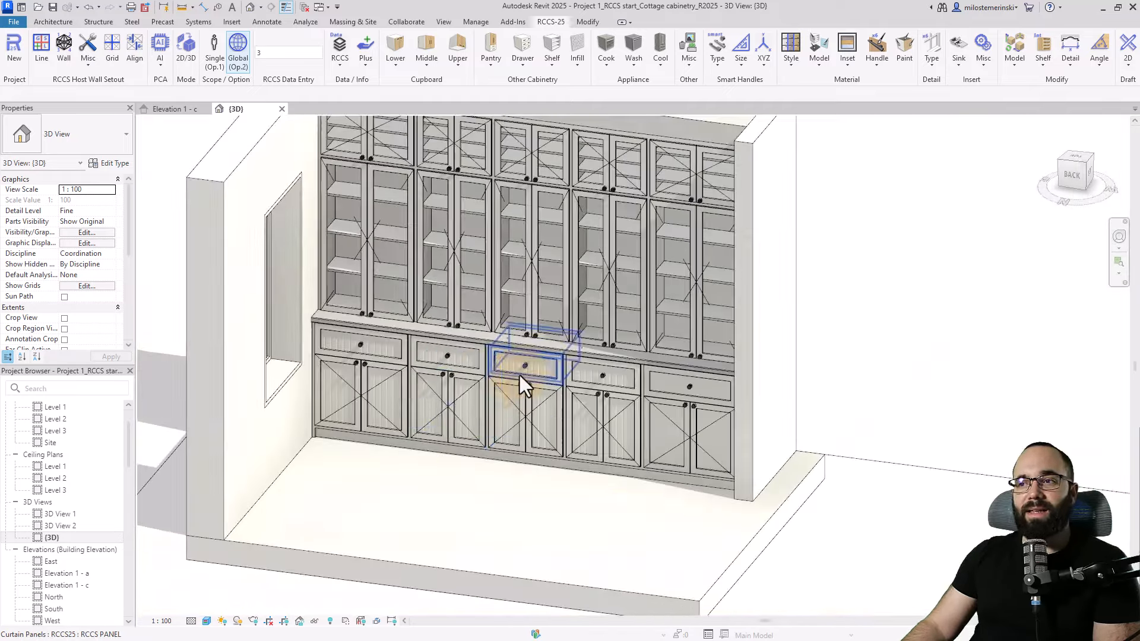
pyautogui.click(52, 22)
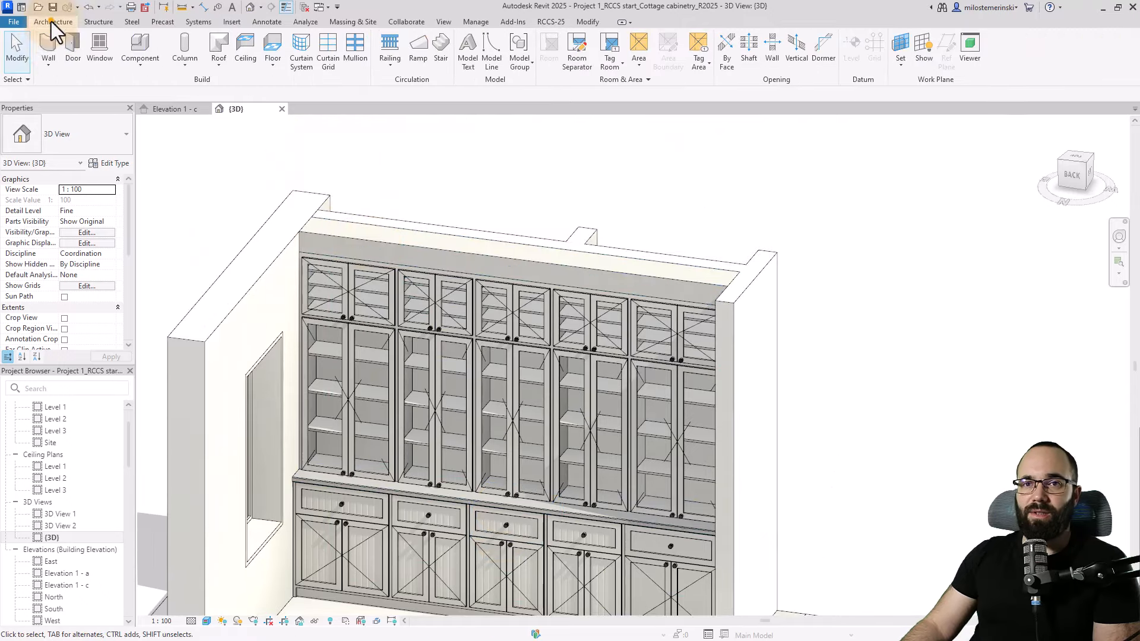
pyautogui.click(48, 48)
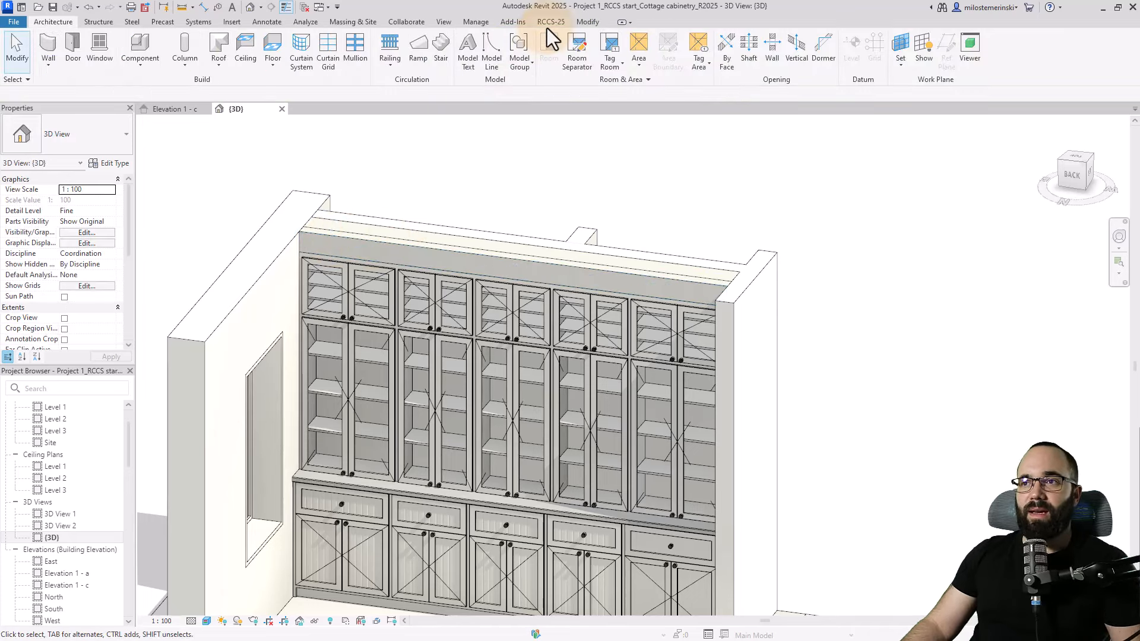
pyautogui.click(549, 22)
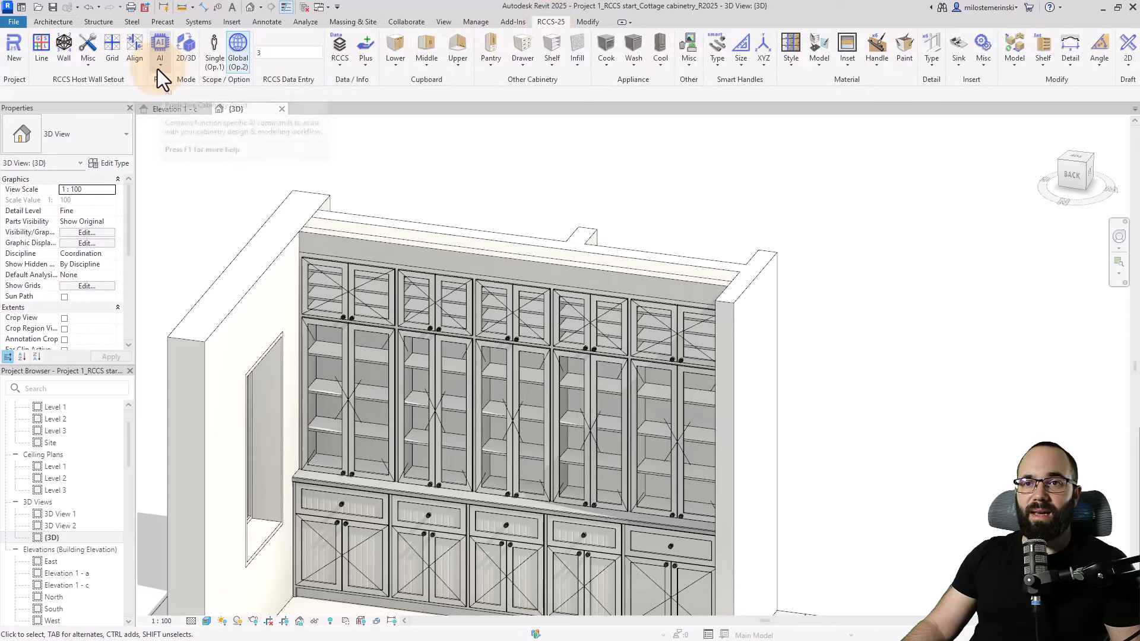
pyautogui.click(350, 233)
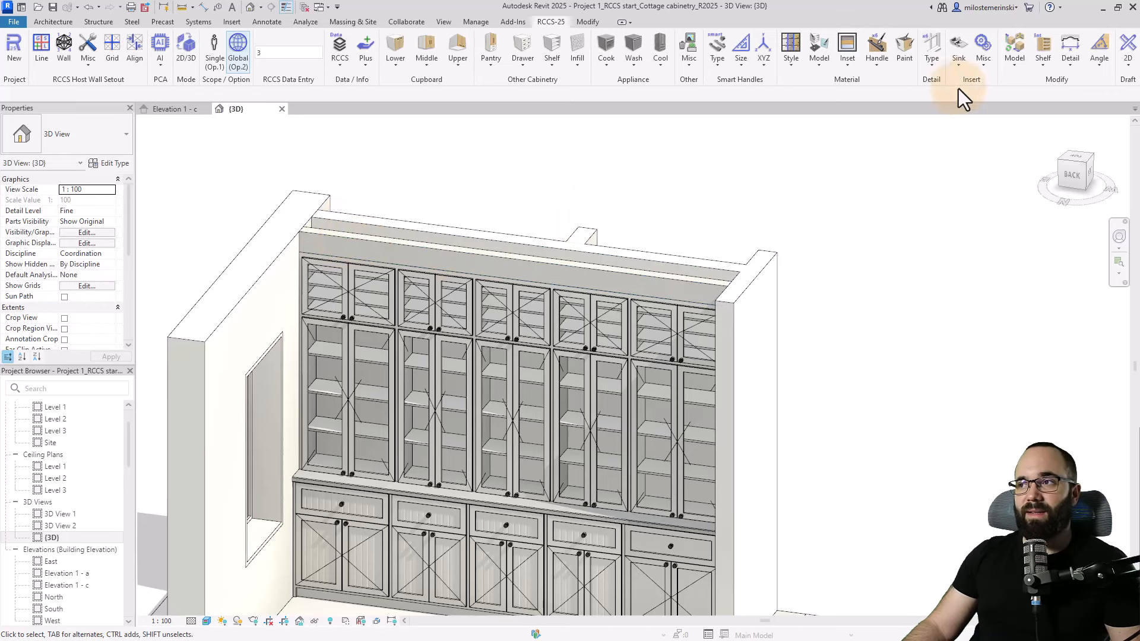
# Insert a Crown/Cornice from Insert > Misc along the upper cabinet tops.
pyautogui.click(983, 49)
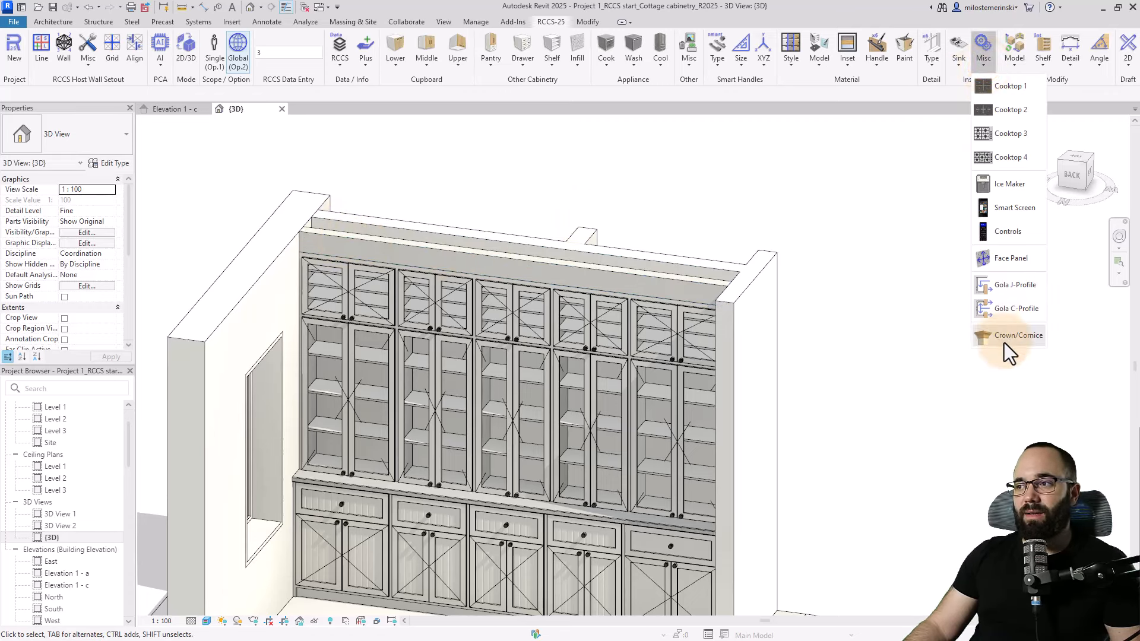
pyautogui.click(1017, 335)
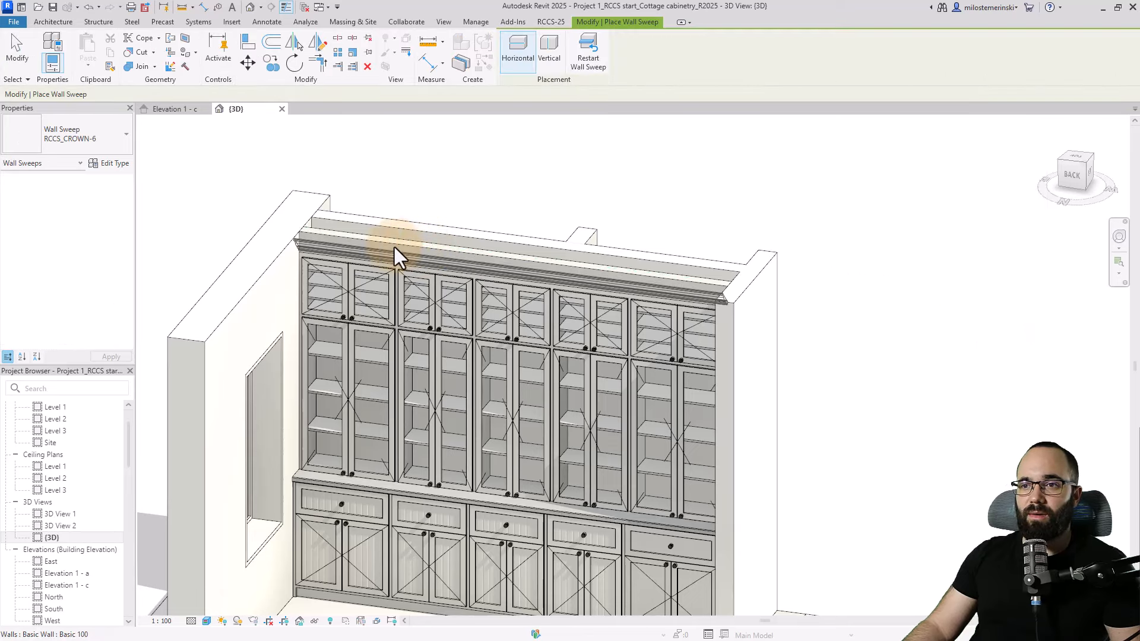
pyautogui.scroll(3)
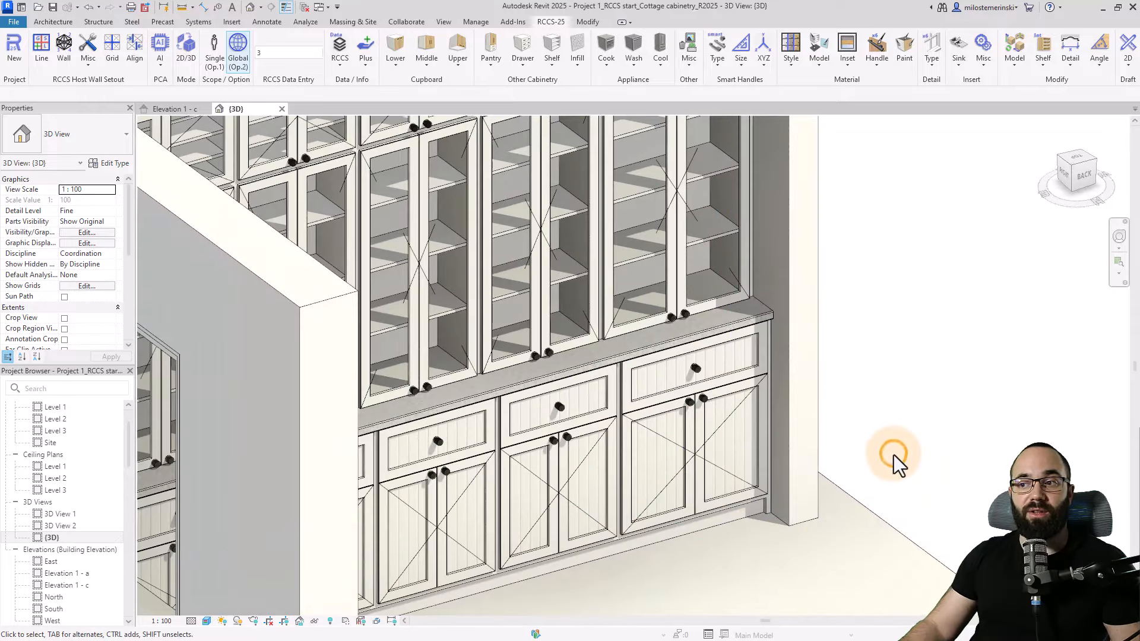
pyautogui.moveTo(986, 408)
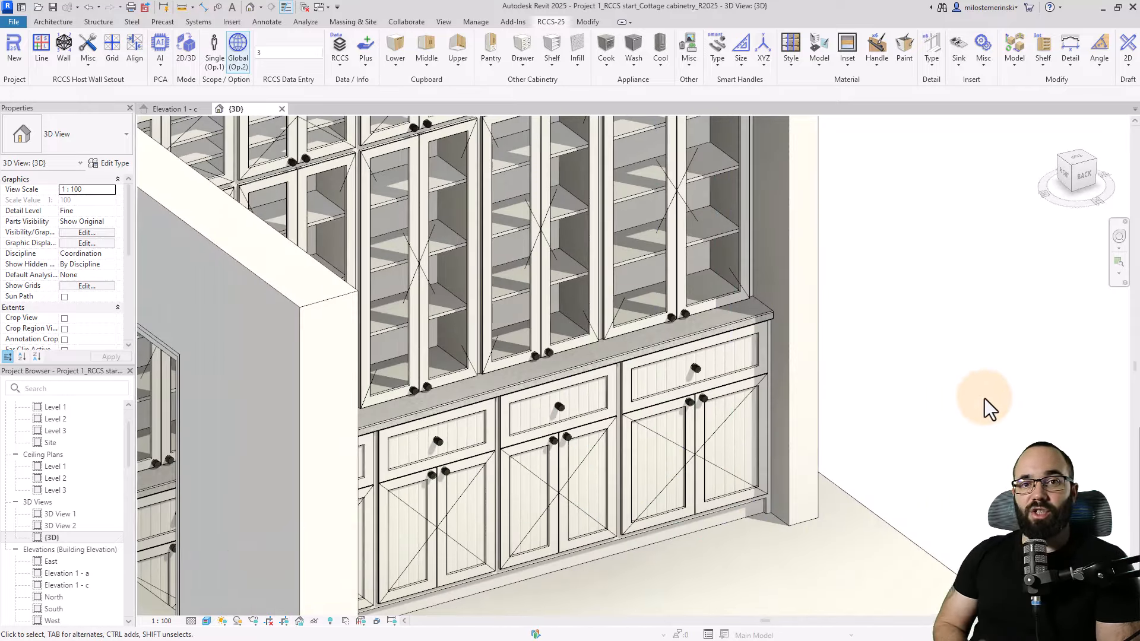